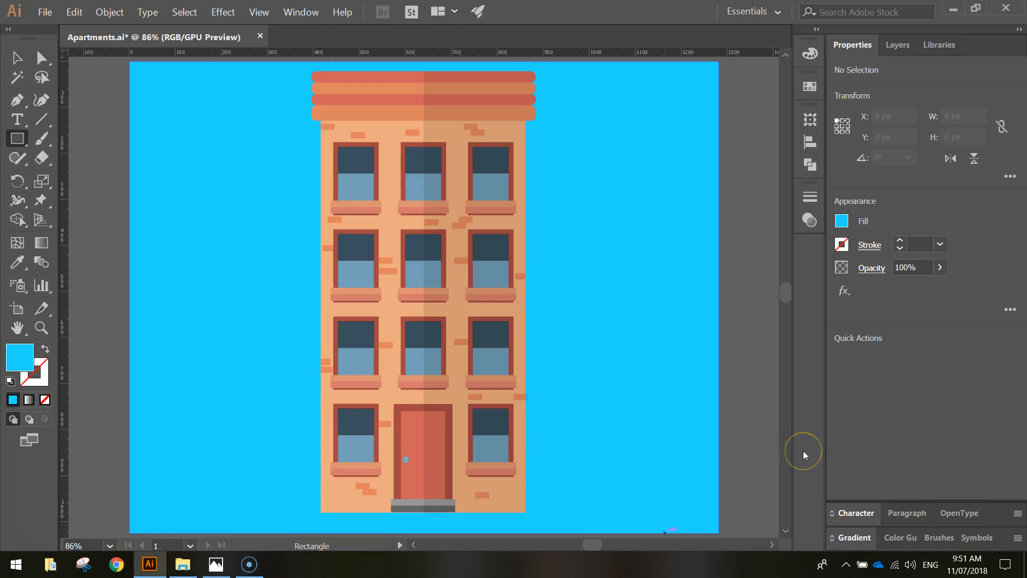
mouse_move(805, 456)
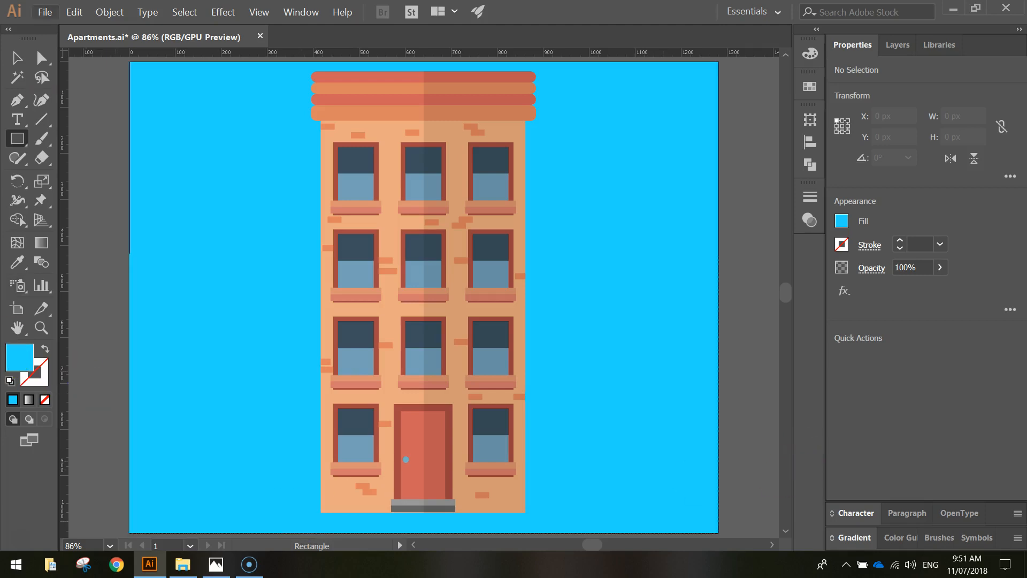
Create a new blank document from the Web 1280 × 1024 px preset.
click(45, 11)
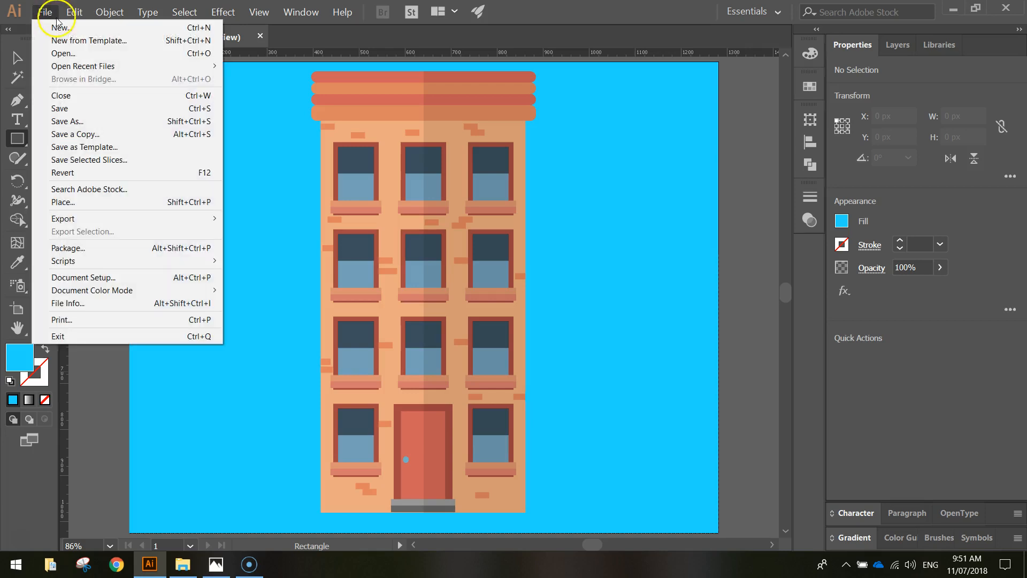
click(60, 27)
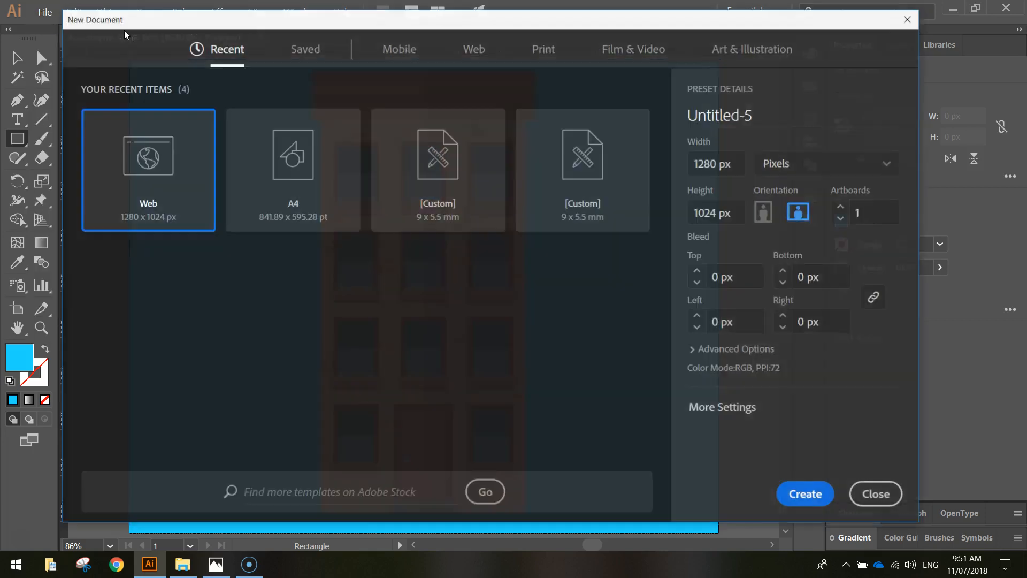
click(473, 48)
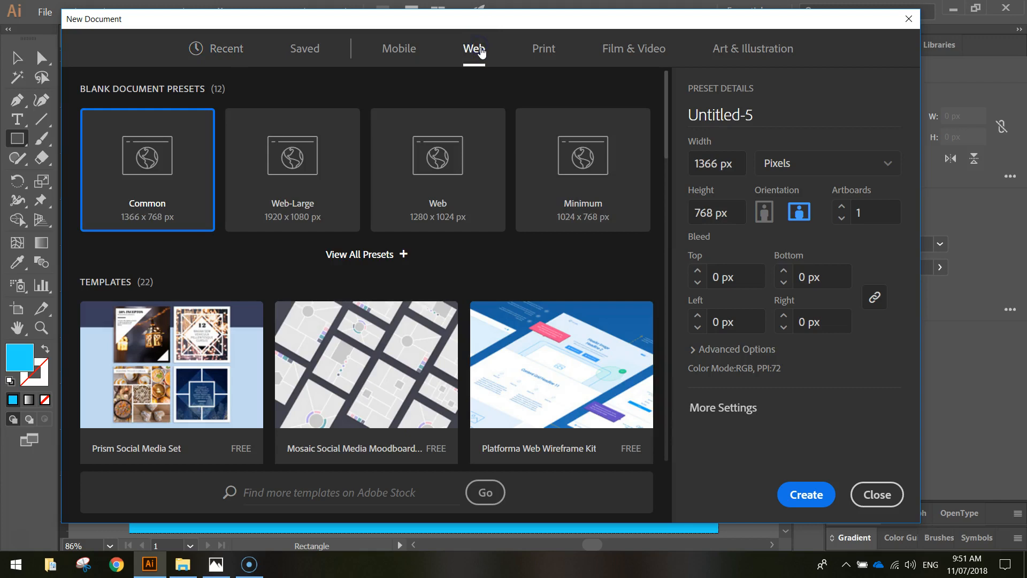
click(437, 169)
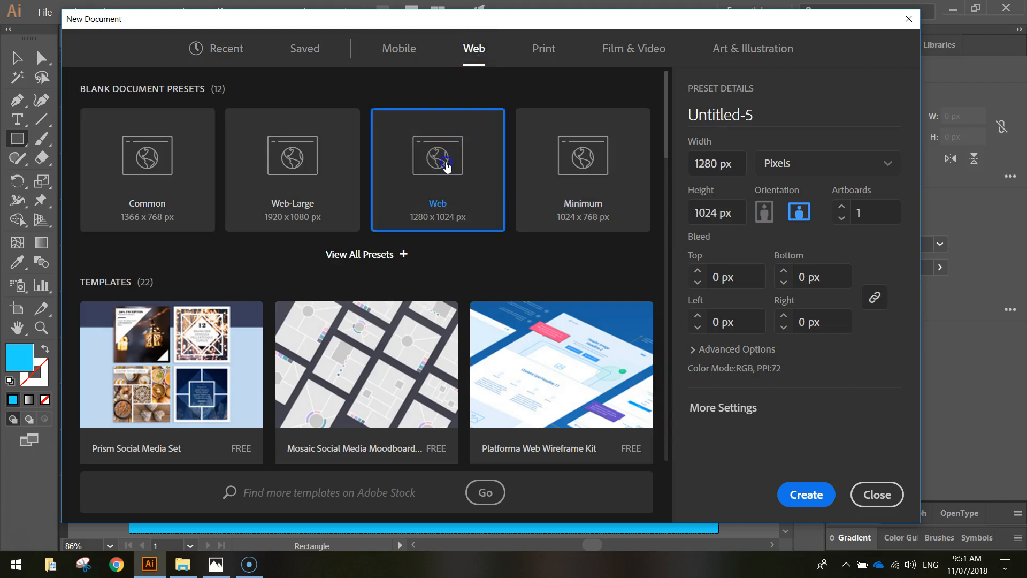
mouse_move(833, 521)
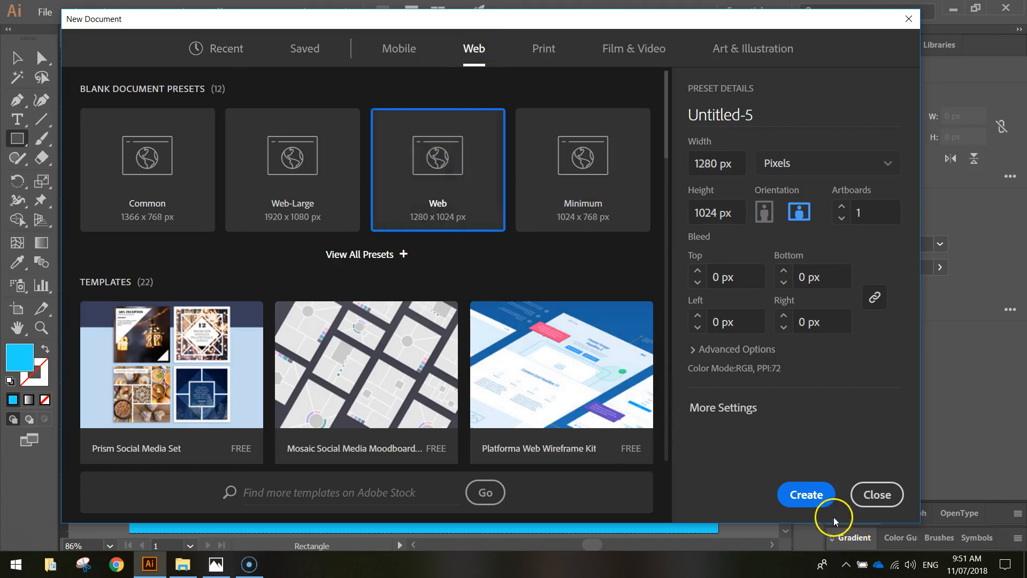
click(805, 494)
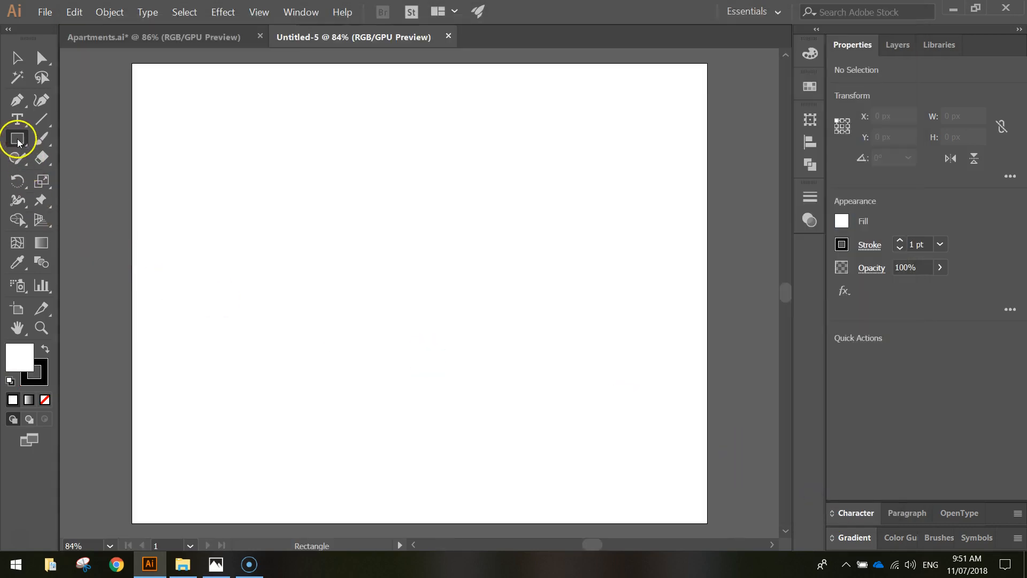
mouse_move(354, 136)
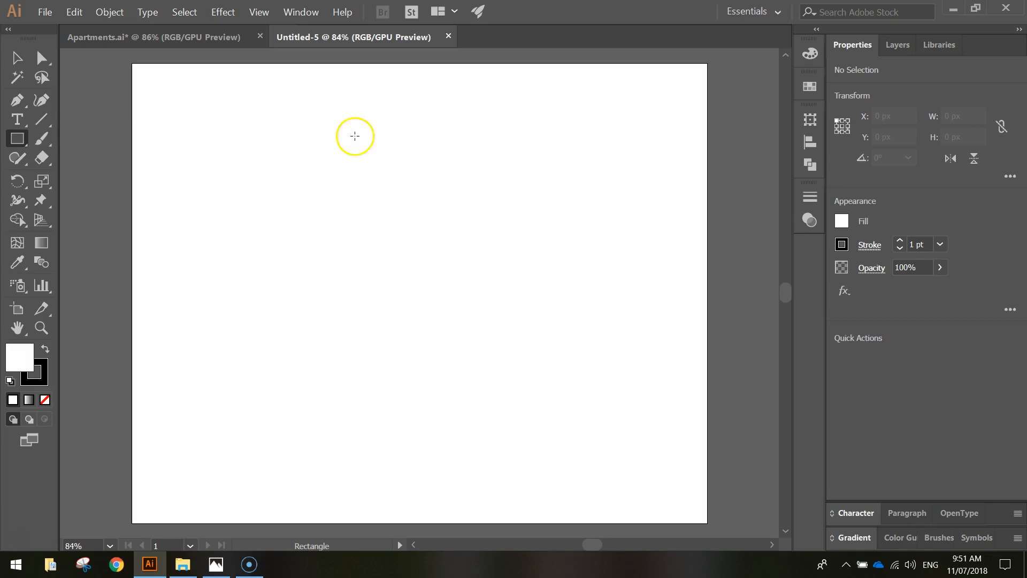
mouse_move(689, 216)
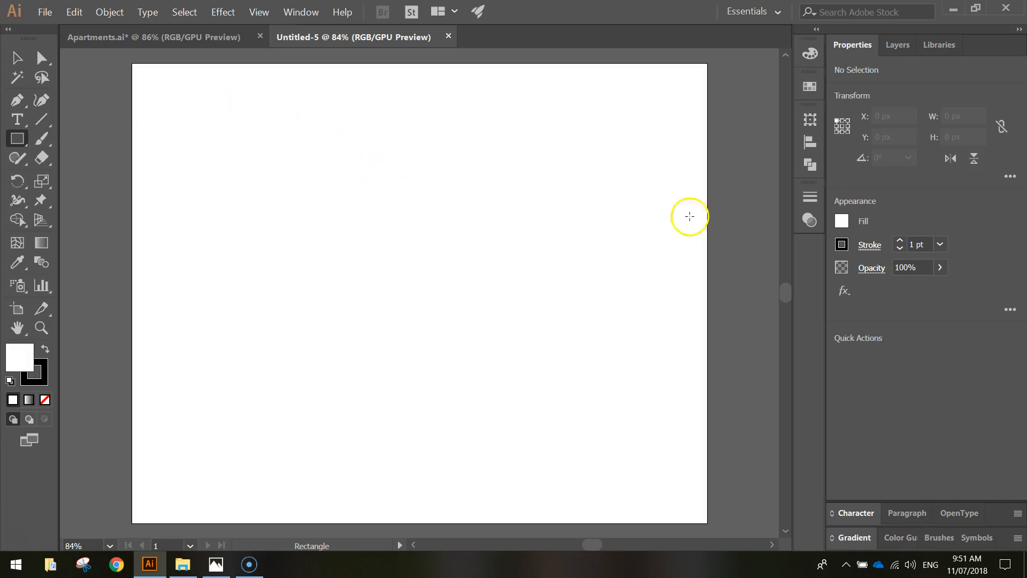
Set stroke to None and fill to bright blue (hex 1fd…) for the artboard-covering rectangle.
click(842, 244)
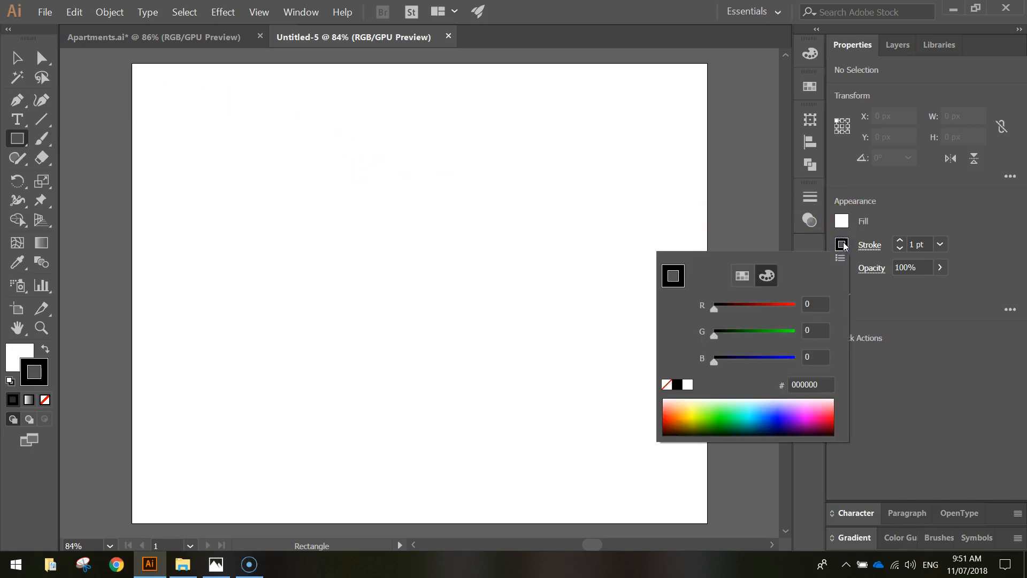
mouse_move(687, 366)
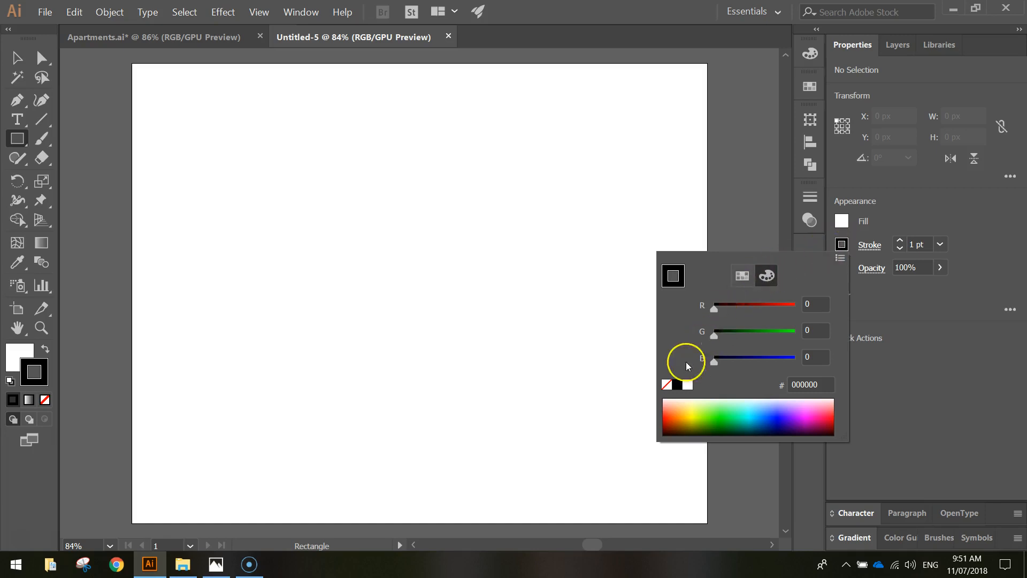
click(742, 275)
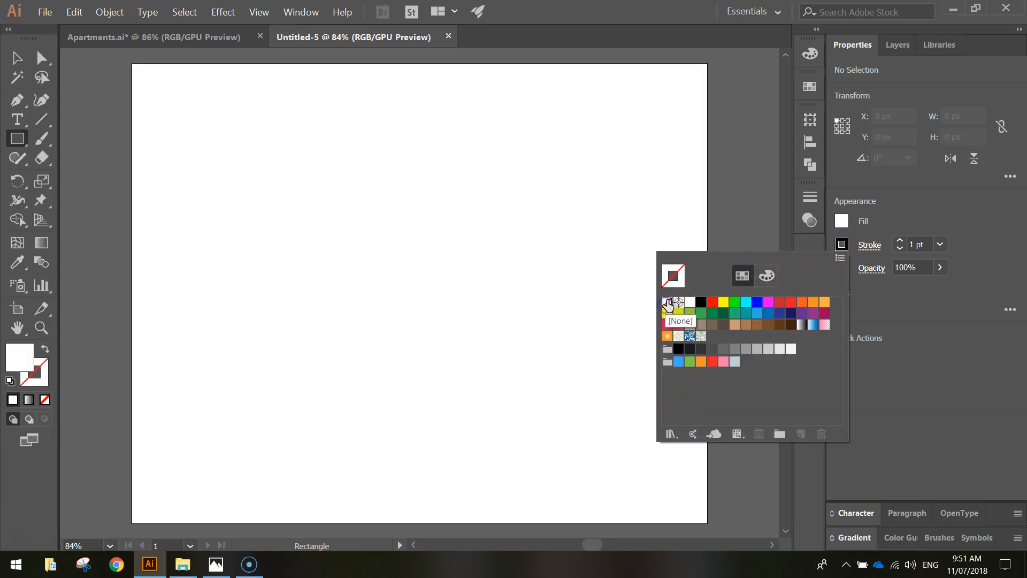
click(667, 301)
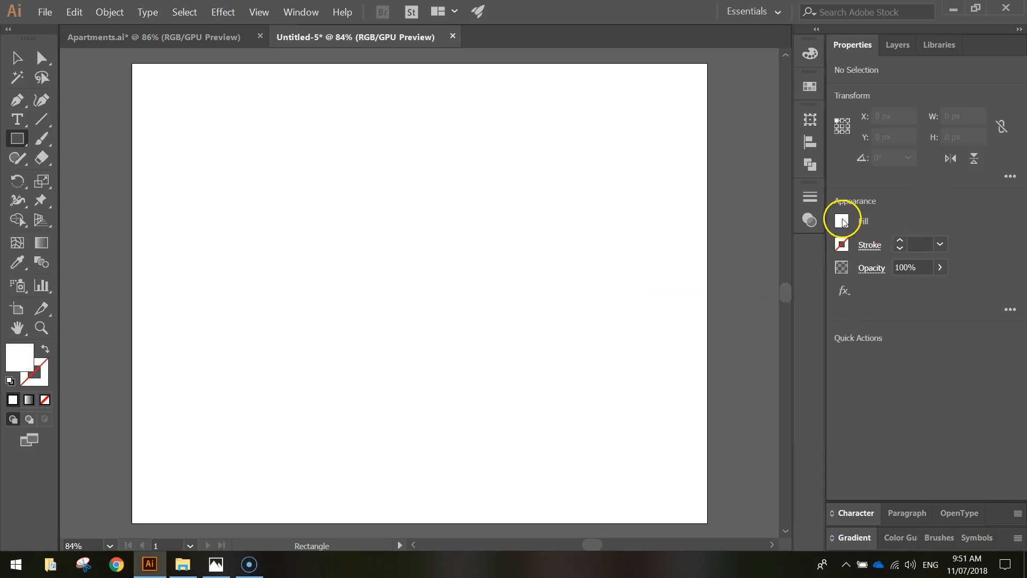
click(842, 221)
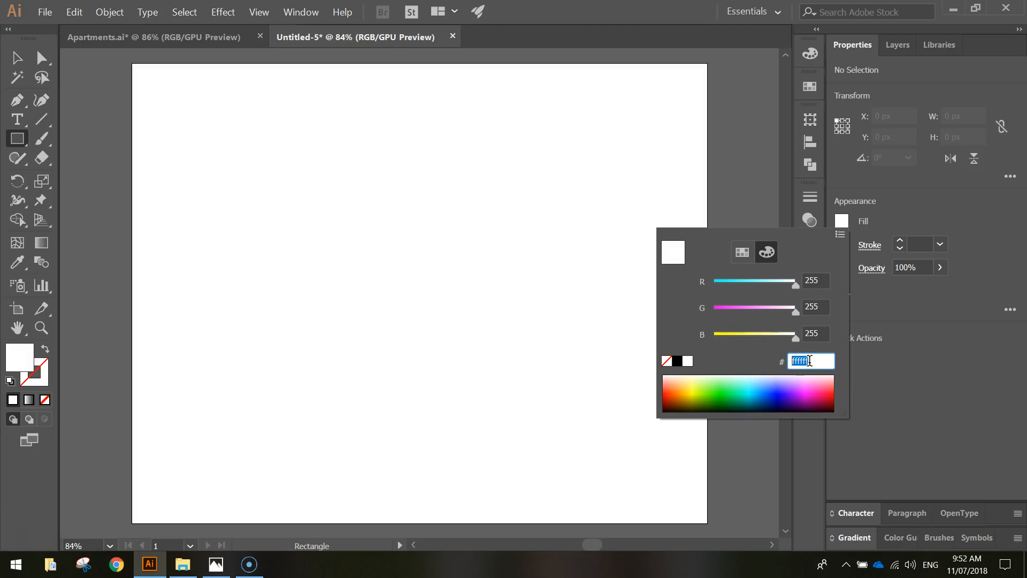
text(1fd)
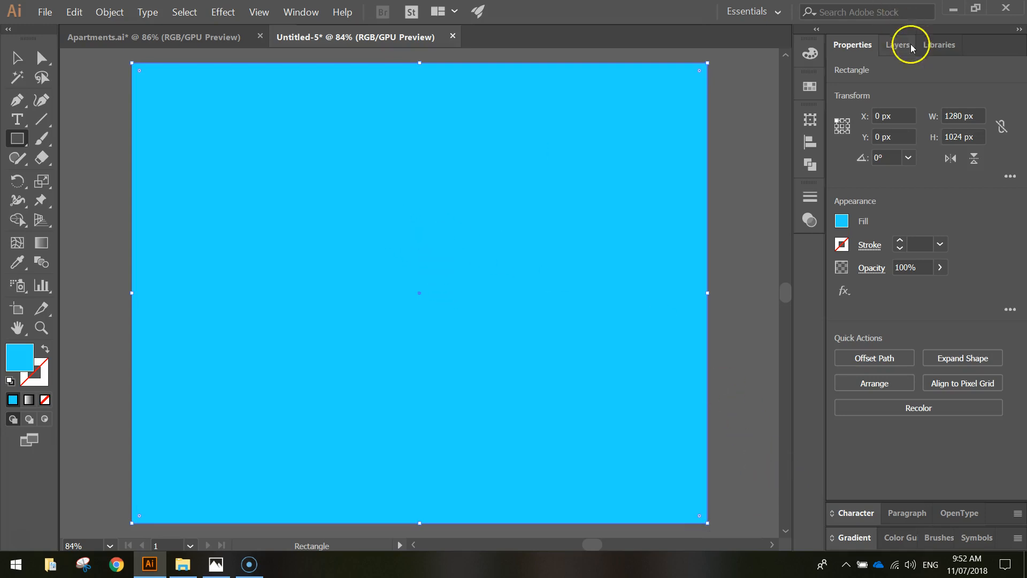
Lock the blue background rectangle inside Layer 1 via the Layers panel.
click(897, 45)
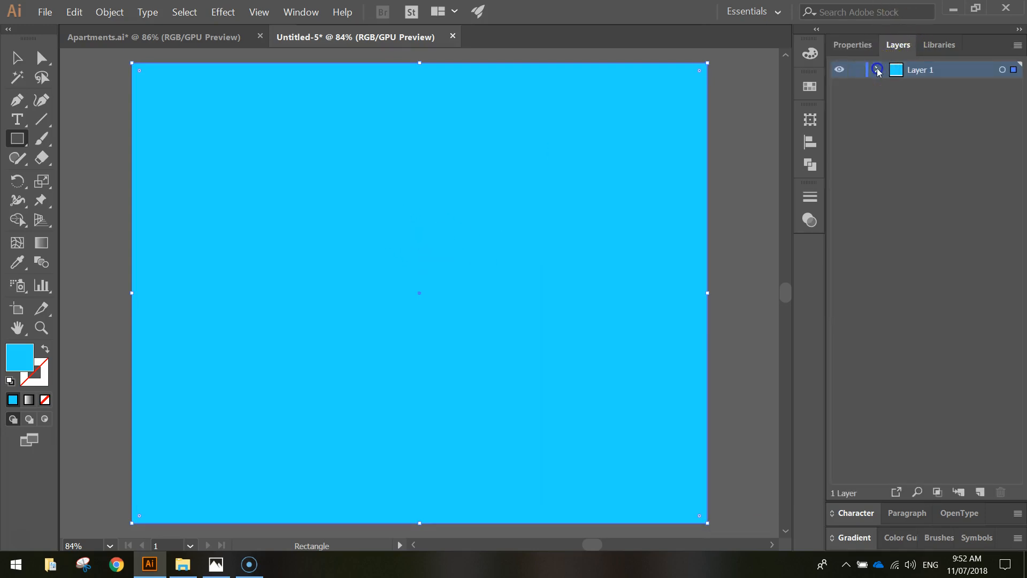
click(877, 70)
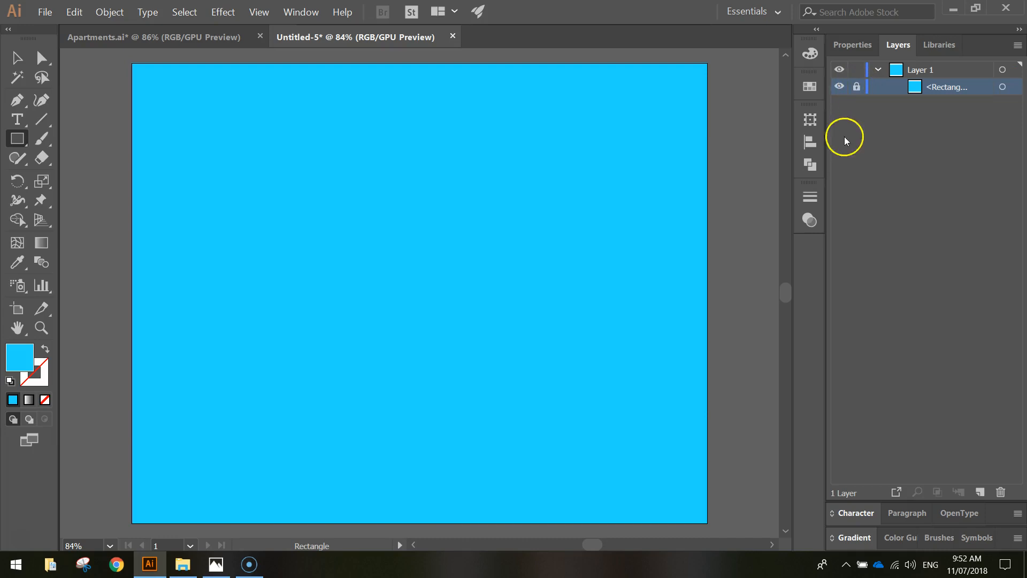
mouse_move(940, 138)
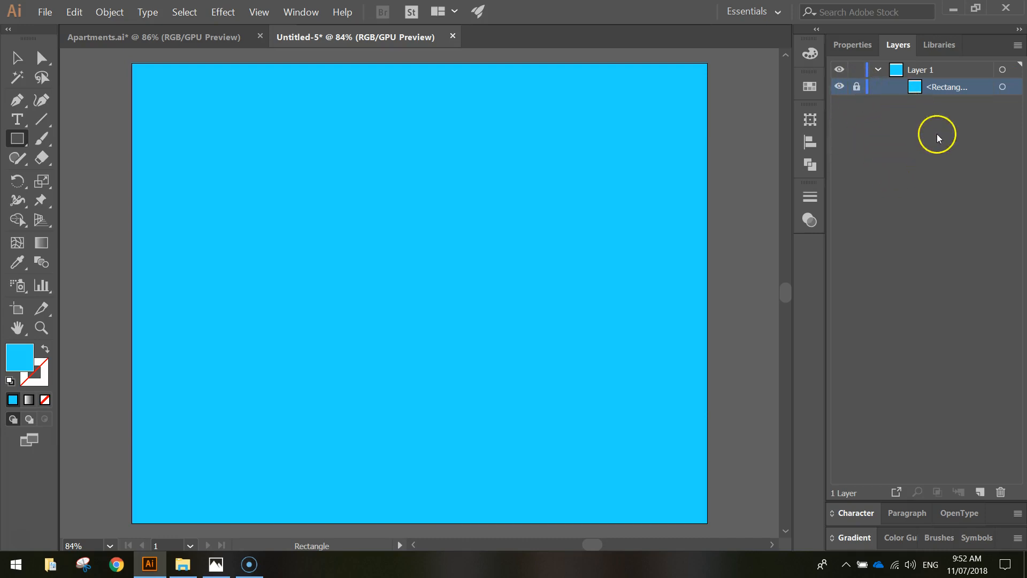
mouse_move(823, 174)
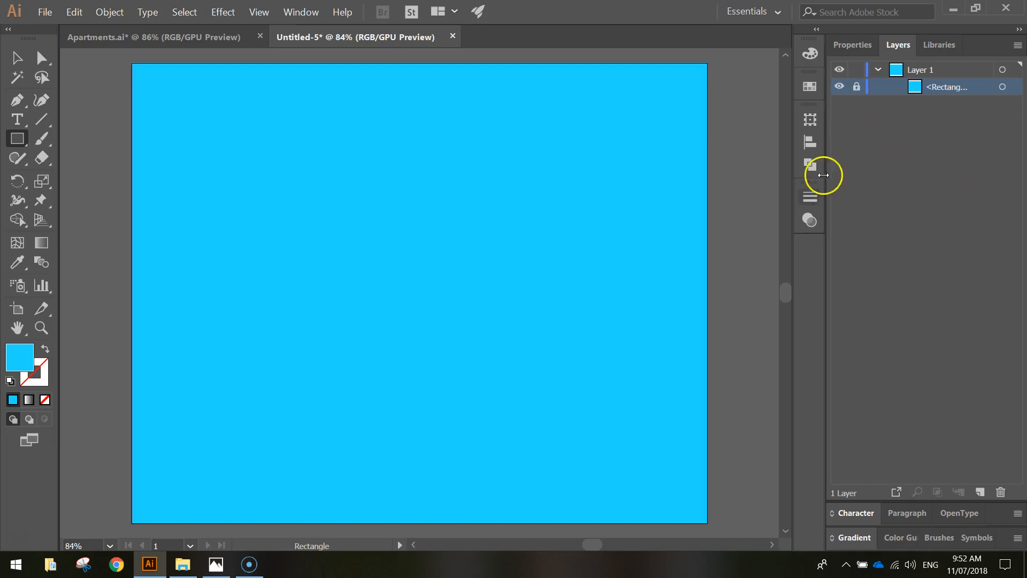
click(853, 45)
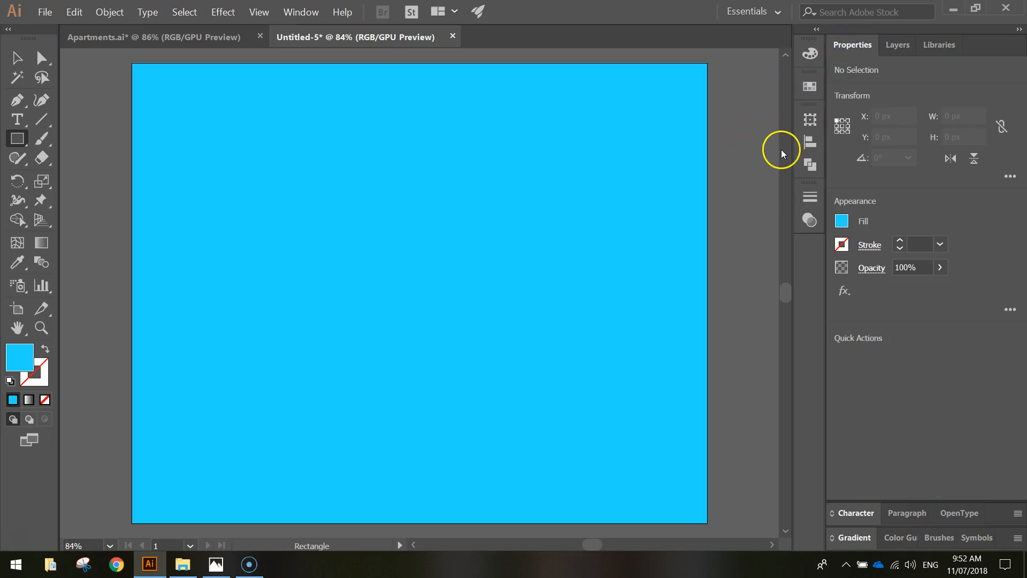
mouse_move(749, 149)
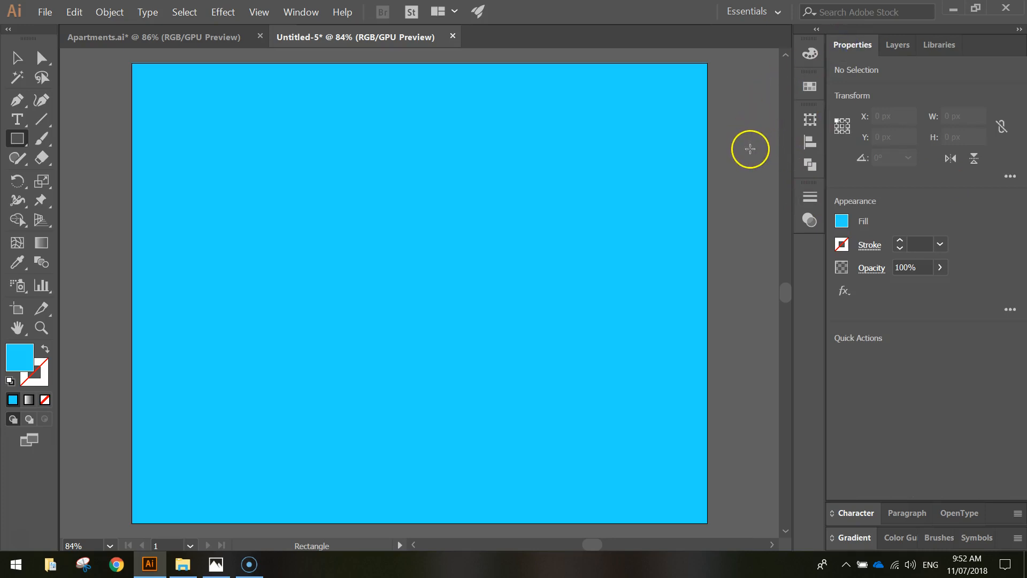
mouse_move(708, 160)
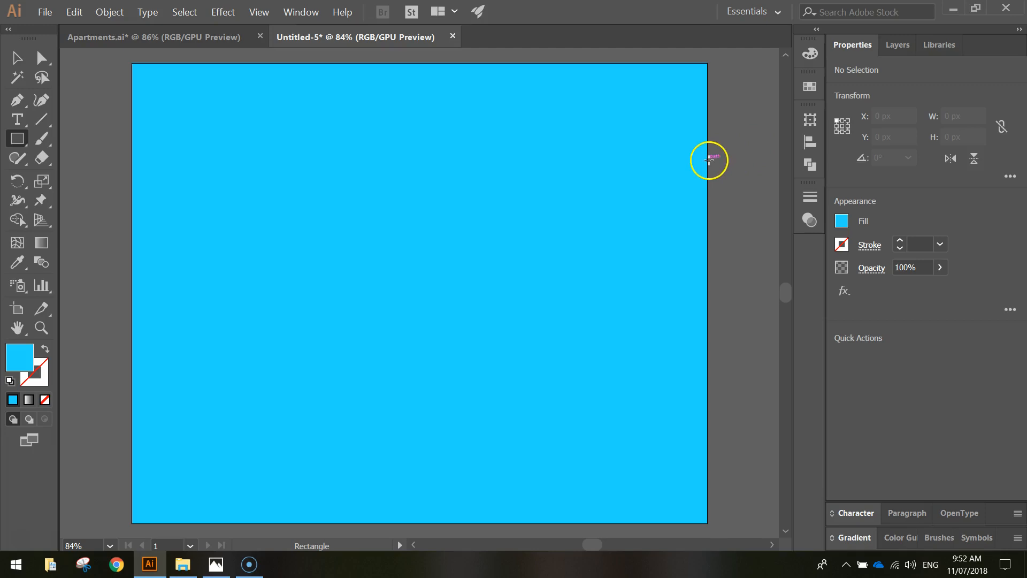
mouse_move(16, 138)
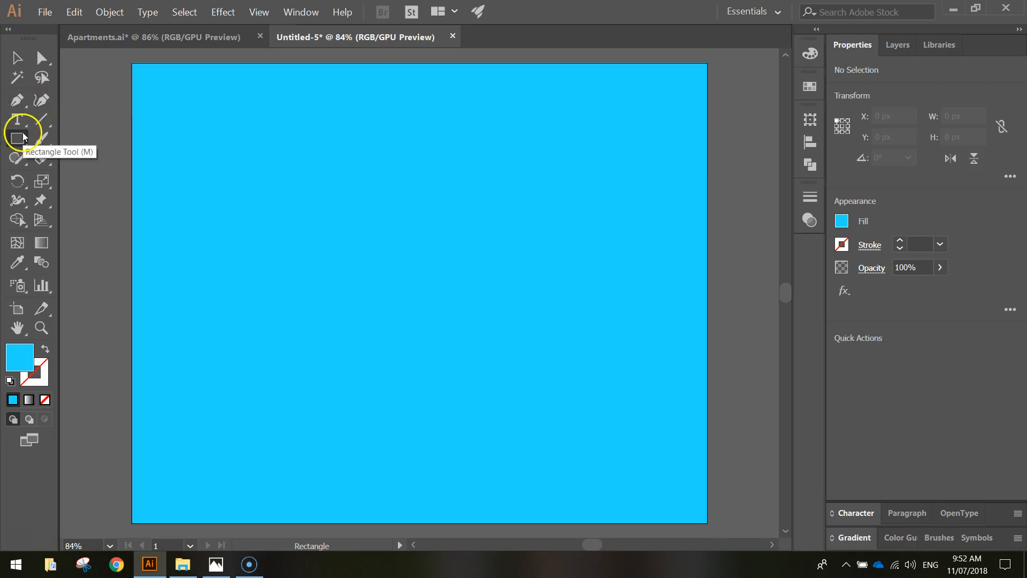
Draw the peach (hex eaa…) building rectangle and stretch it to about 505 × 848 px.
click(841, 220)
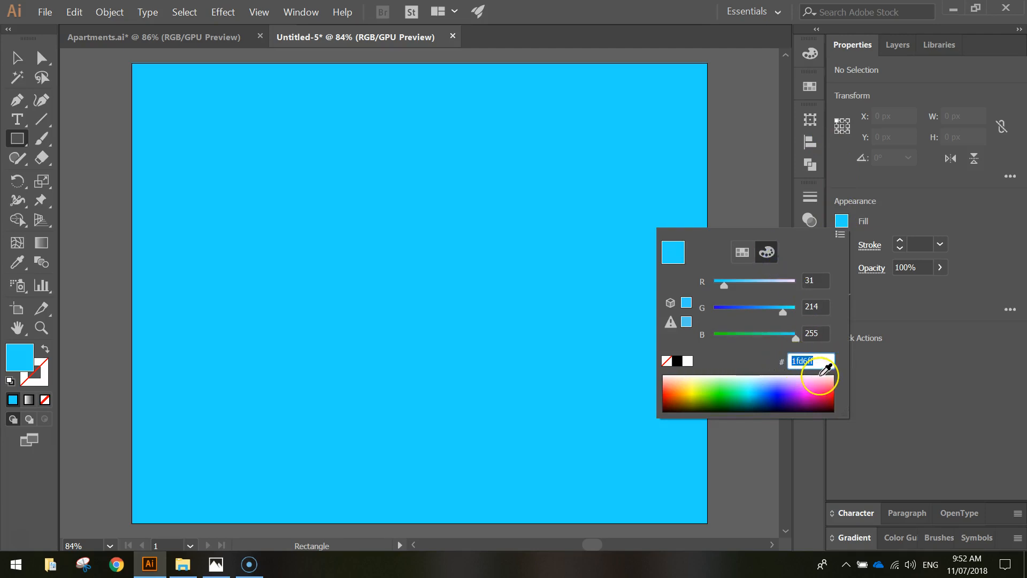
mouse_move(821, 370)
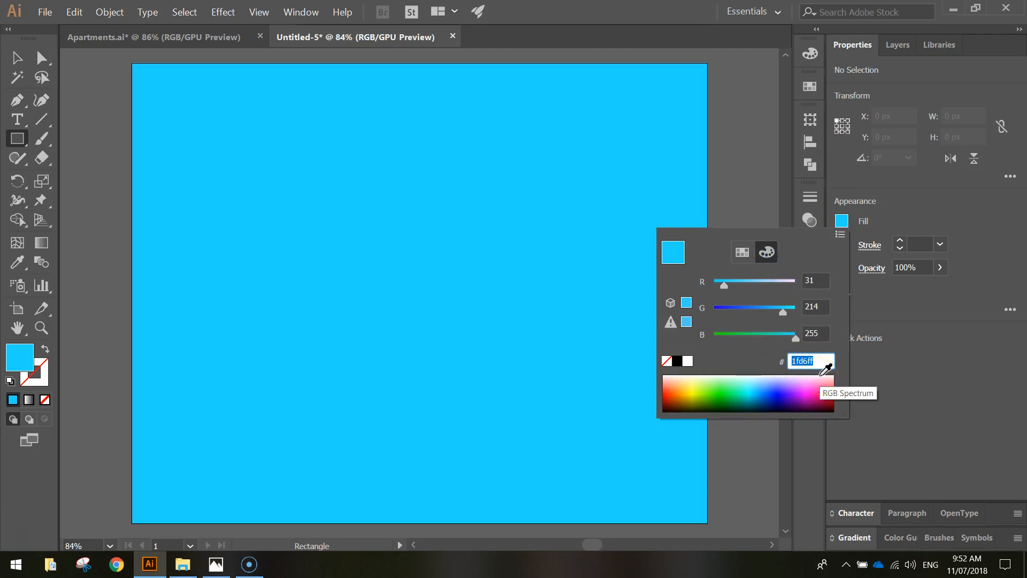
text(eaa)
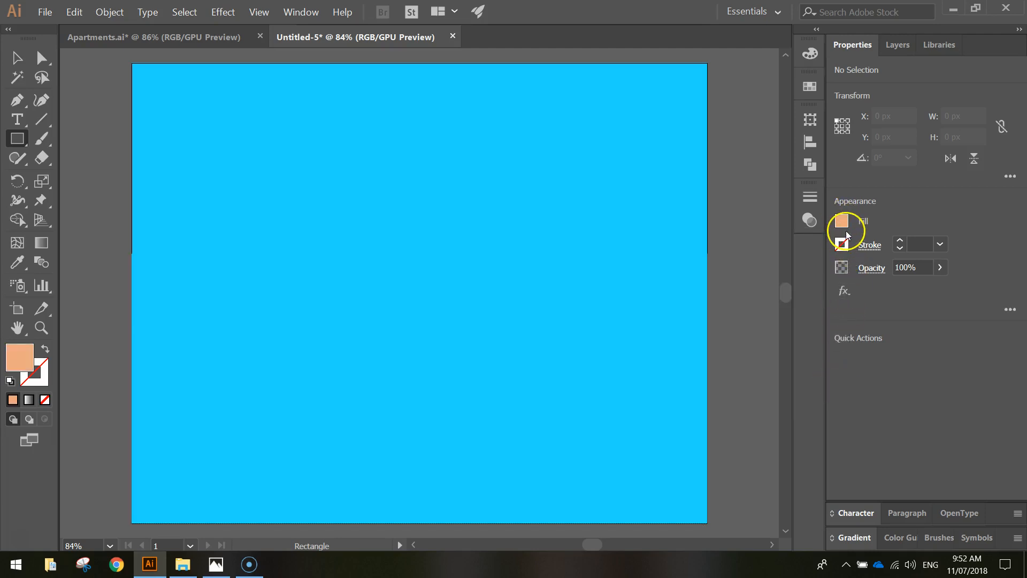
mouse_move(693, 339)
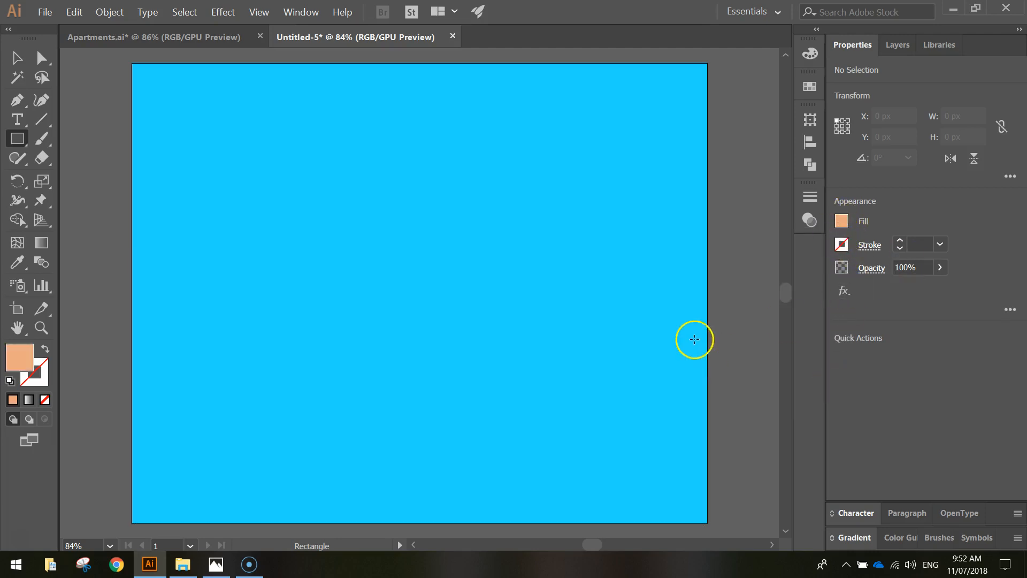
mouse_move(271, 102)
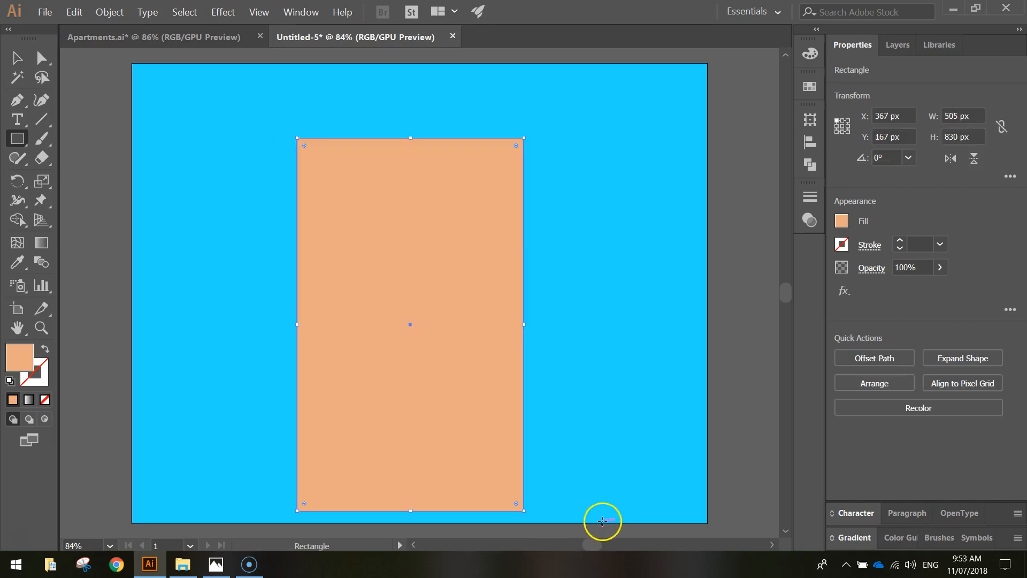
mouse_move(370, 105)
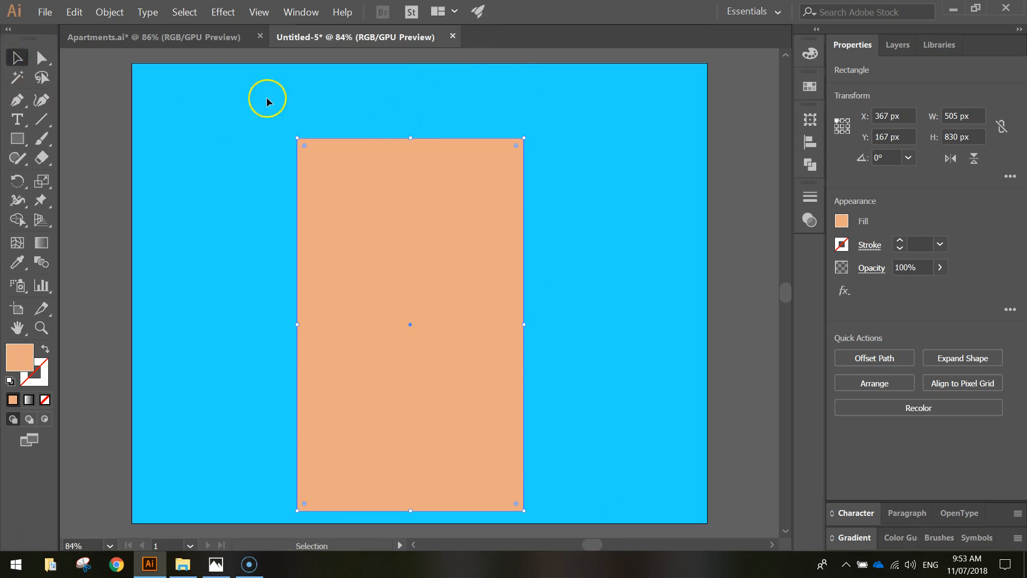
drag(409, 139, 410, 130)
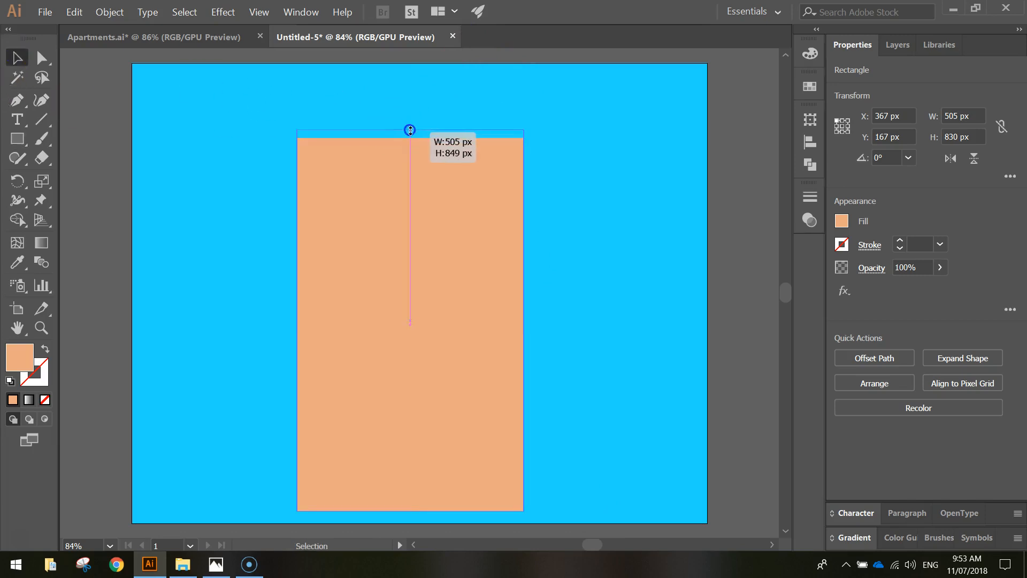
drag(410, 129, 410, 130)
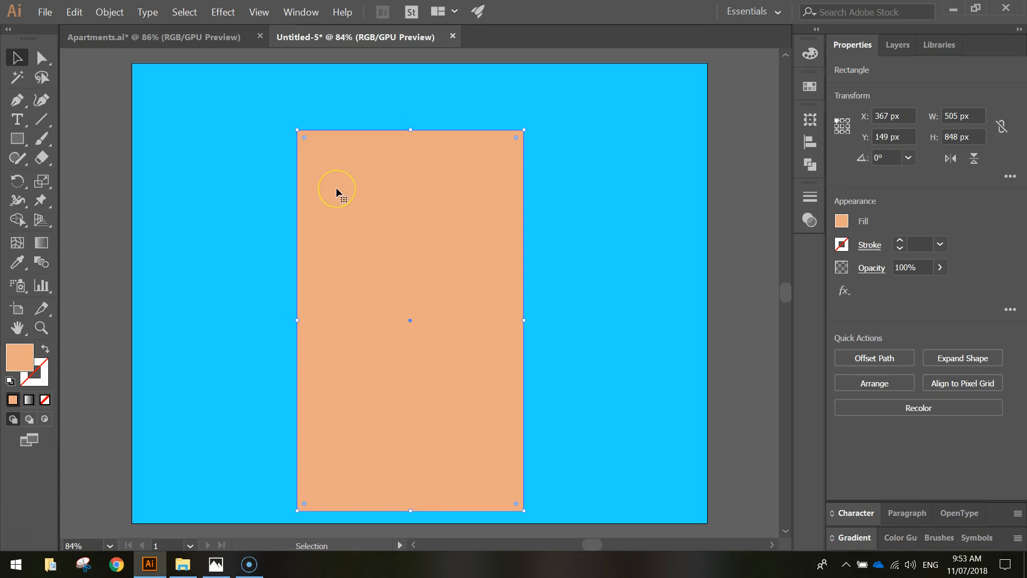
mouse_move(328, 182)
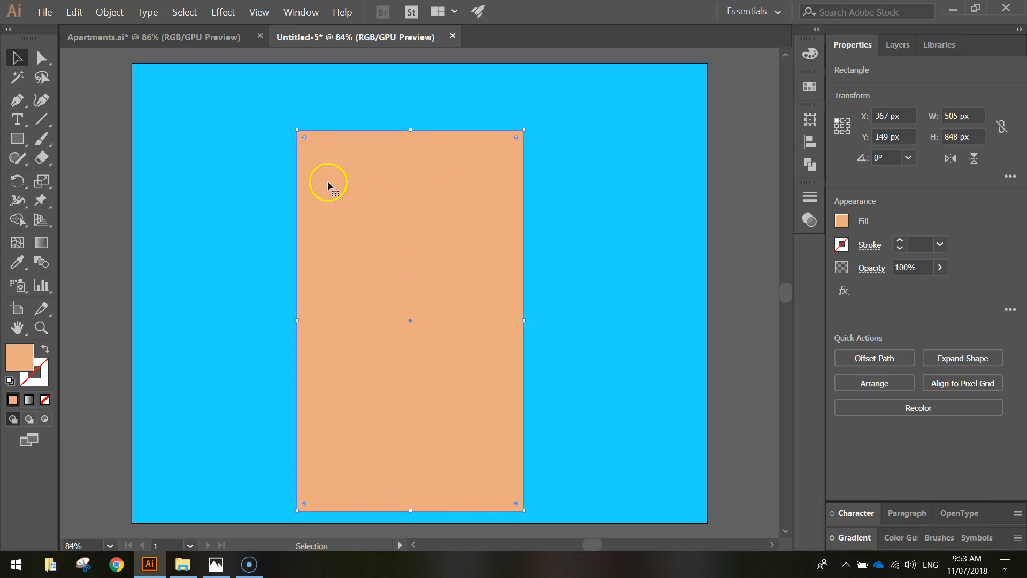
Set the Rectangle tool's fill to #73a0b7 and stroke to #a34641.
click(112, 155)
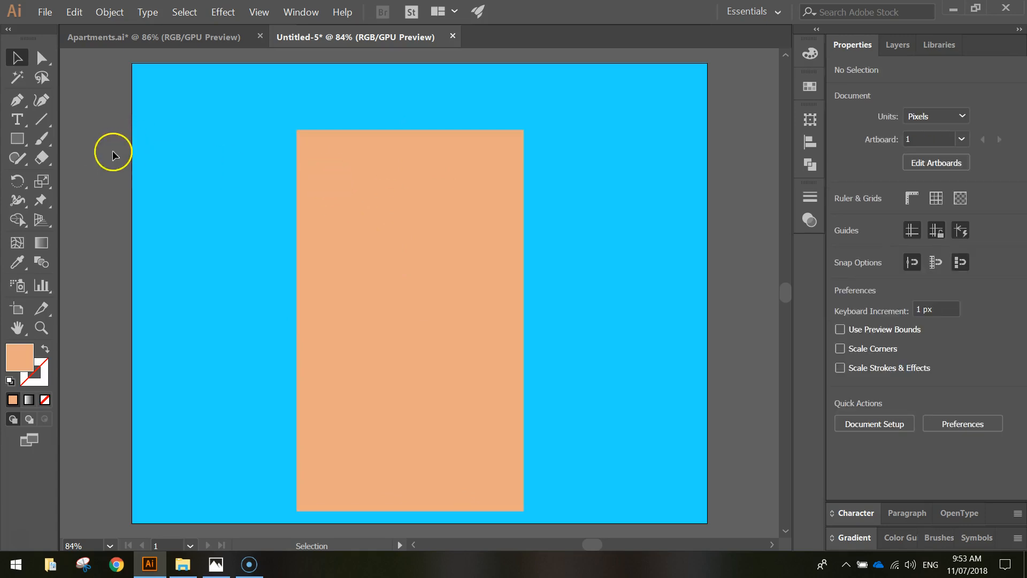
click(16, 138)
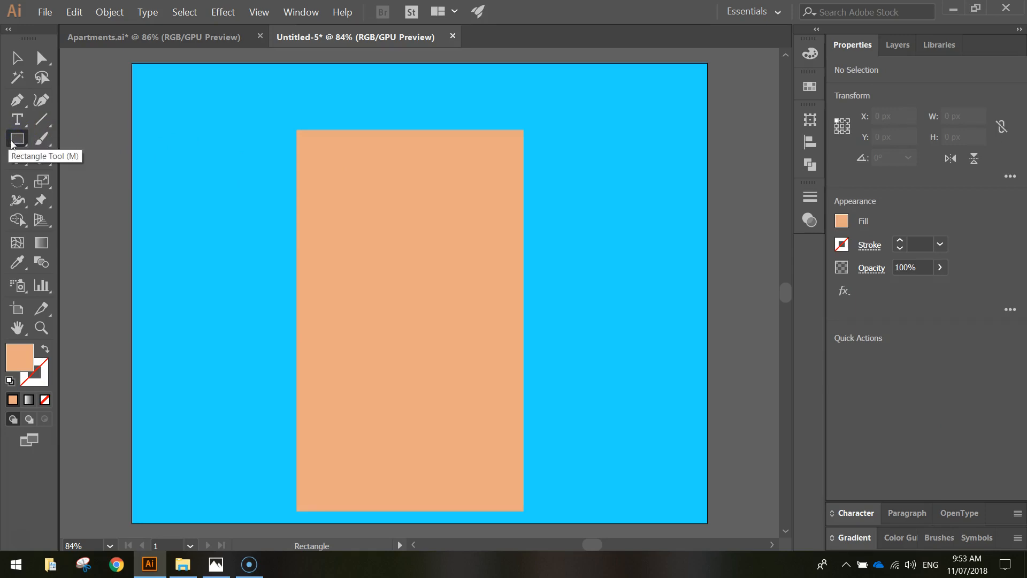
click(842, 220)
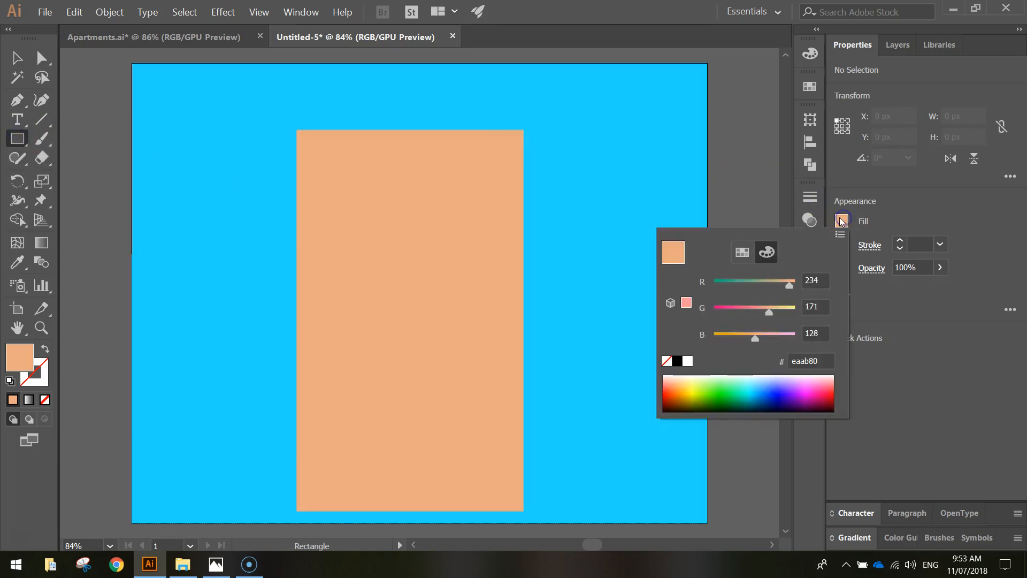
triple_click(810, 360)
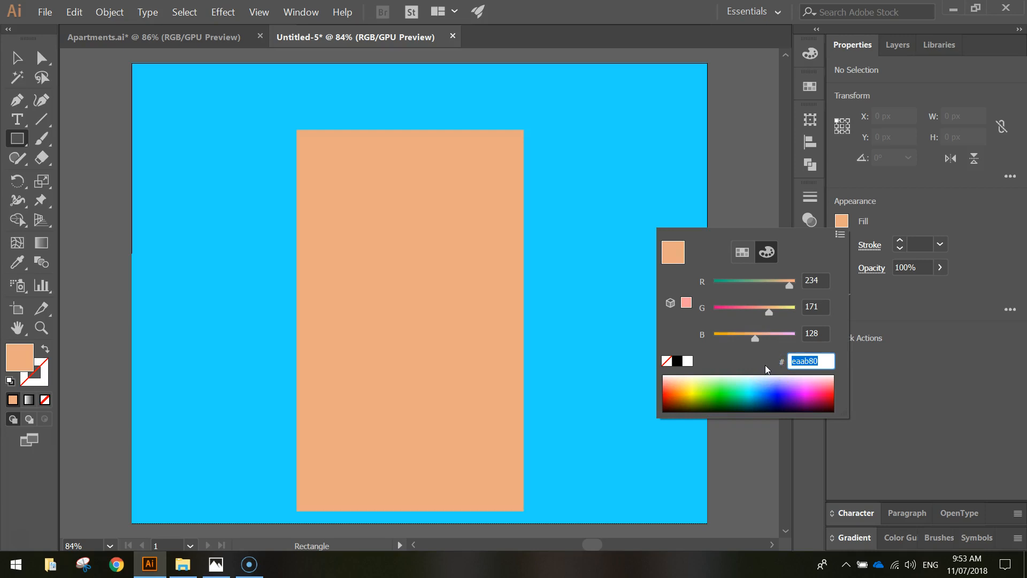
text(73a)
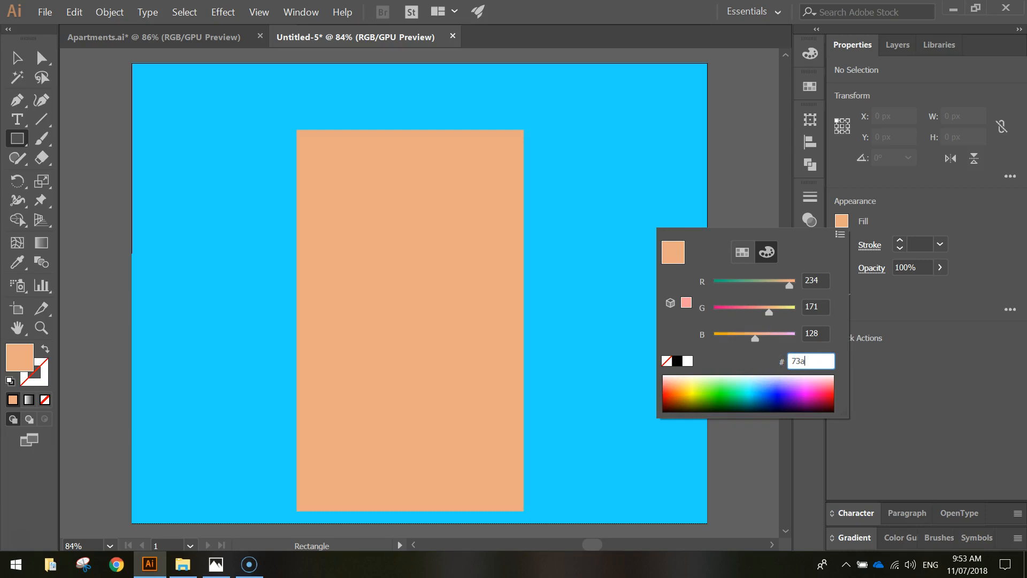
text(0b7)
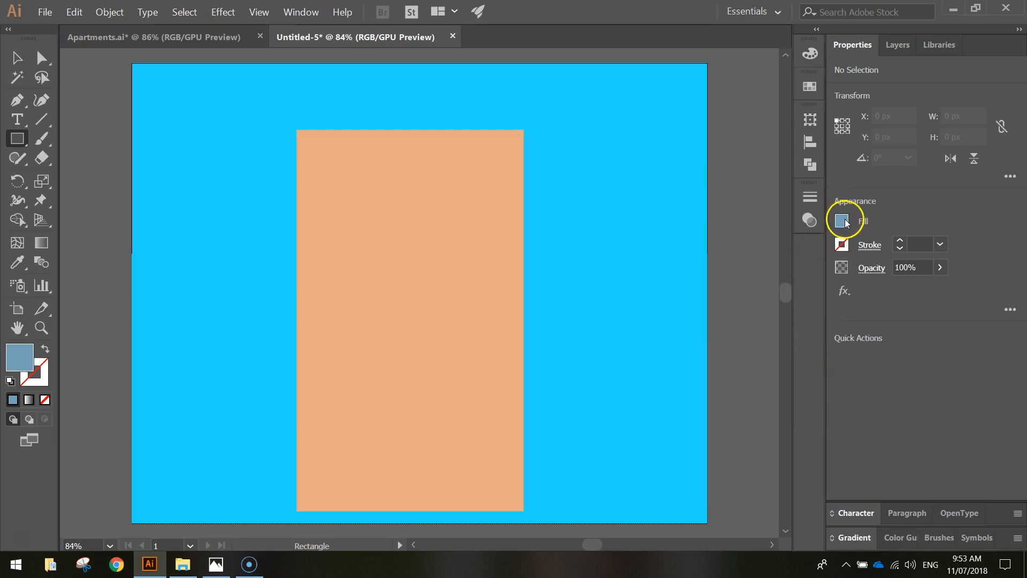
click(842, 244)
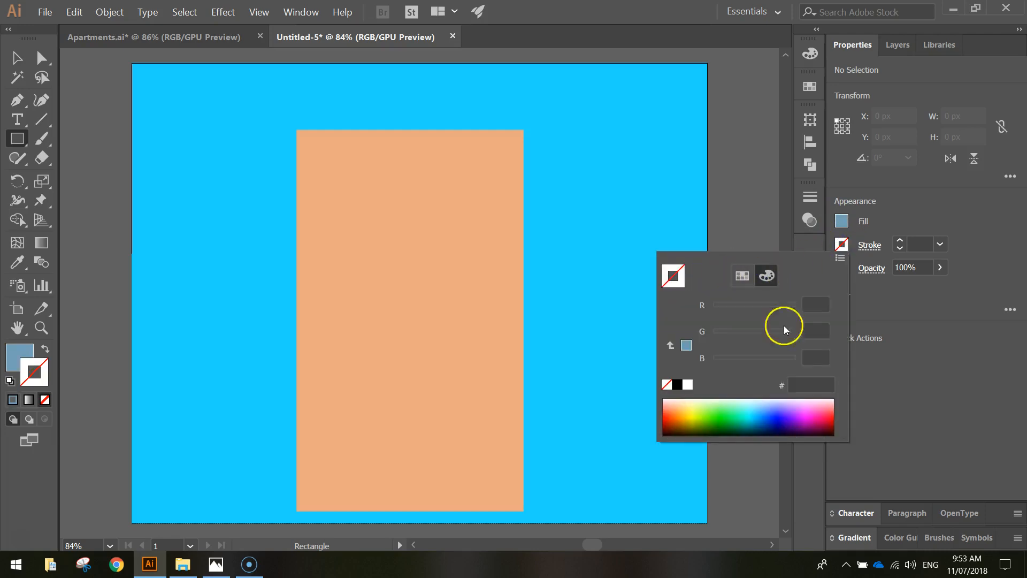
click(664, 384)
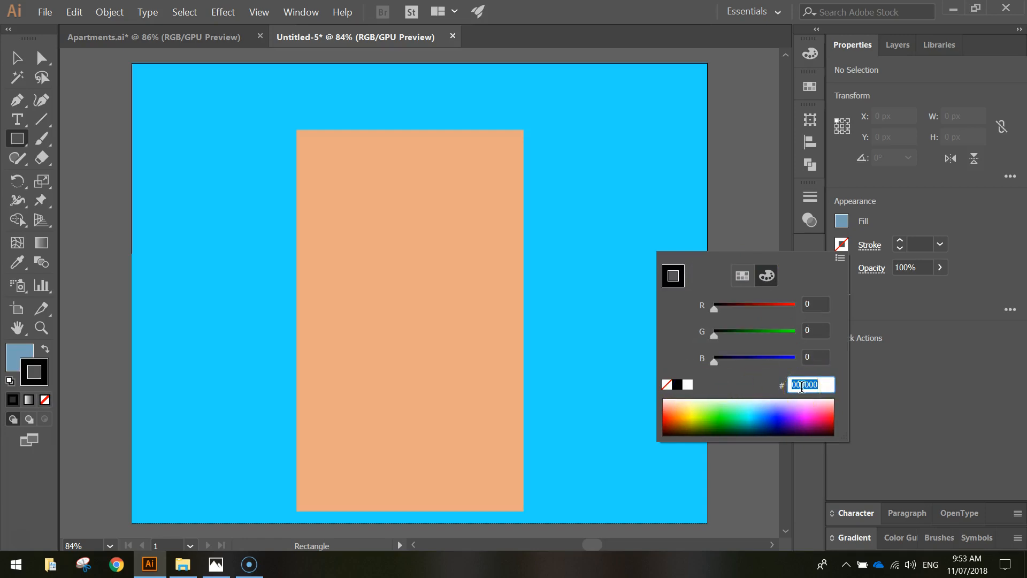
text(a34)
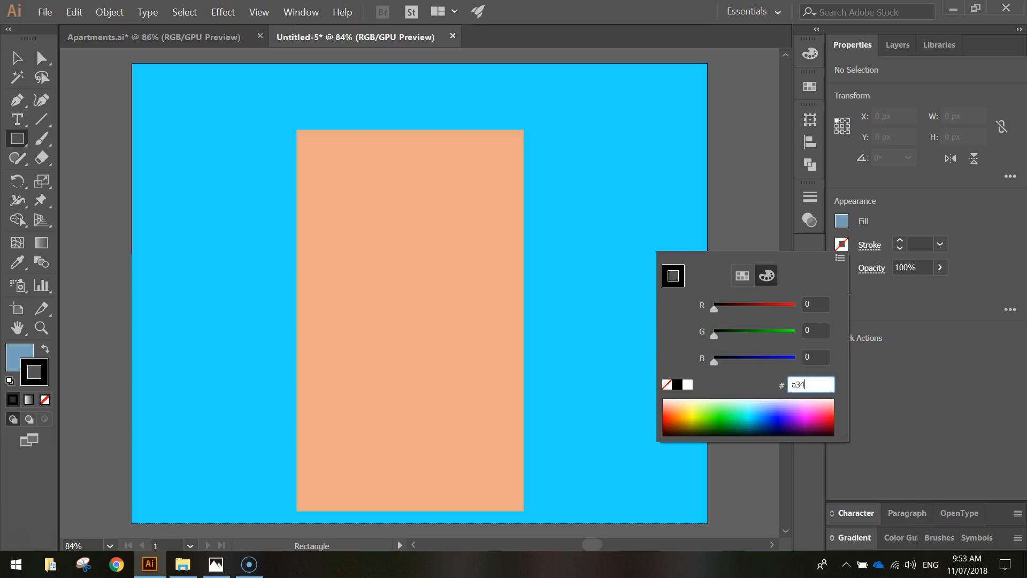
text(641)
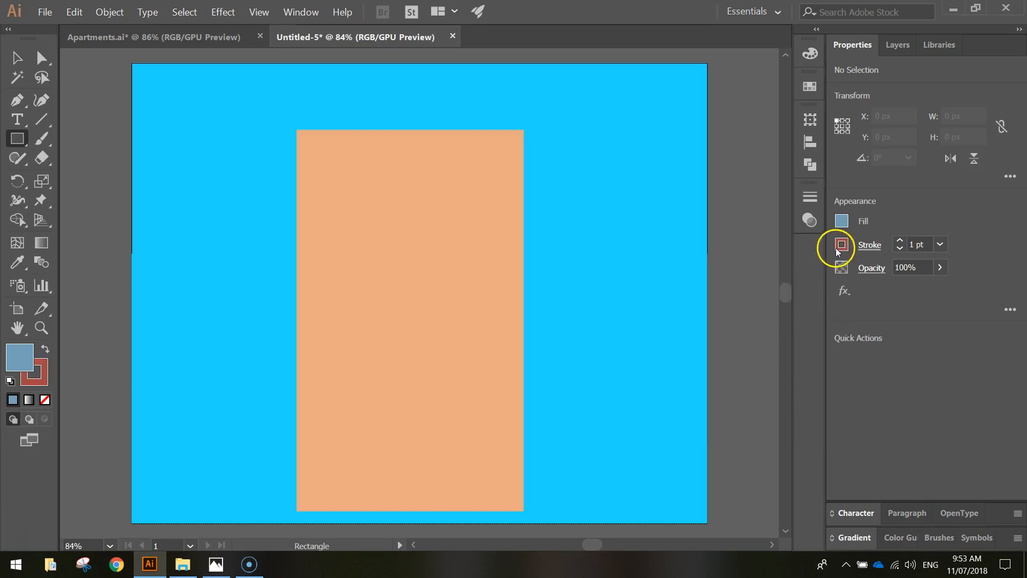
mouse_move(303, 141)
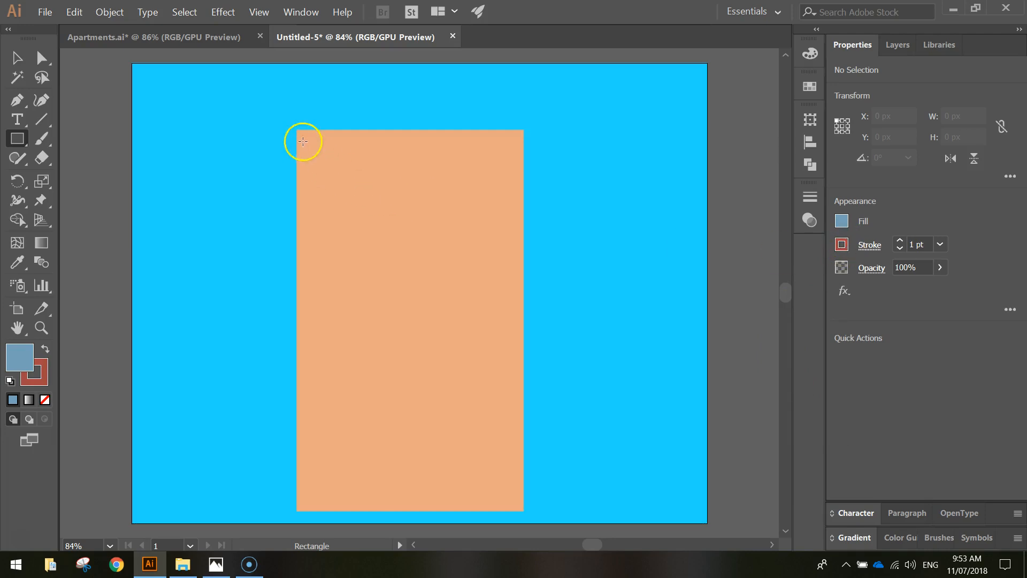
mouse_move(313, 151)
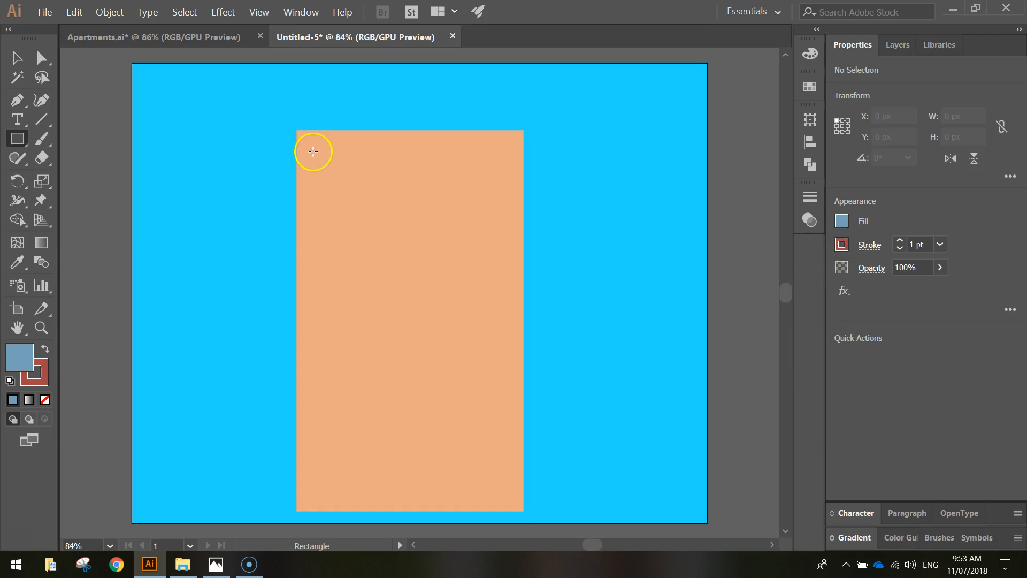
Draw a tall window near the building's top-left and thicken its border to 10 pt.
drag(314, 151, 377, 218)
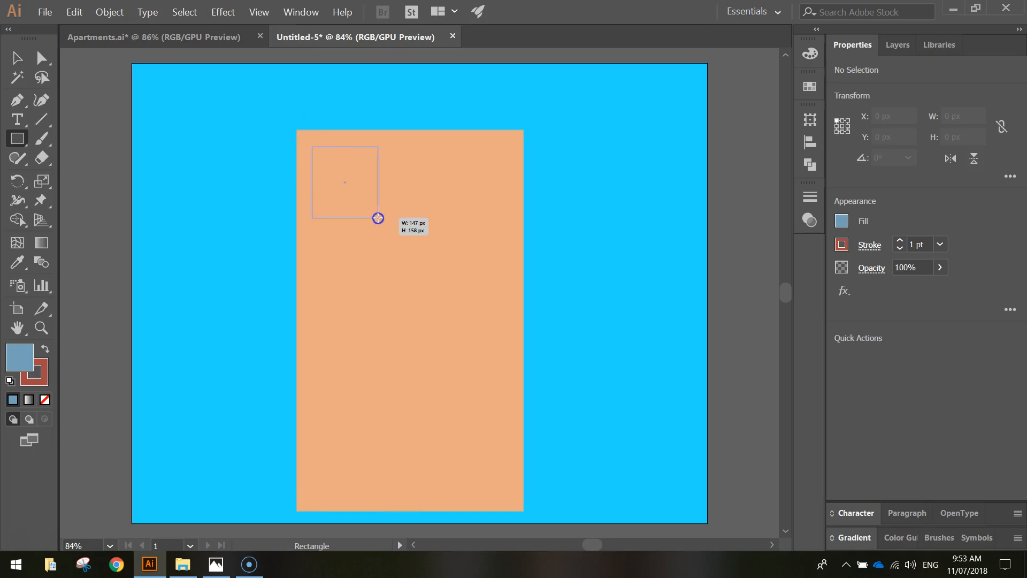
drag(378, 218, 367, 219)
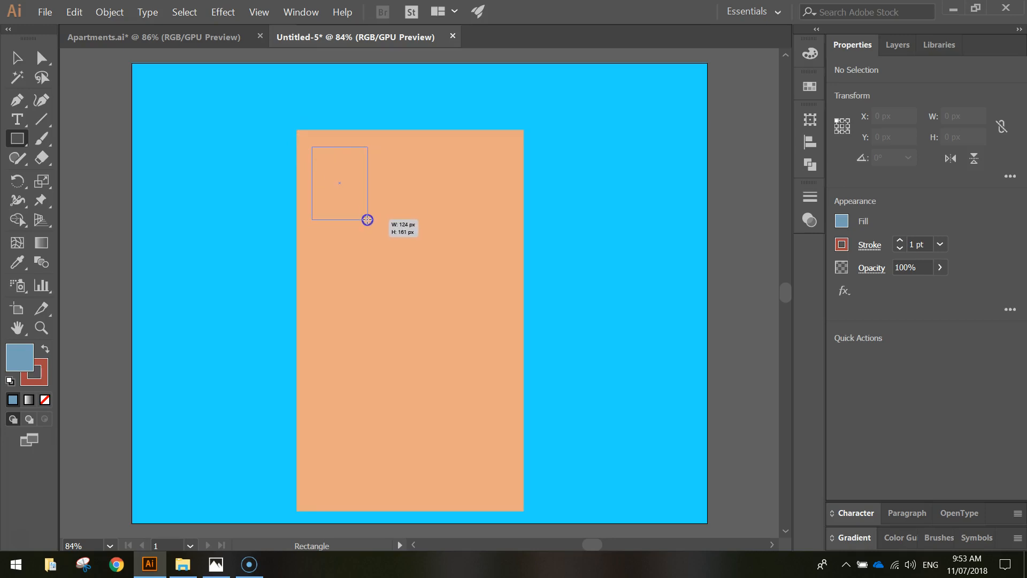
drag(367, 219, 364, 222)
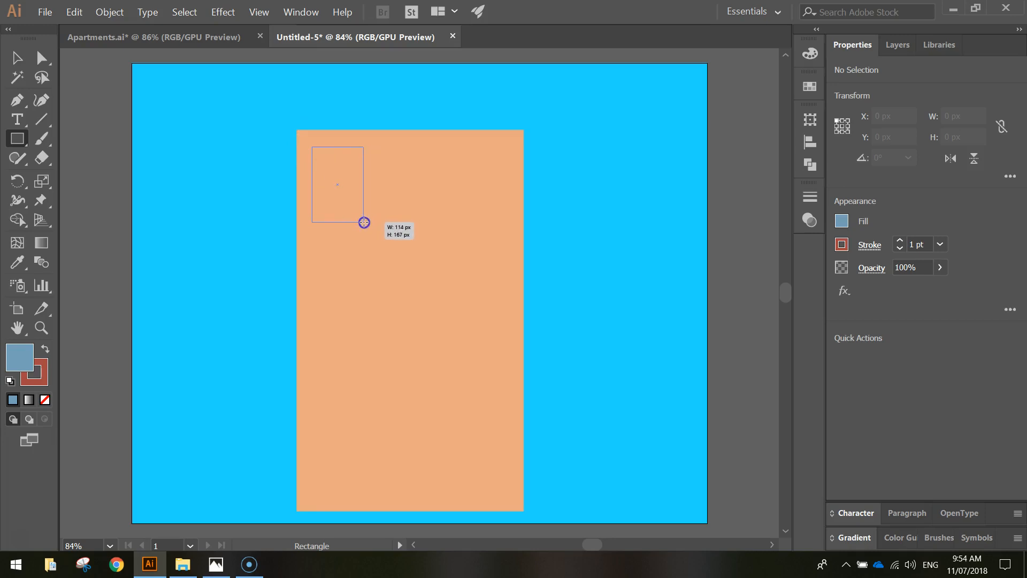
drag(311, 145, 364, 223)
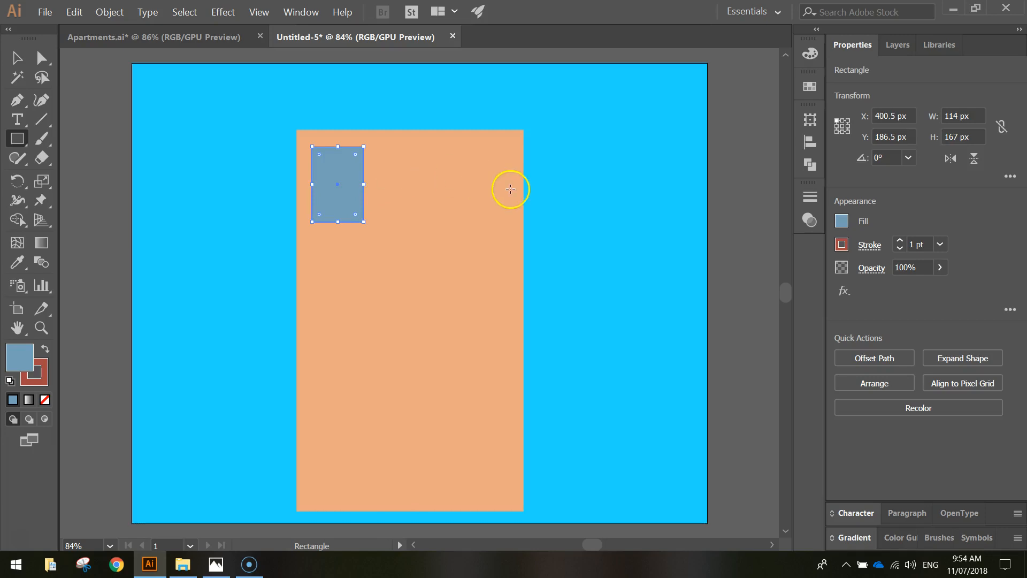
click(16, 58)
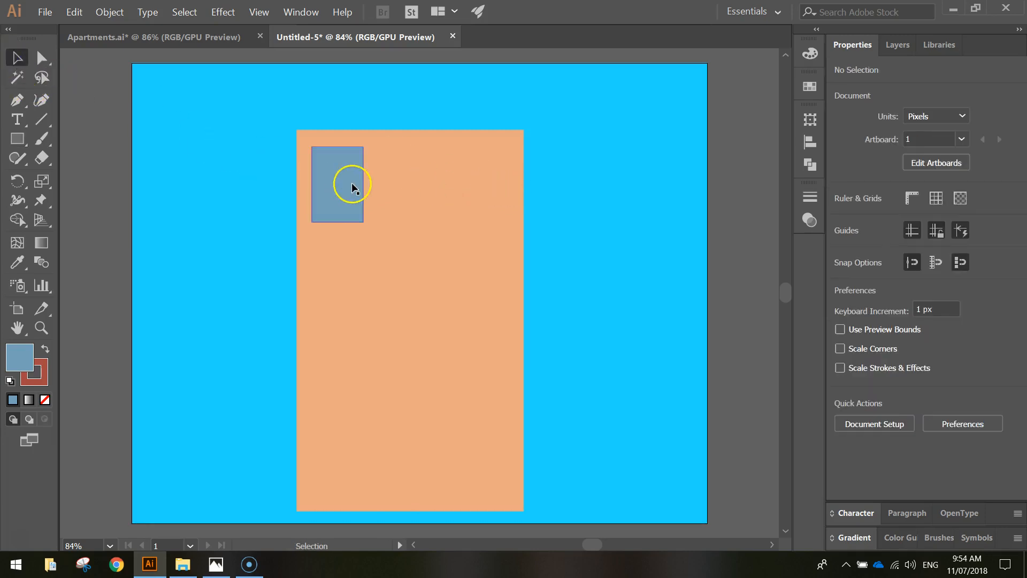
click(354, 186)
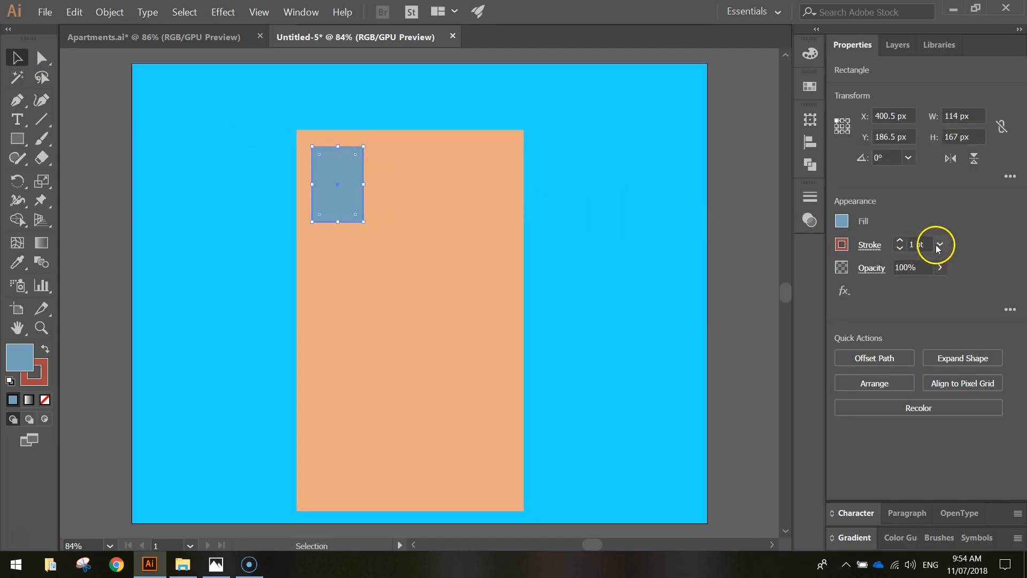
click(939, 241)
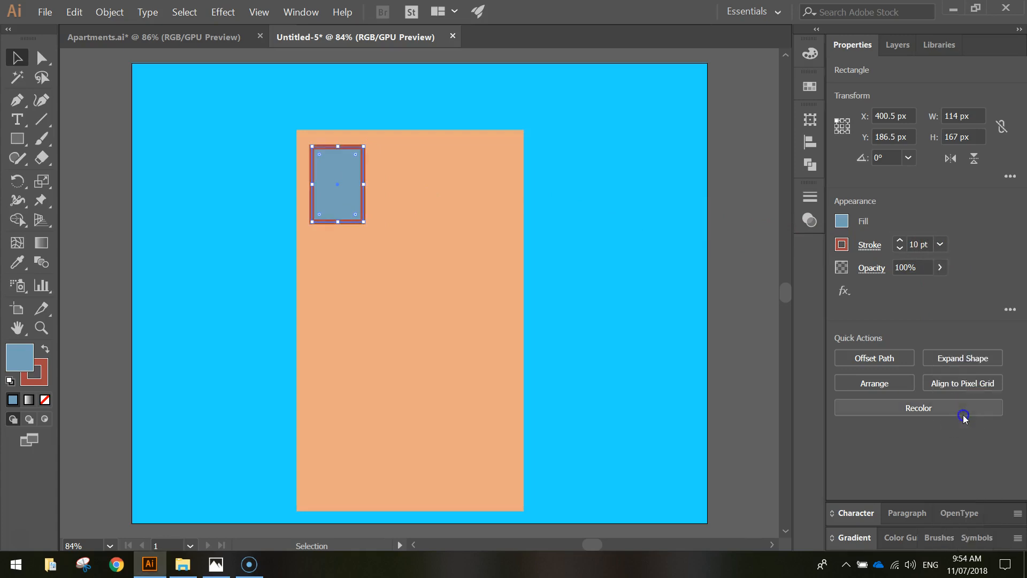
click(475, 210)
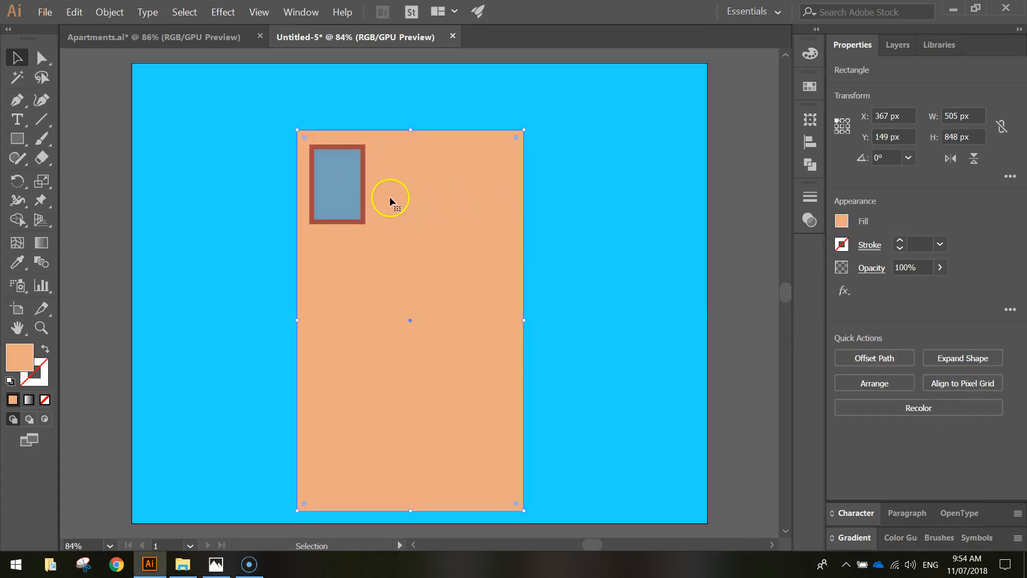
mouse_move(354, 250)
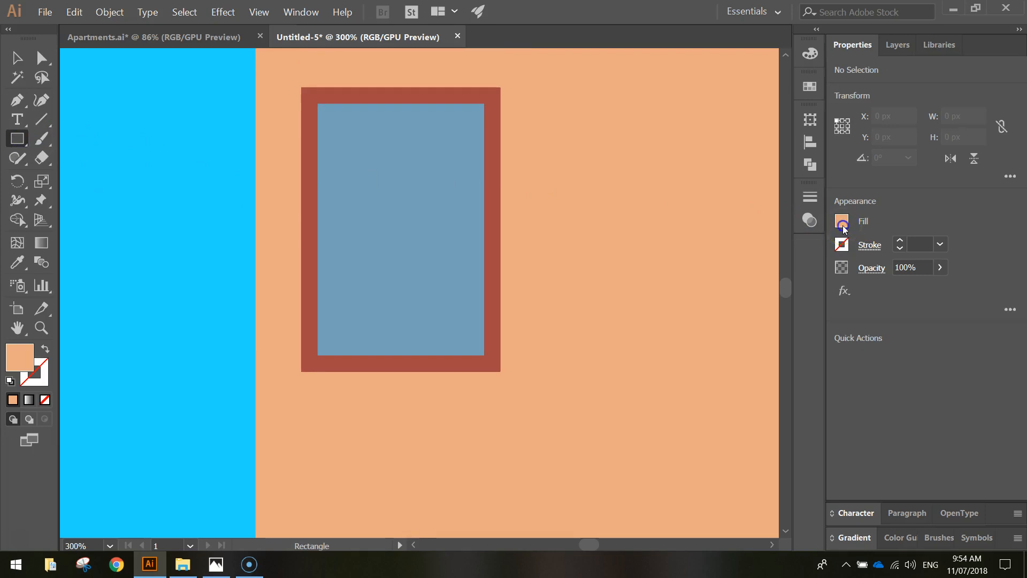
Colour the sill strip hex dc917… and drop a copy of it lower beneath the window.
click(842, 220)
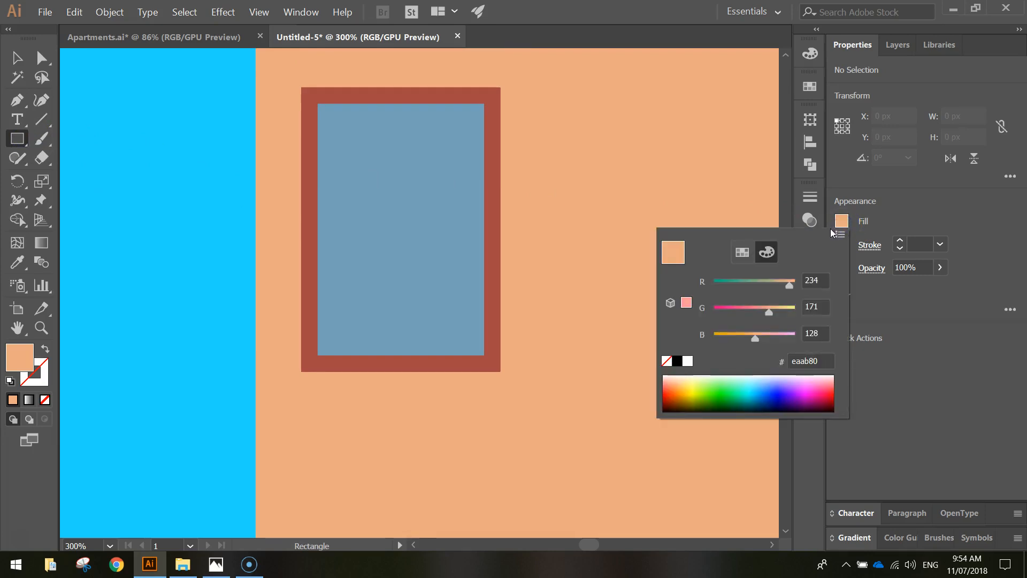
mouse_move(828, 360)
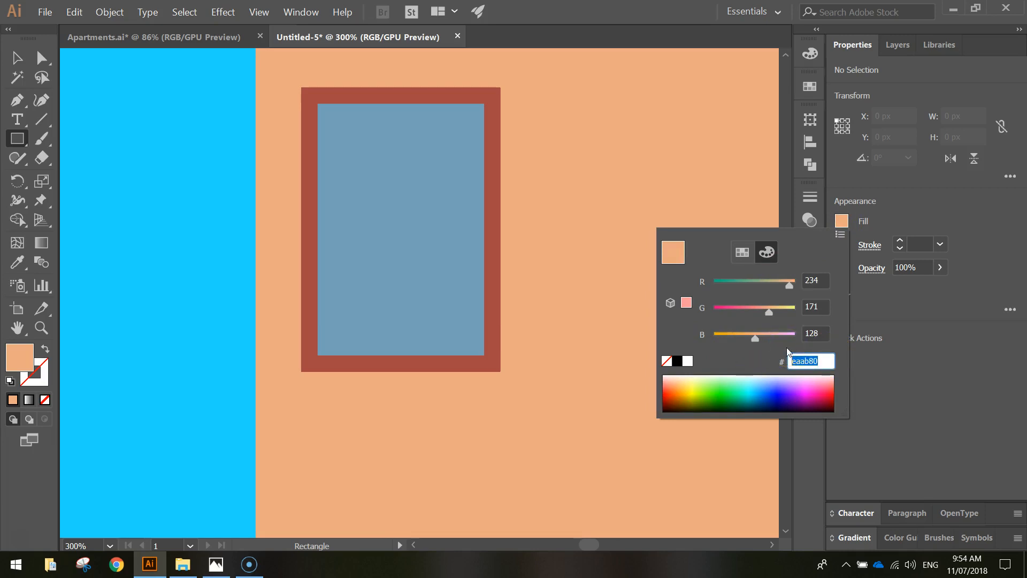
text(d)
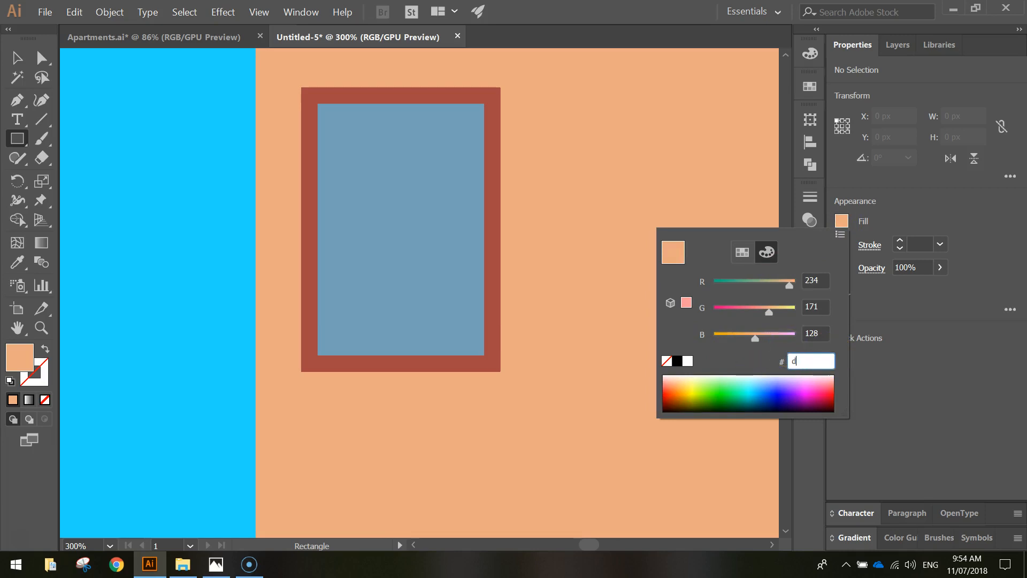
text(c)
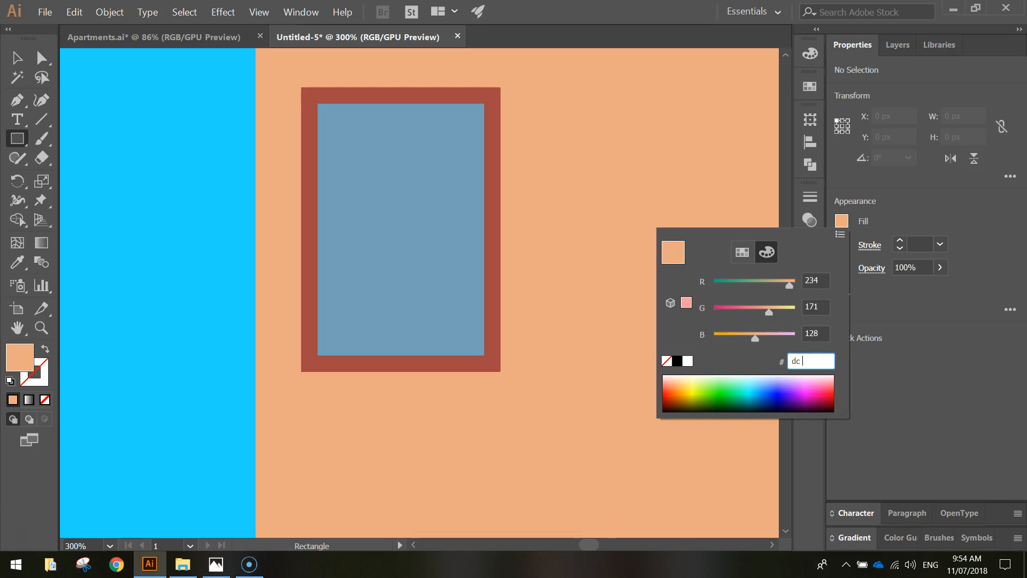
text(917)
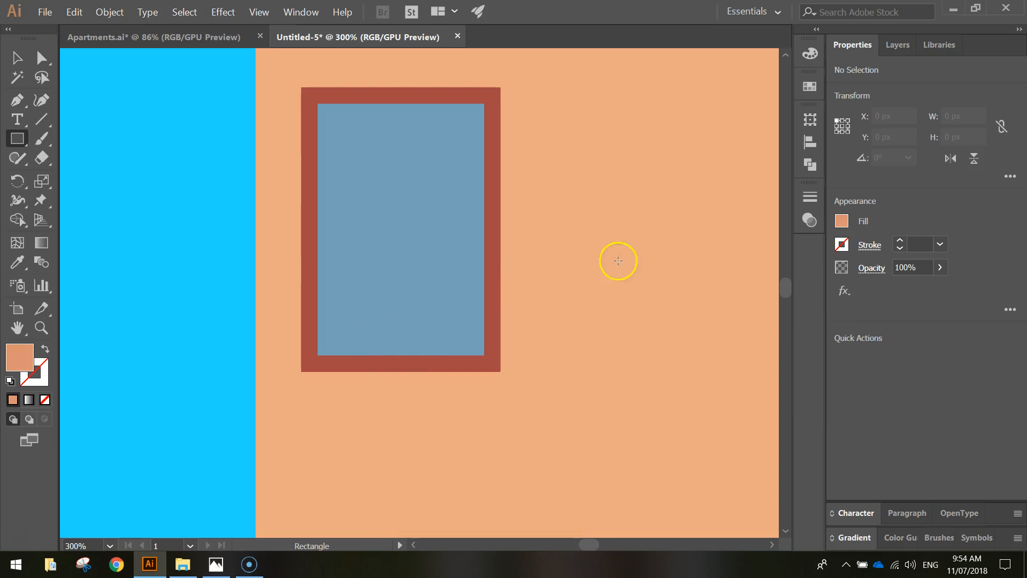
mouse_move(313, 329)
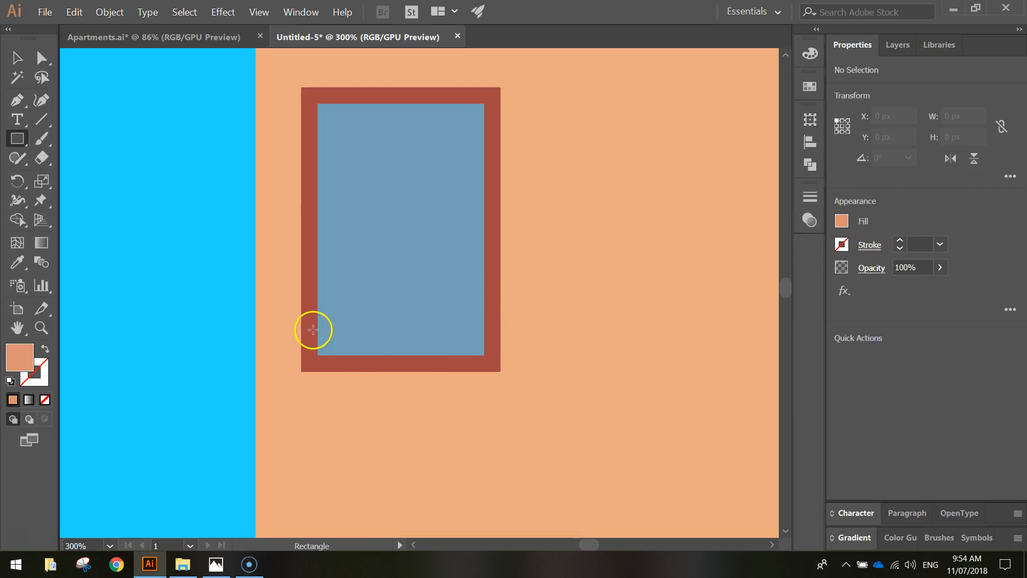
mouse_move(278, 313)
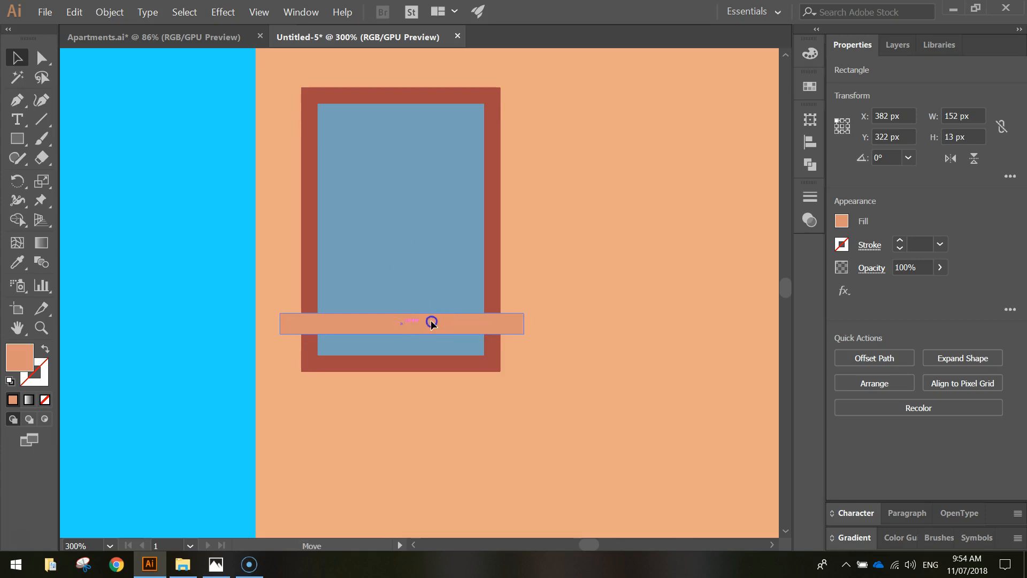
click(407, 323)
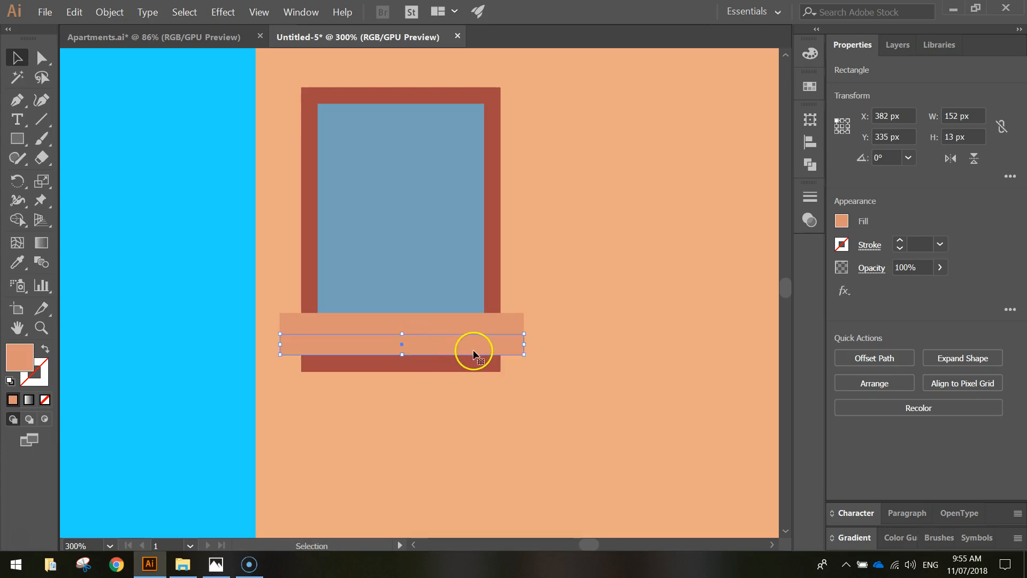
Recolour the lower sill strip to the darker coral hex d5796….
click(841, 220)
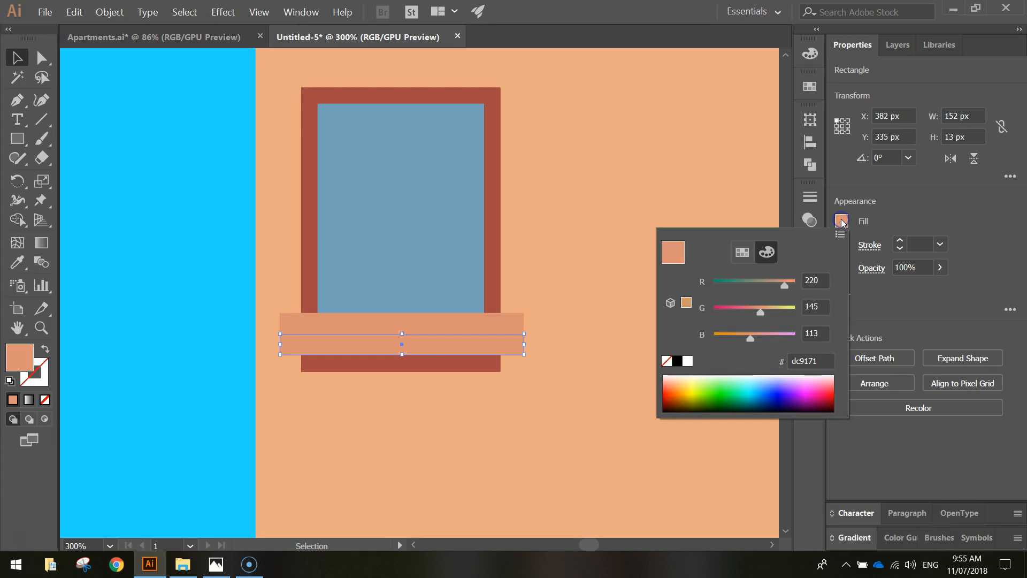
triple_click(811, 361)
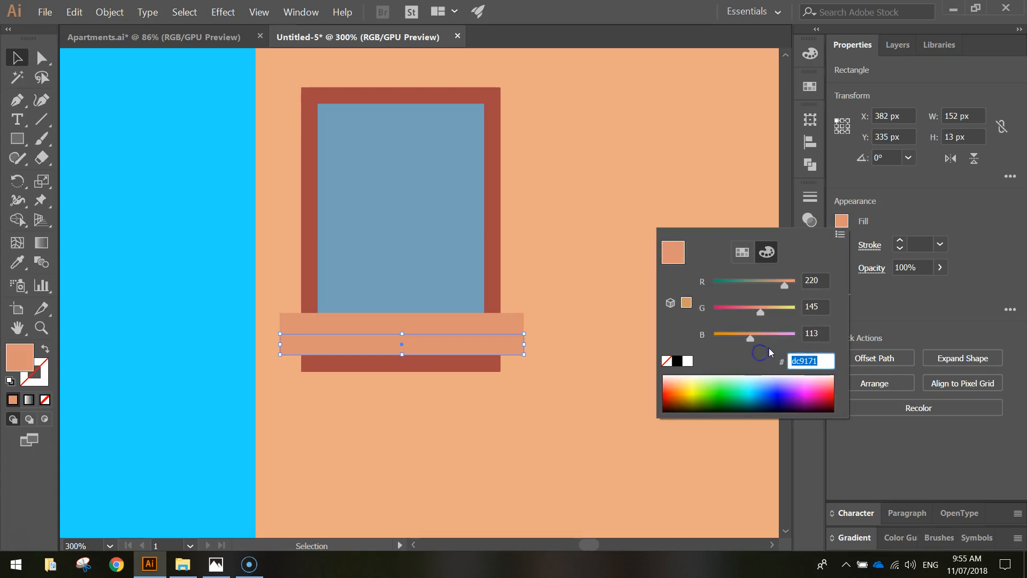
mouse_move(769, 352)
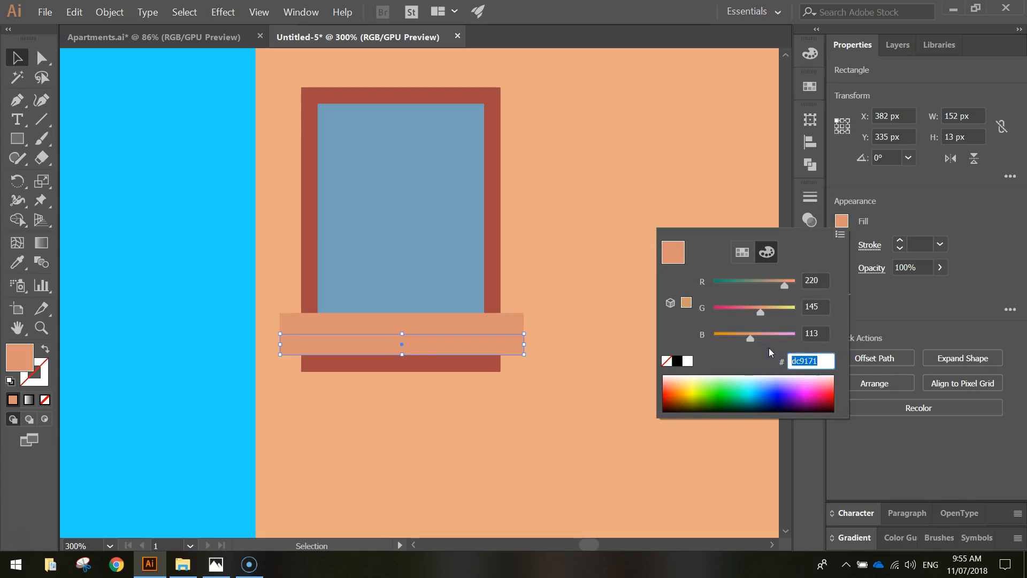
text(d)
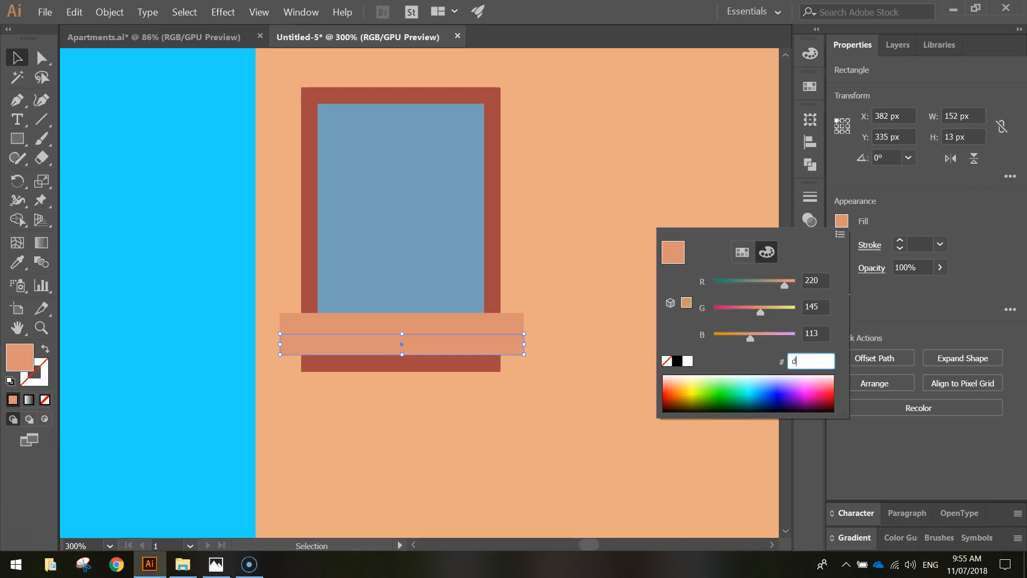
text(d5796)
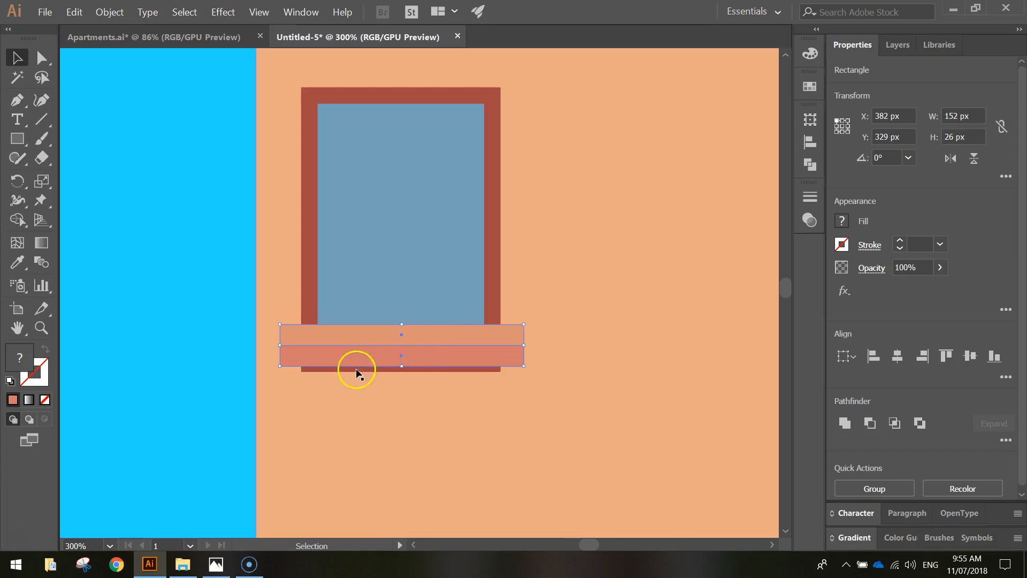
click(98, 298)
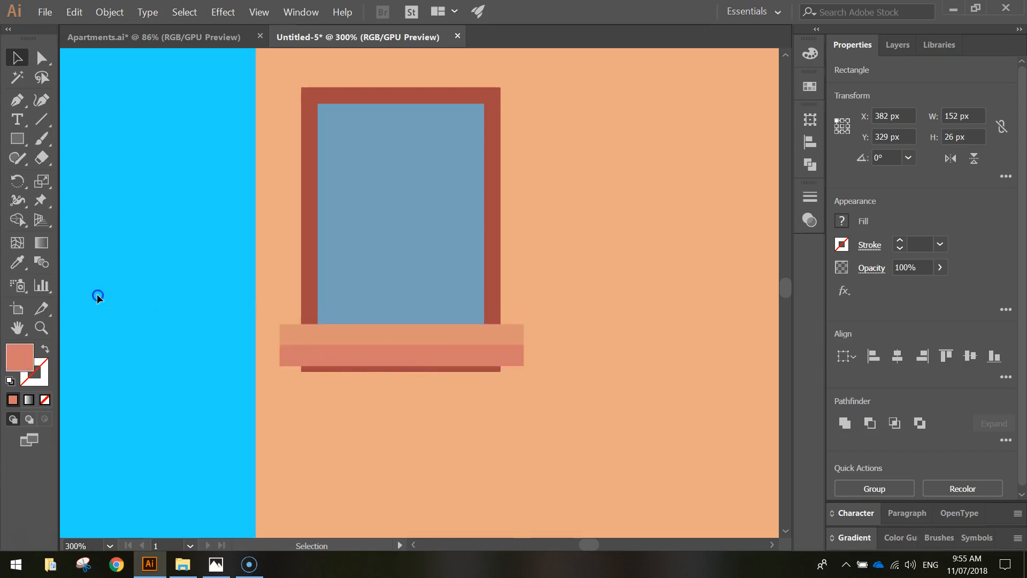
click(98, 296)
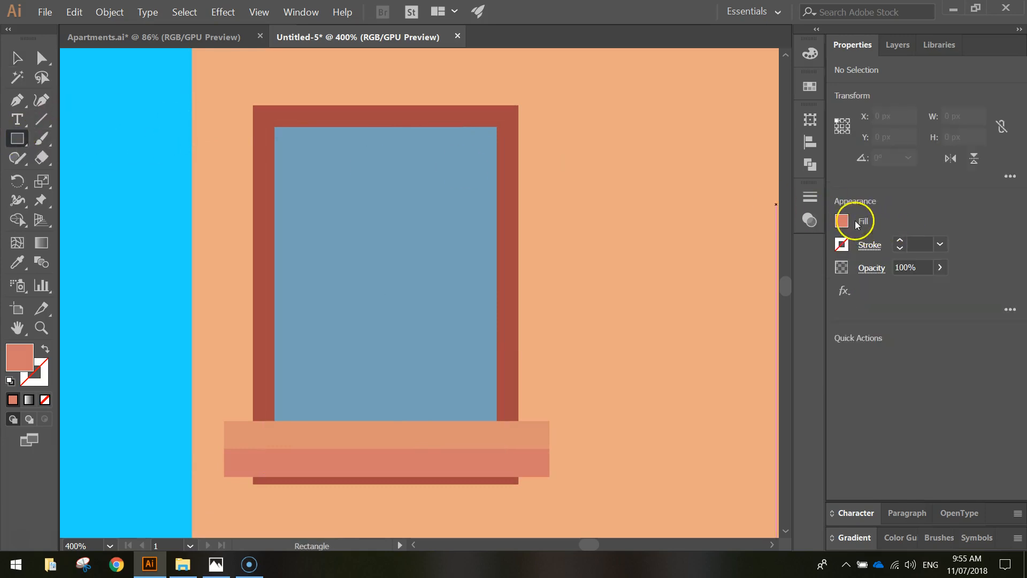
Draw a black shade rectangle over the upper glass and set its opacity to 50%.
click(842, 221)
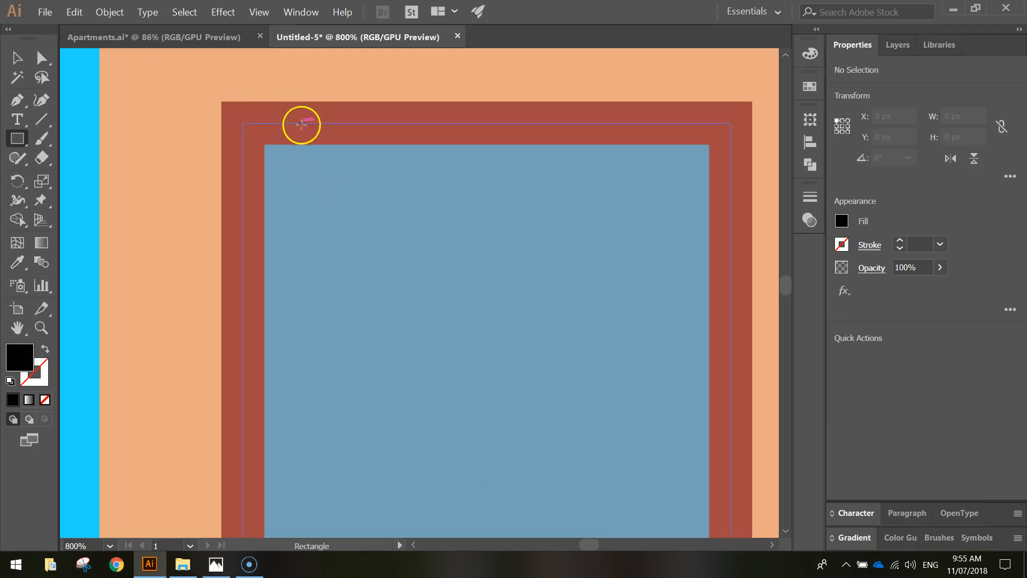
drag(300, 125, 284, 184)
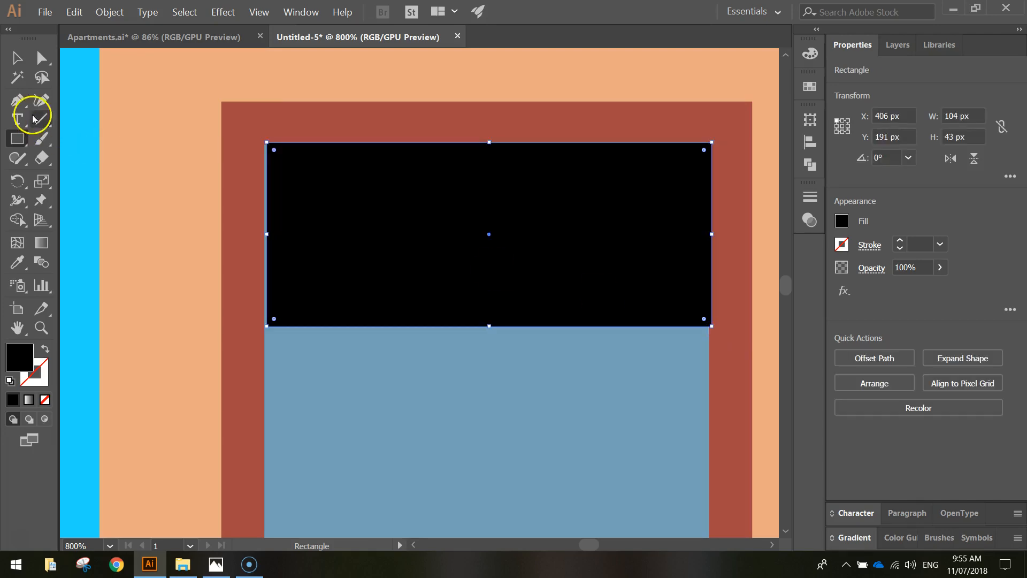
mouse_move(42, 99)
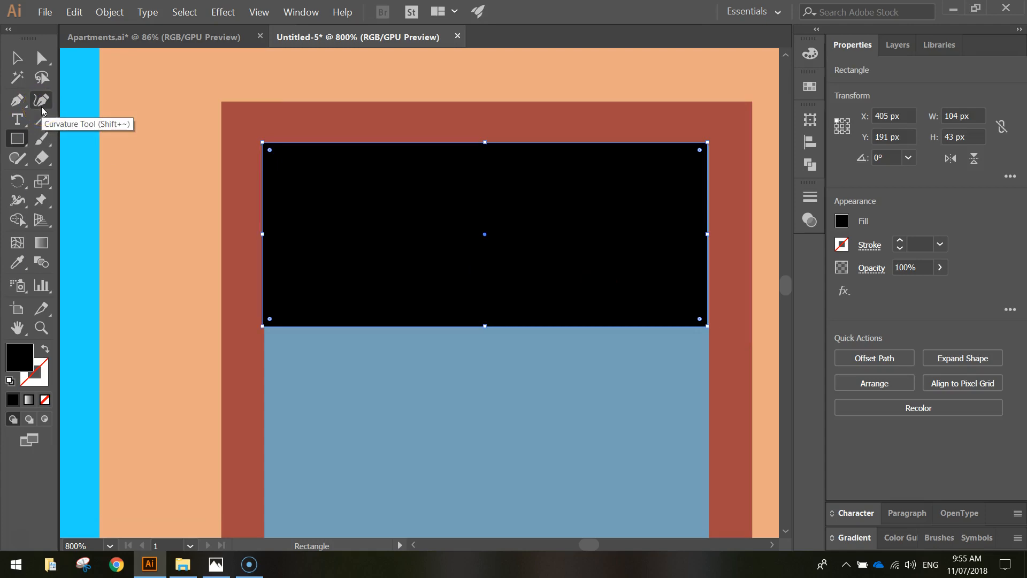
click(16, 58)
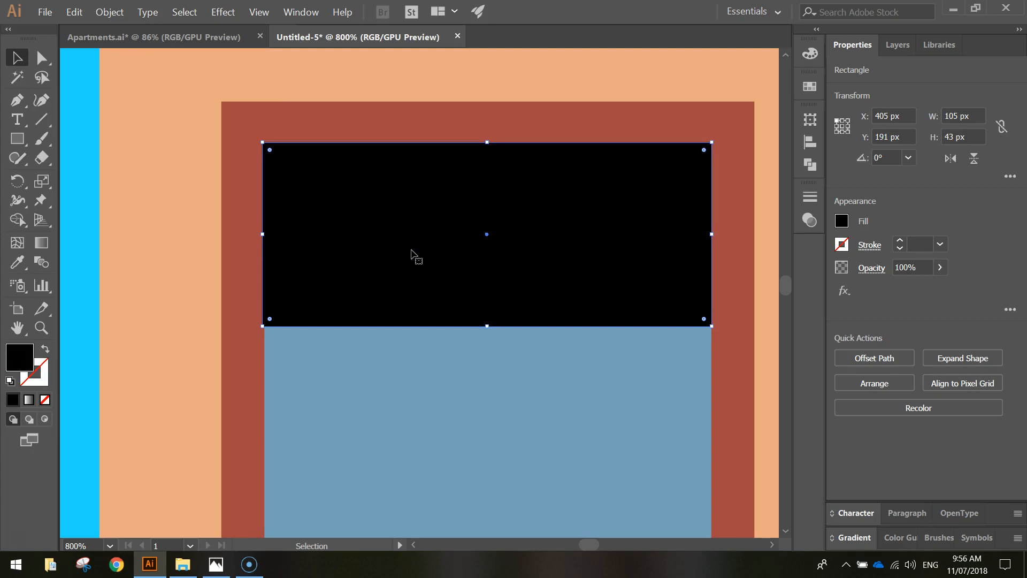
triple_click(910, 268)
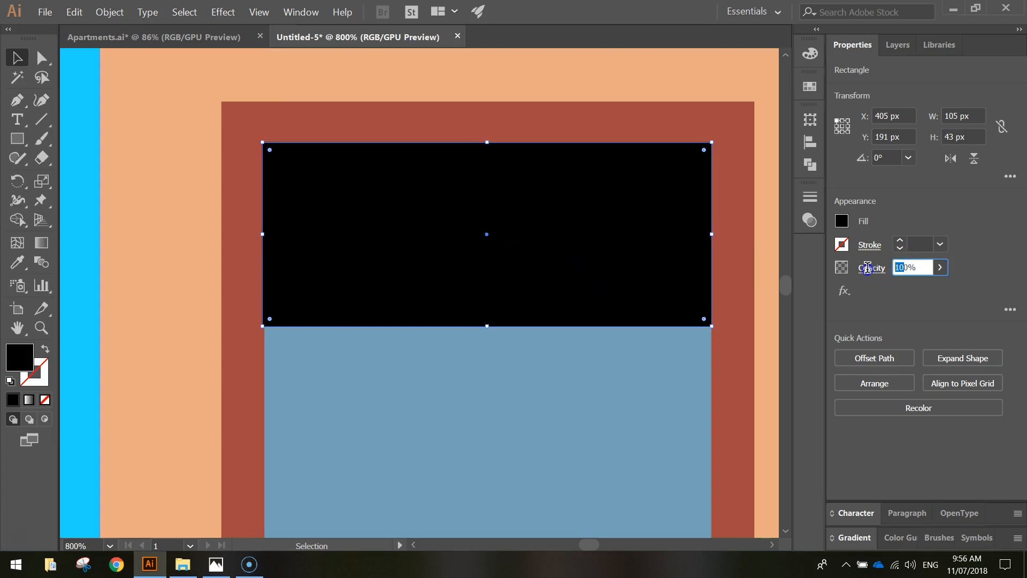
text(50)
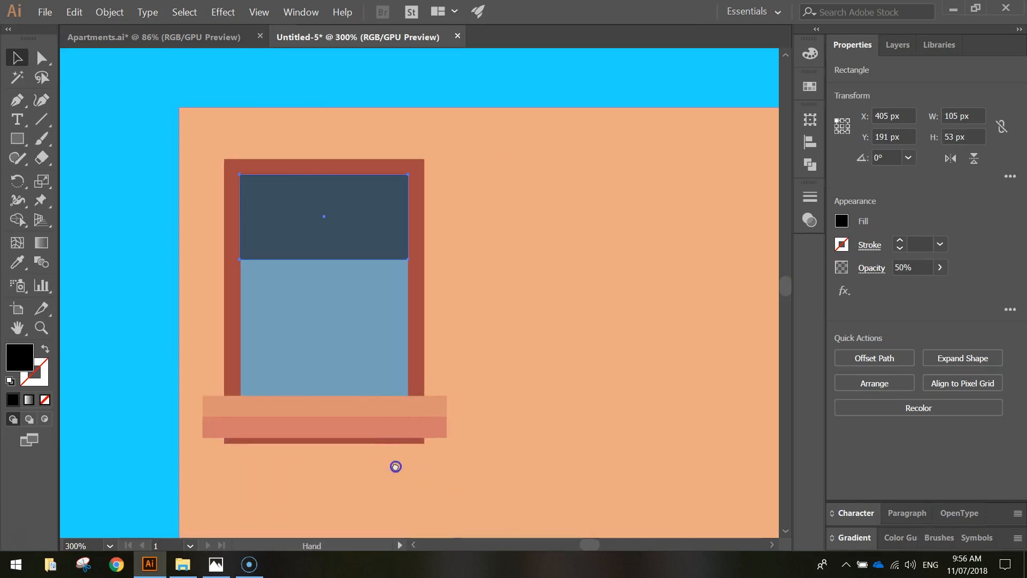
click(585, 266)
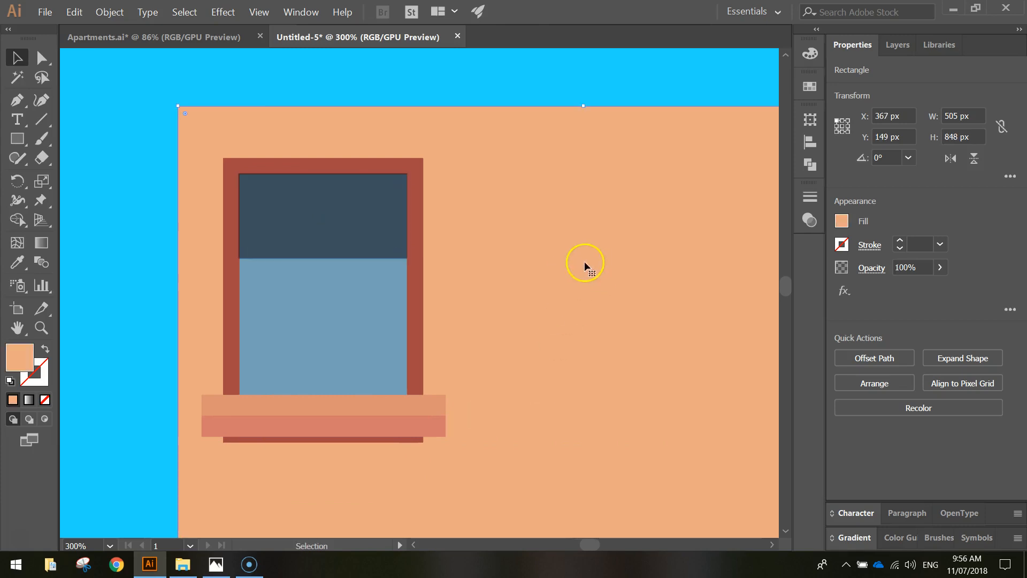
mouse_move(577, 271)
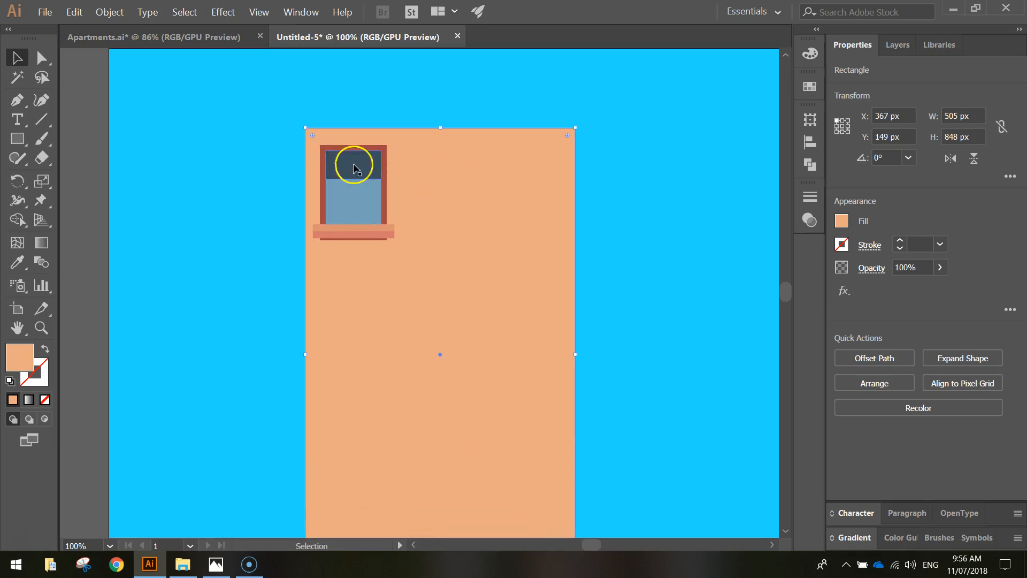
mouse_move(590, 255)
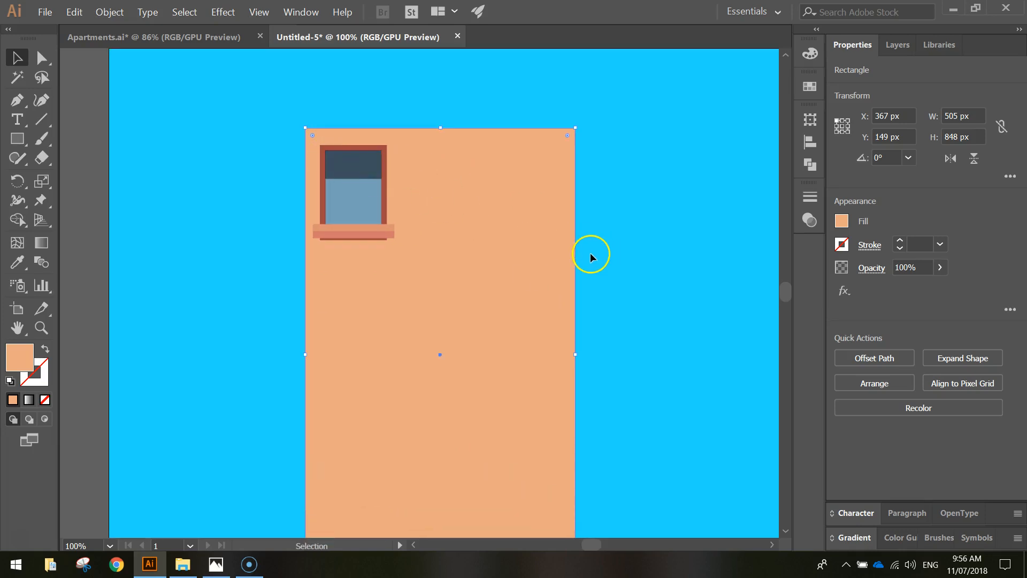
mouse_move(578, 268)
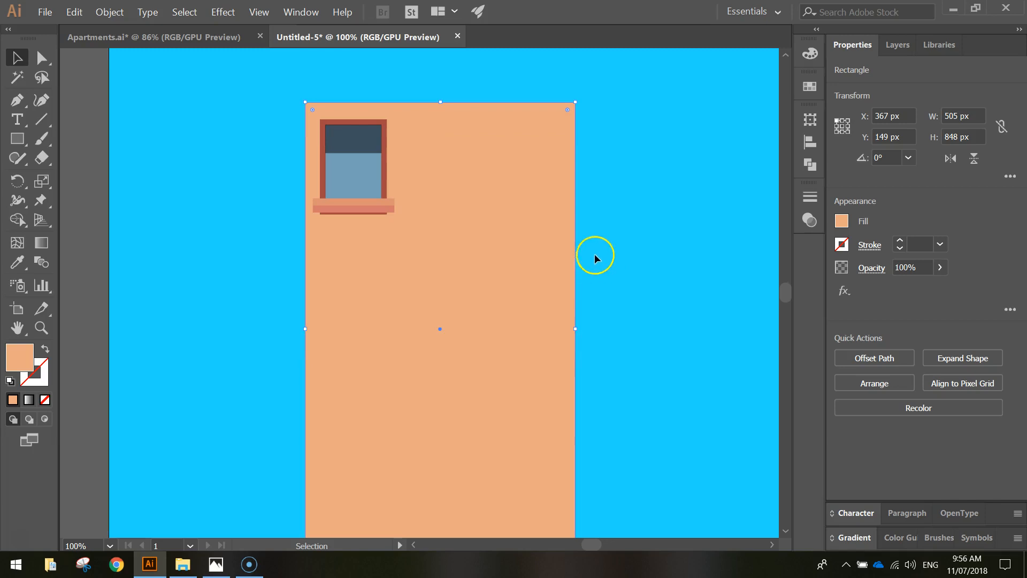
Group the selected window frame, glass, shade and sill pieces into one object.
click(898, 45)
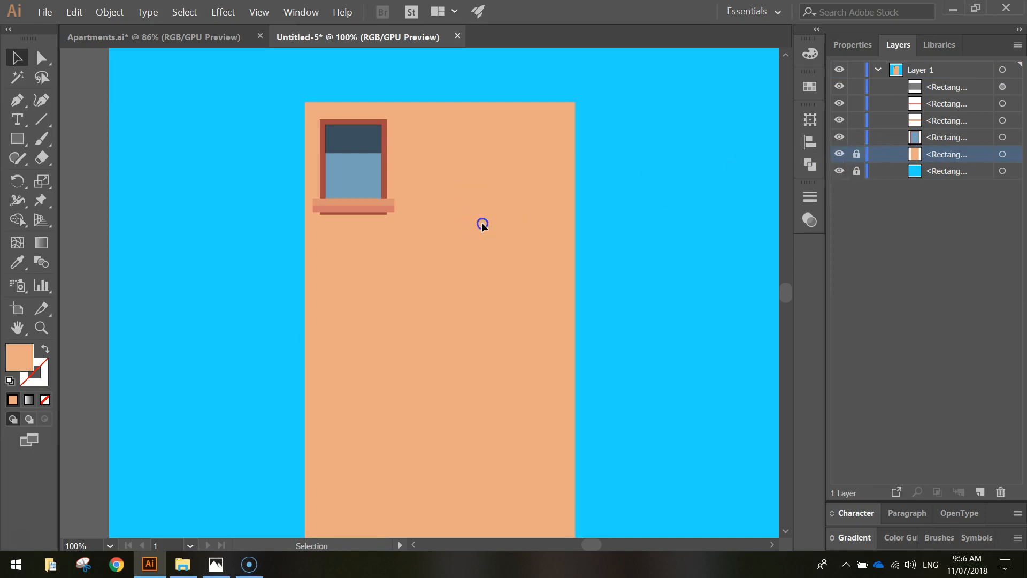
mouse_move(417, 238)
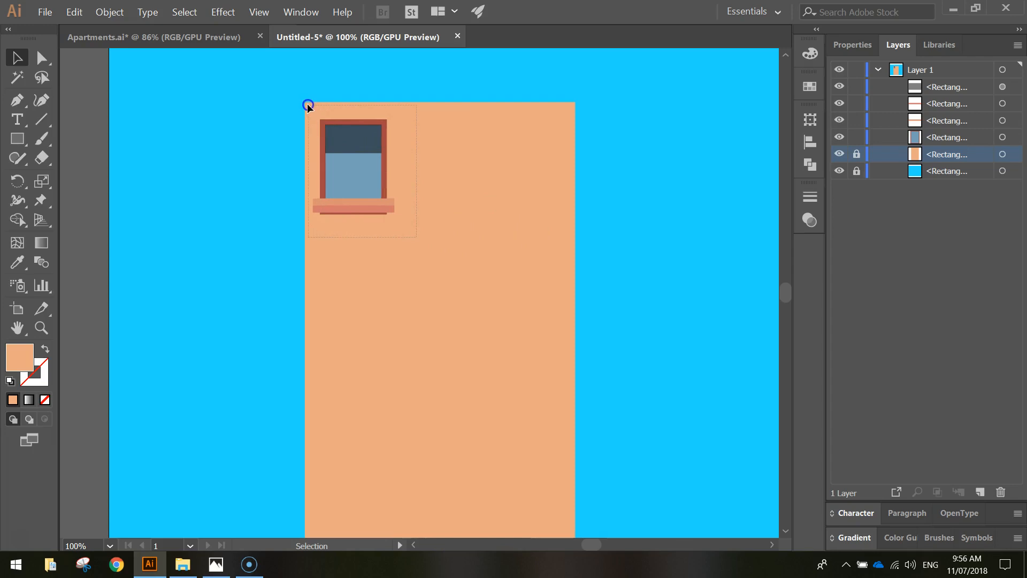
right_click(338, 130)
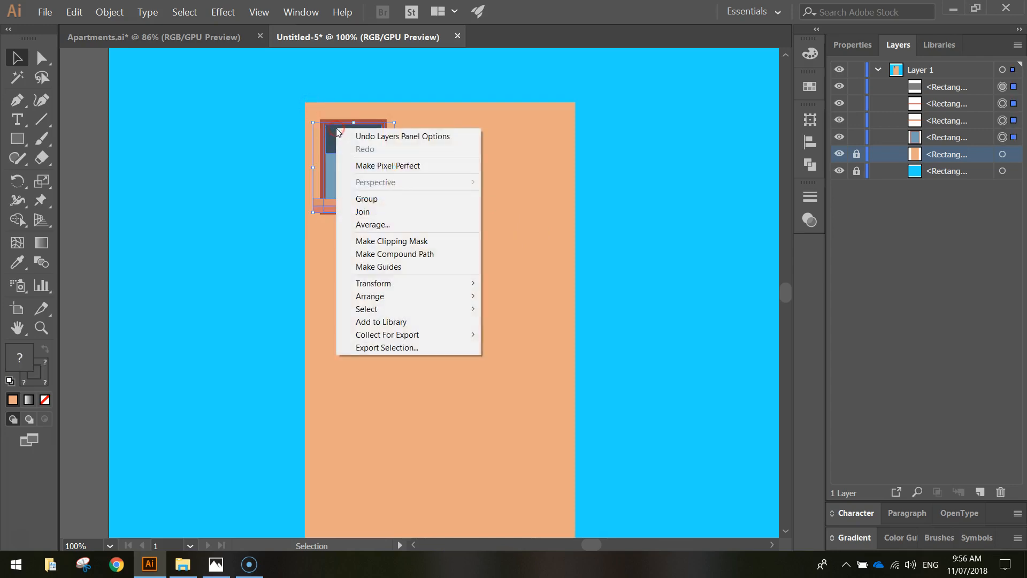
click(366, 198)
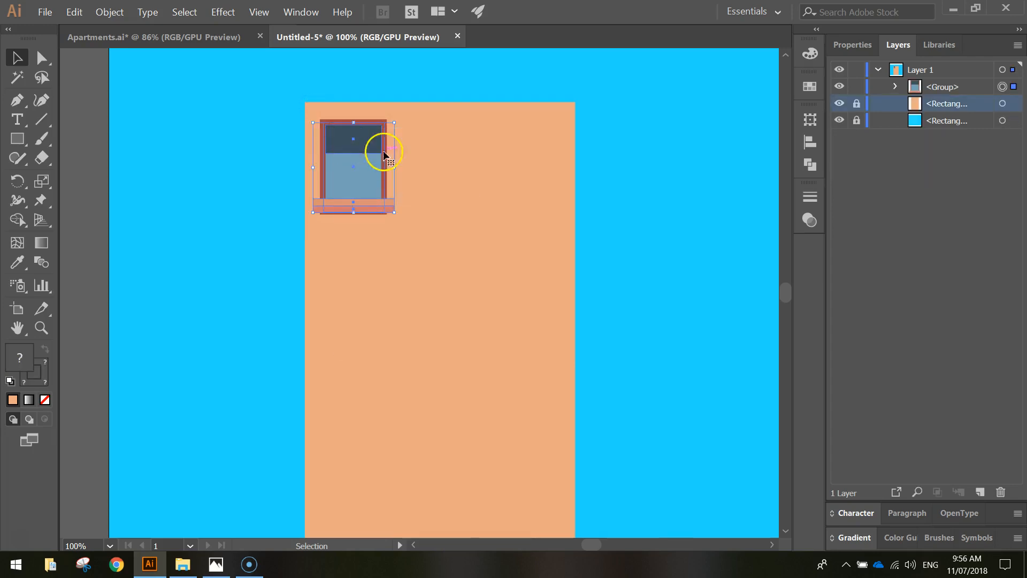
click(943, 86)
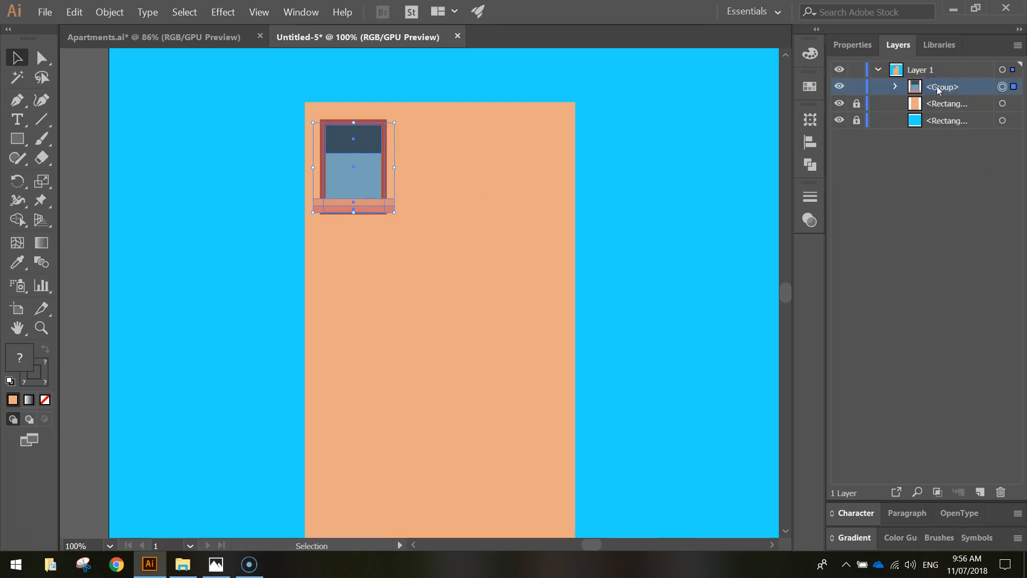
click(357, 146)
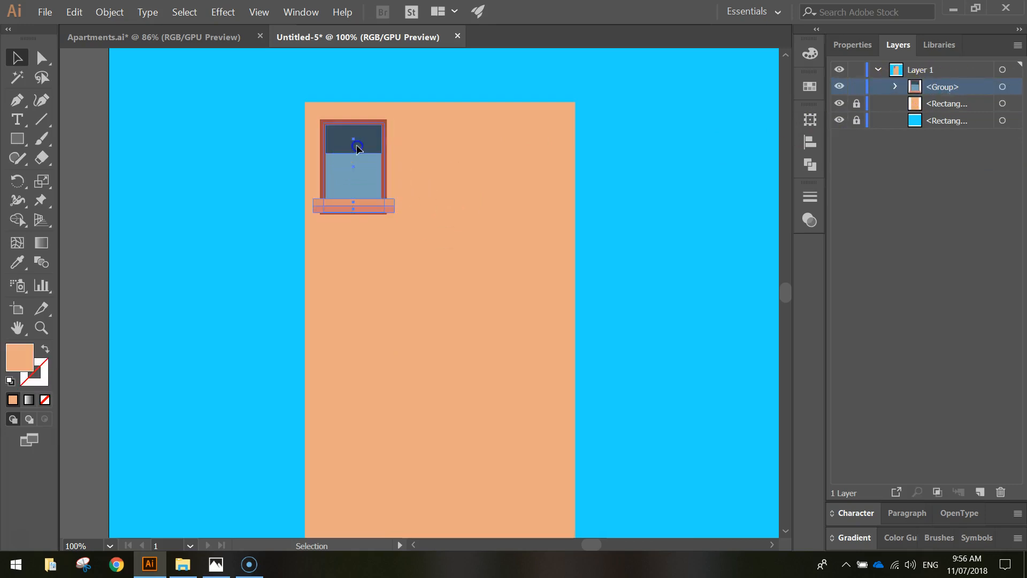
click(356, 148)
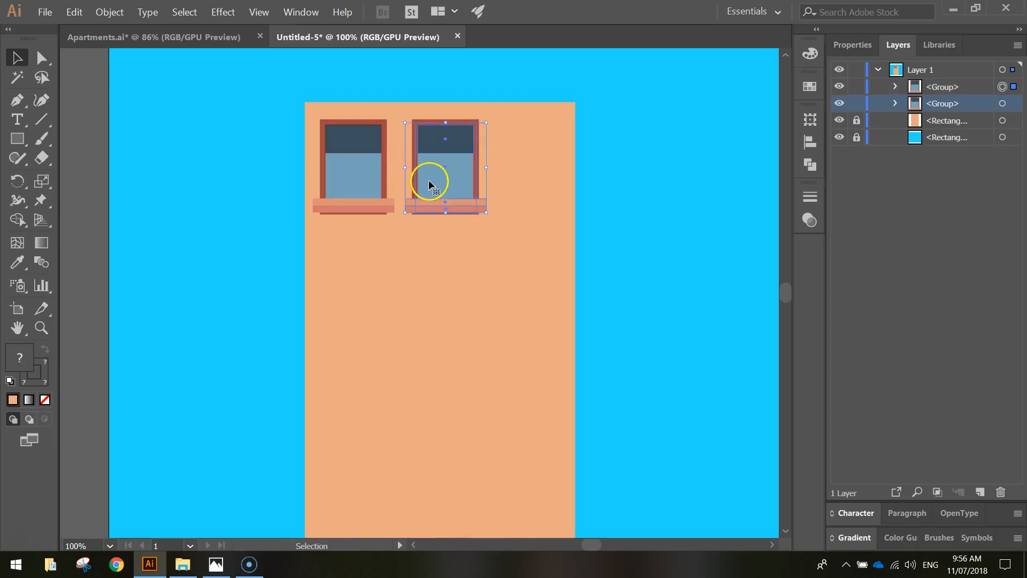
mouse_move(459, 181)
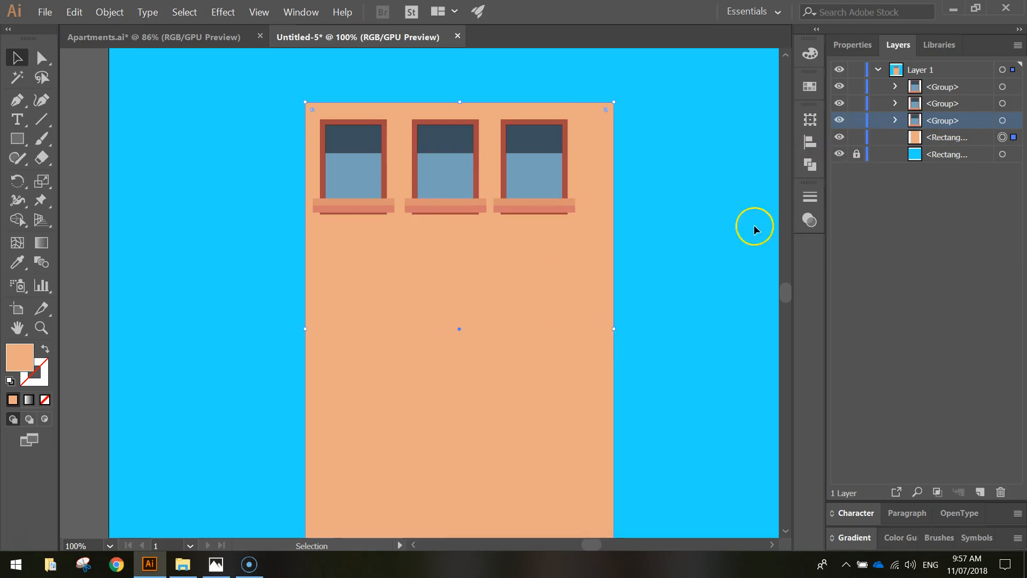
Select the three top-row windows and bring up the Align panel to distribute them evenly.
click(544, 170)
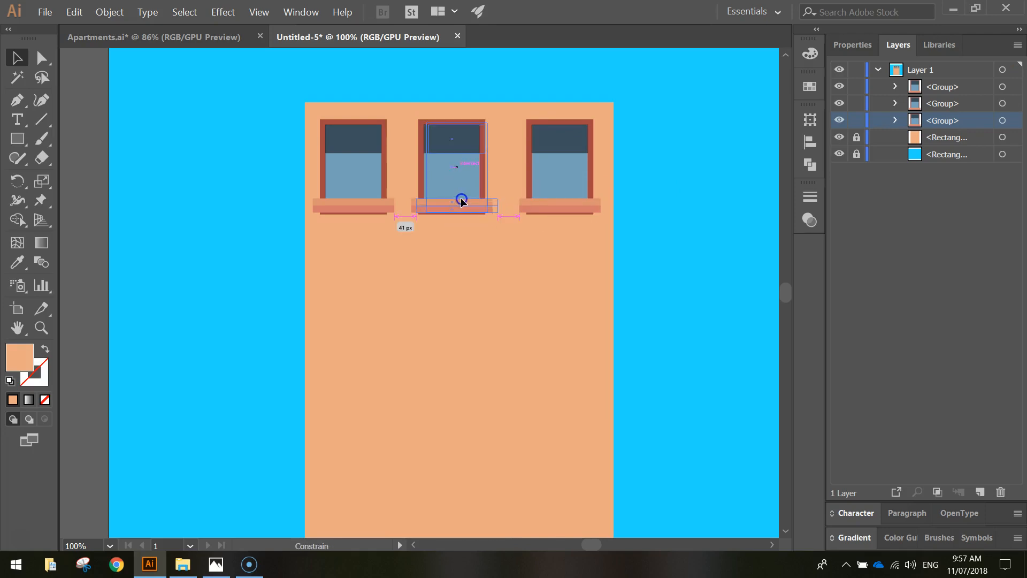
click(737, 207)
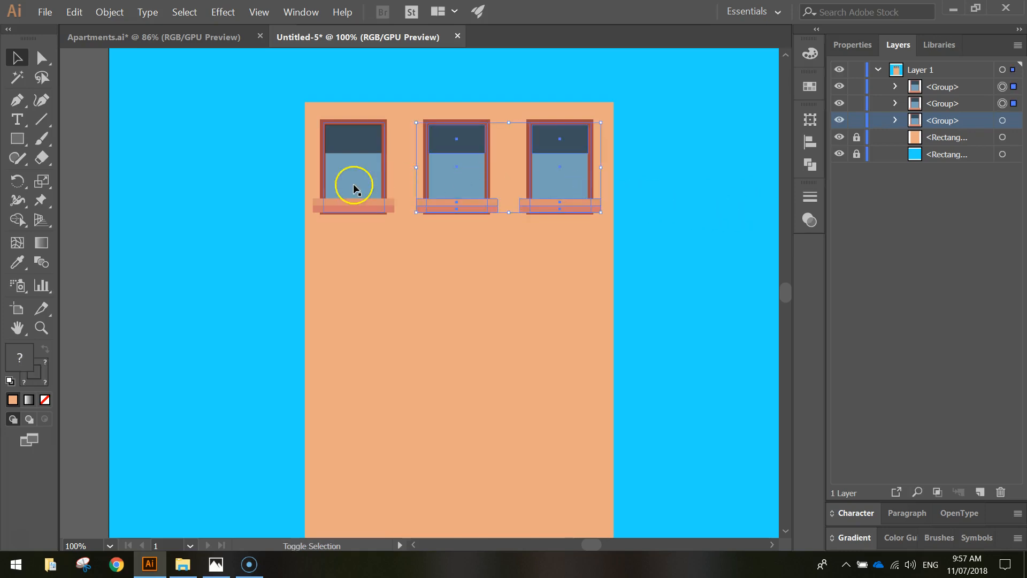
click(568, 183)
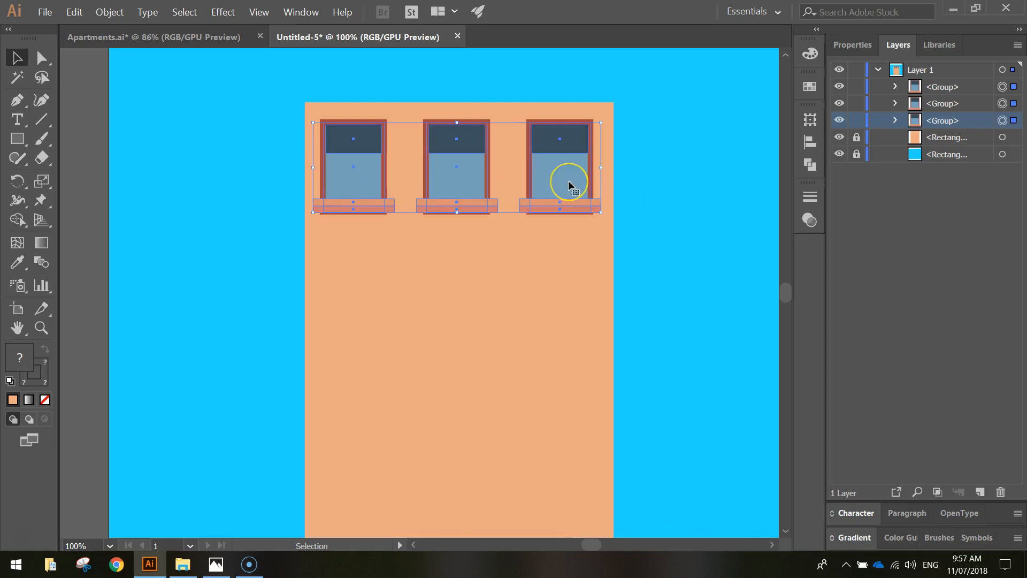
click(300, 12)
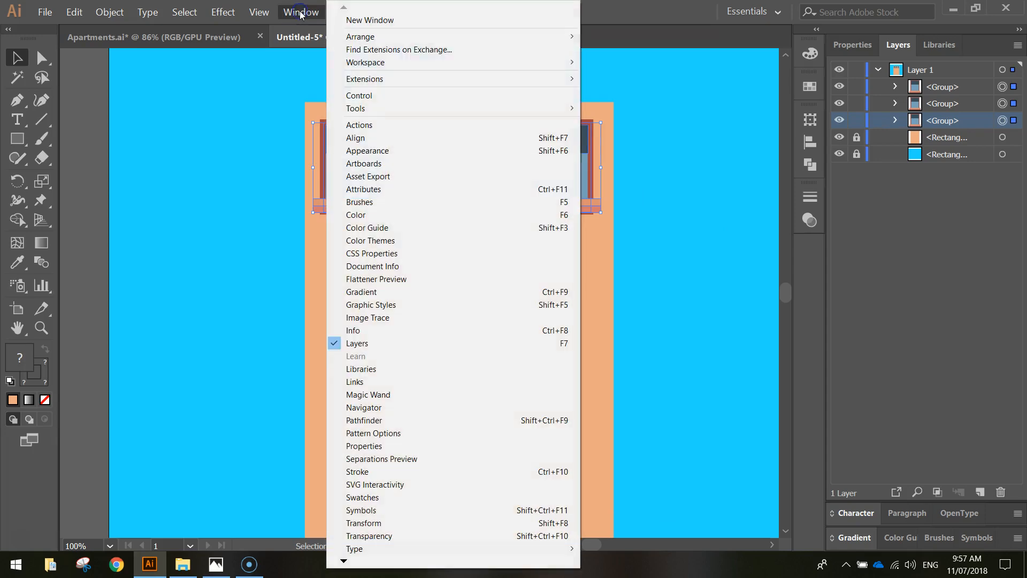
click(355, 138)
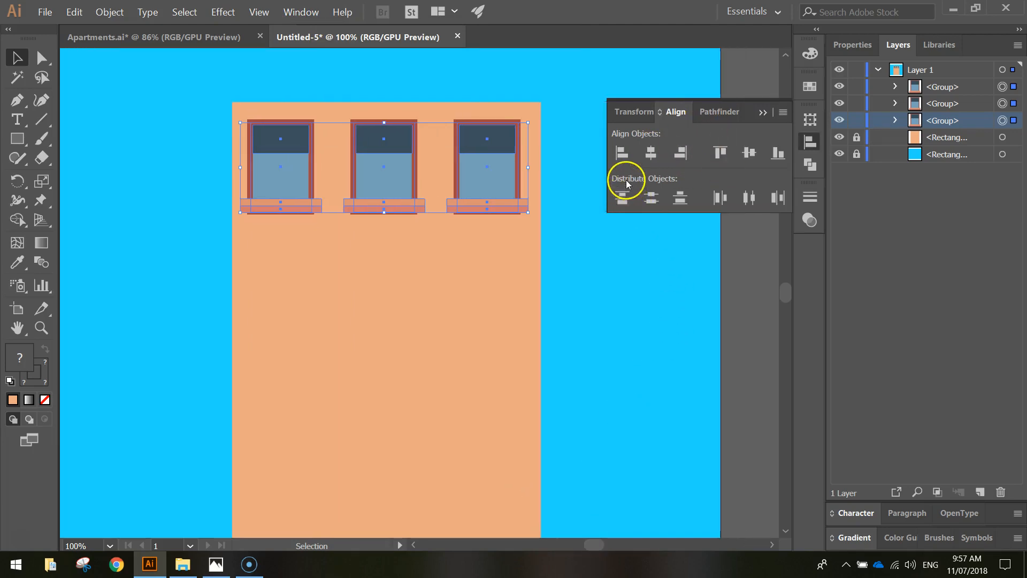
mouse_move(751, 197)
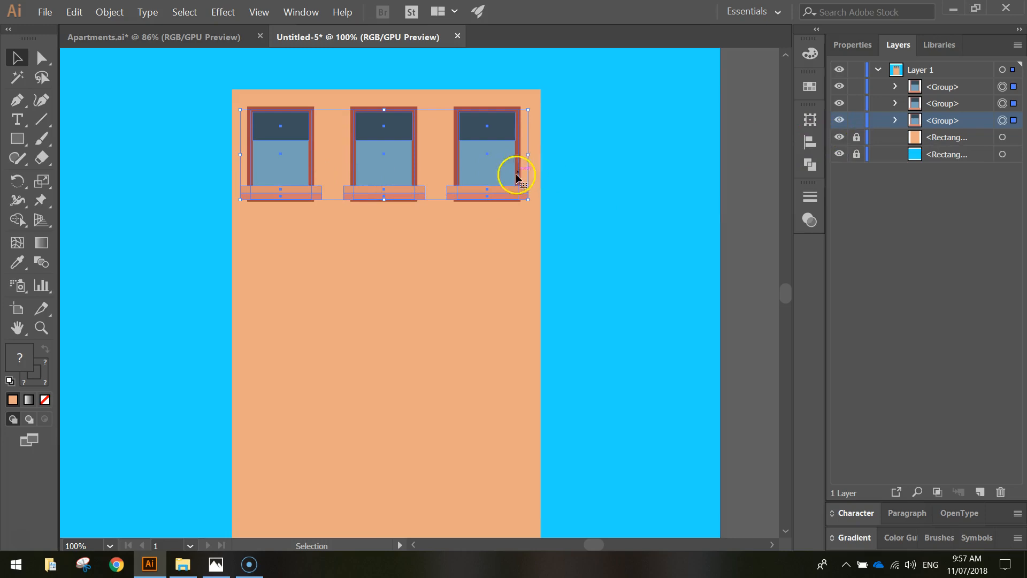
mouse_move(478, 170)
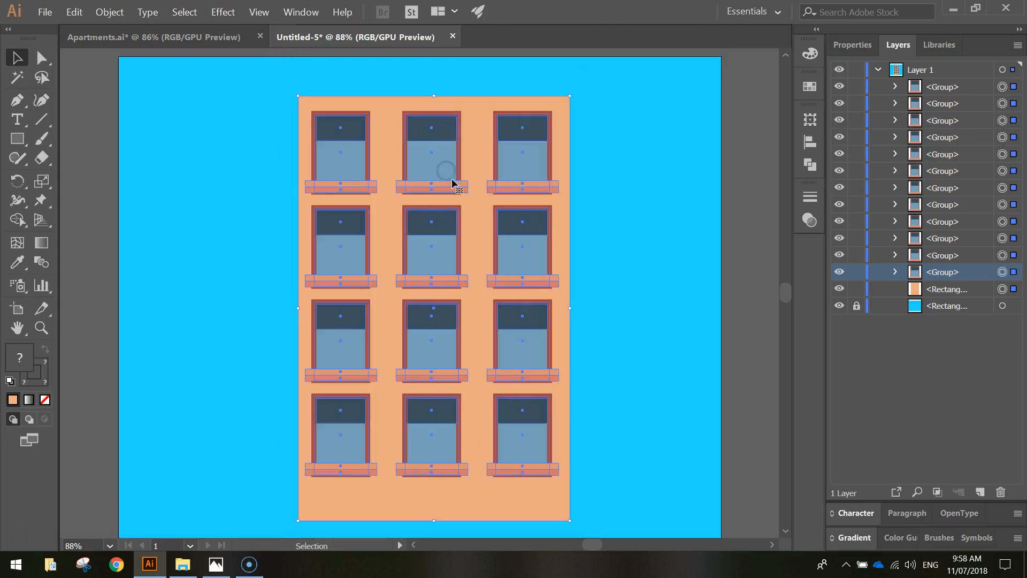
Deselect the copied windows after filling four rows of three.
click(263, 452)
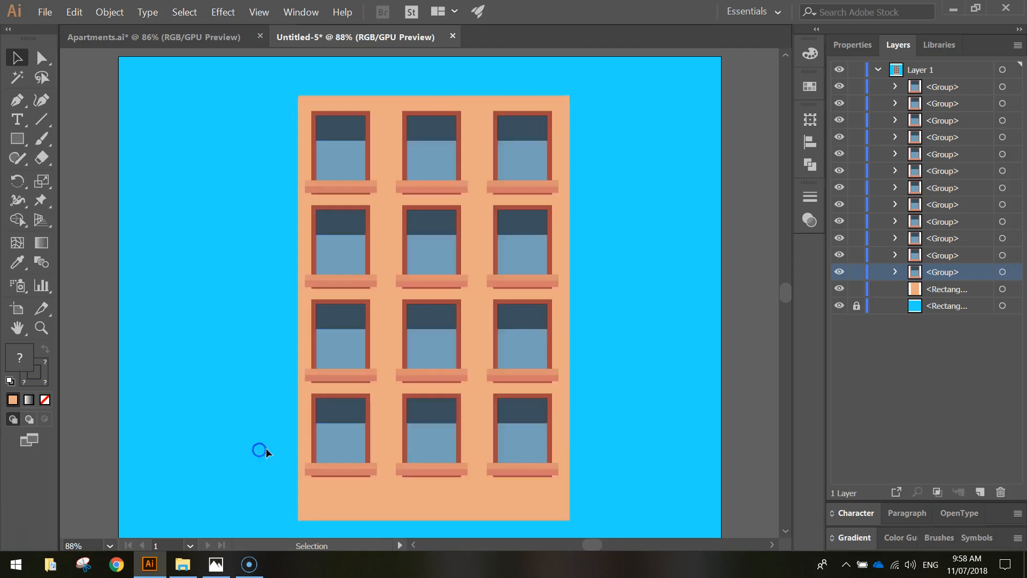
Remove the bottom-row middle window and set the new-shape fill to coral #d06158.
click(431, 435)
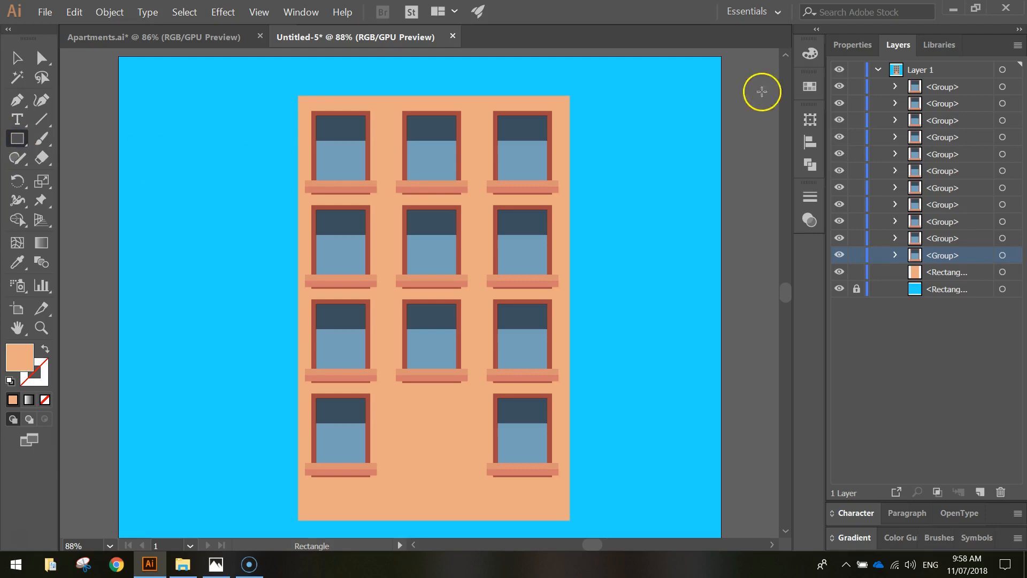
click(851, 45)
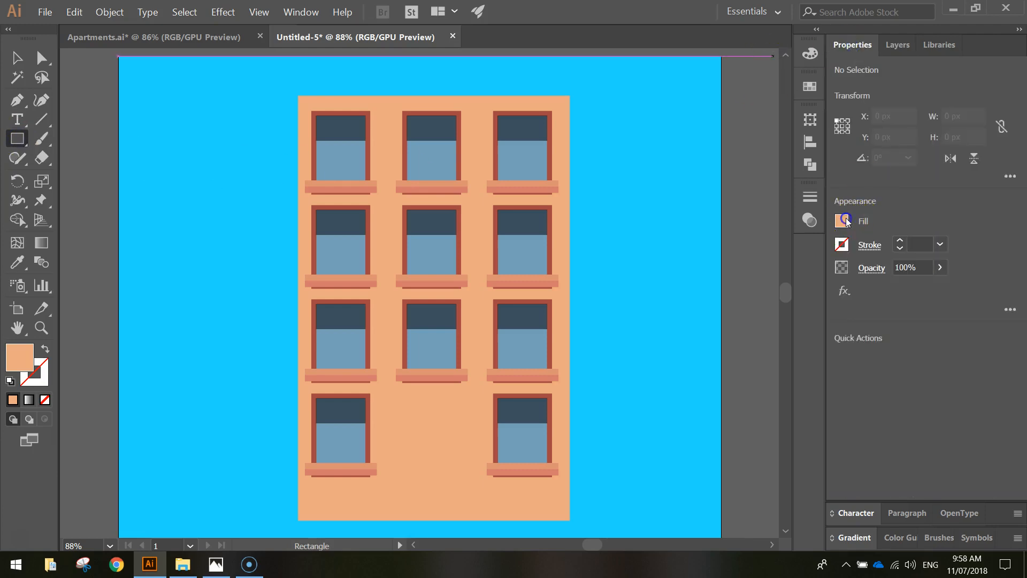
click(842, 220)
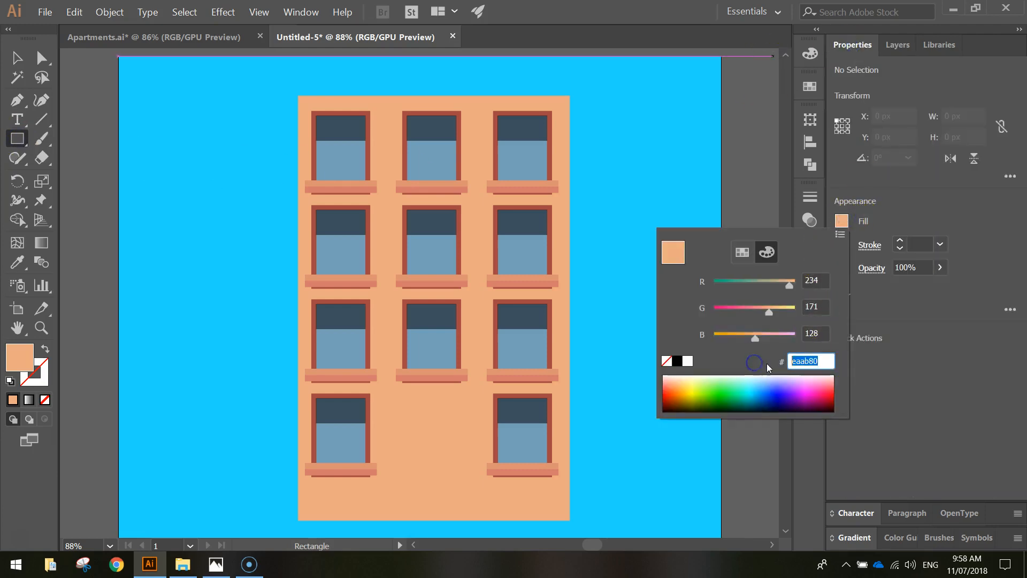
mouse_move(771, 368)
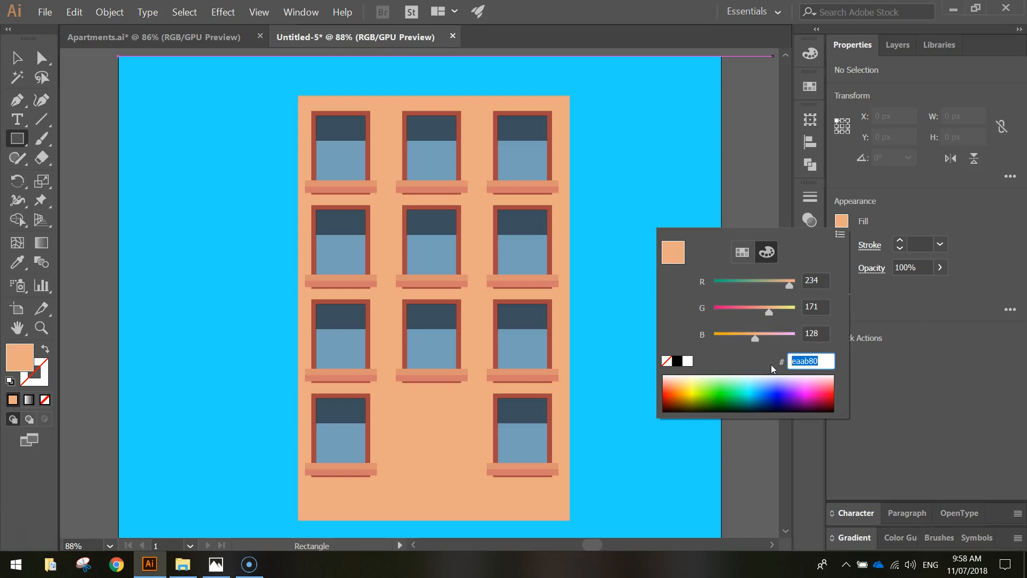
text(d0)
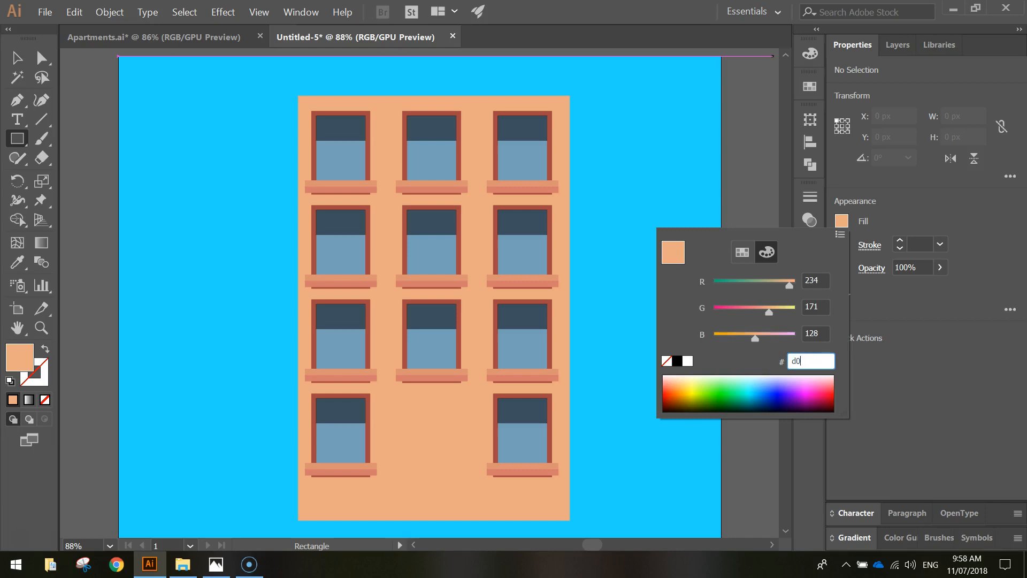
text(61)
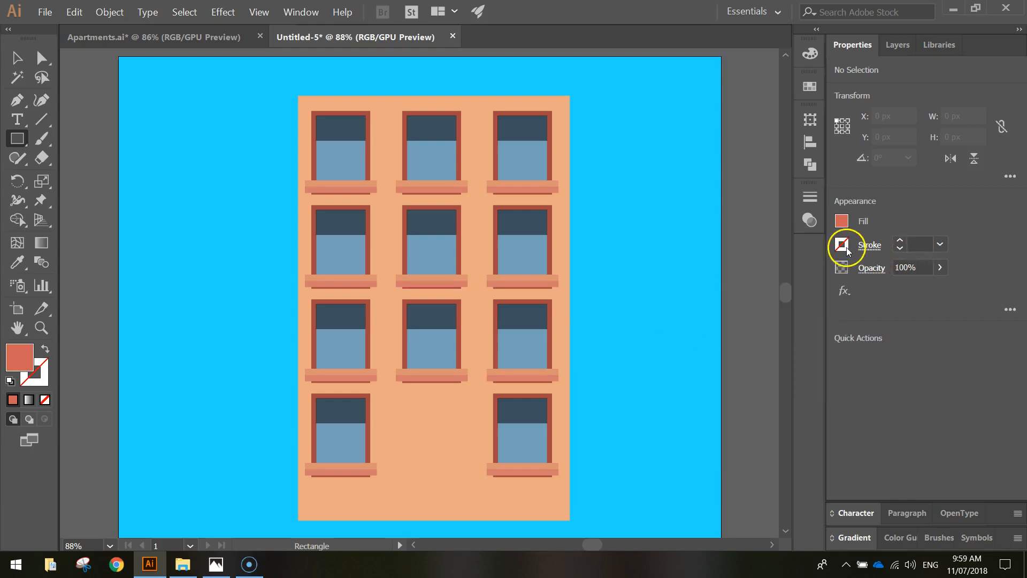
Set a solid #a34641 stroke at 10 pt and place the door rectangle.
click(843, 244)
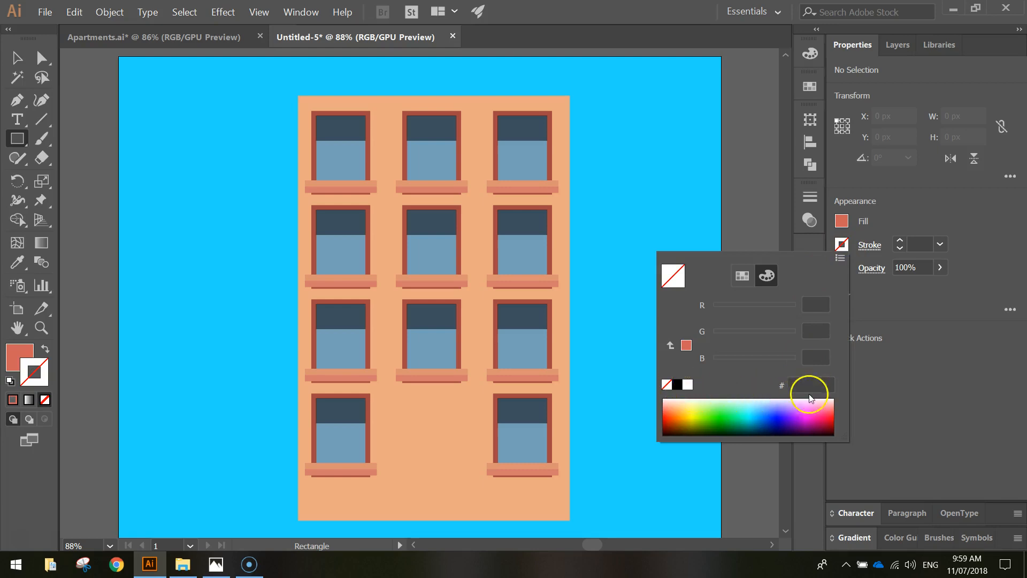
click(687, 385)
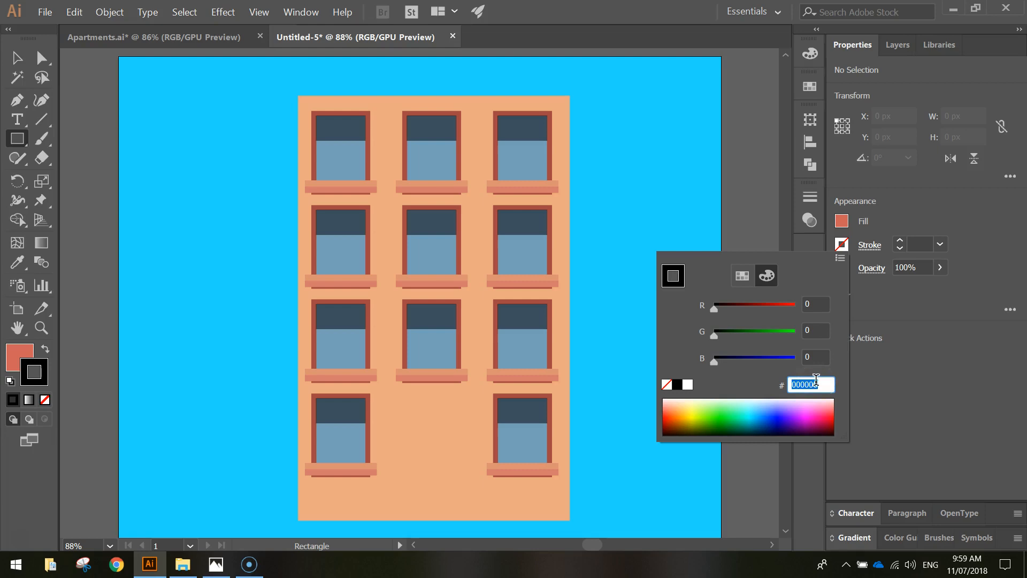
text(a)
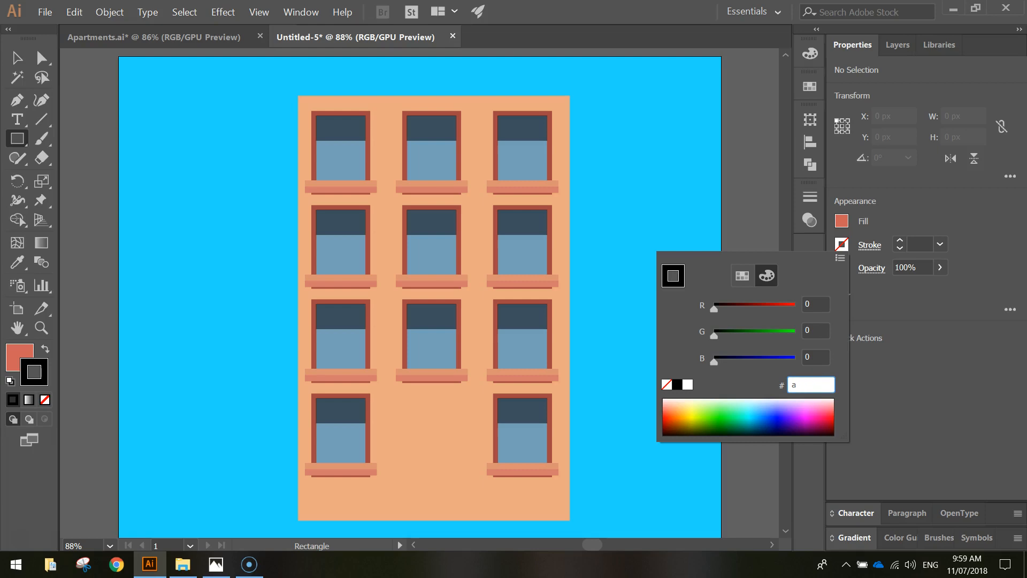
text(34641)
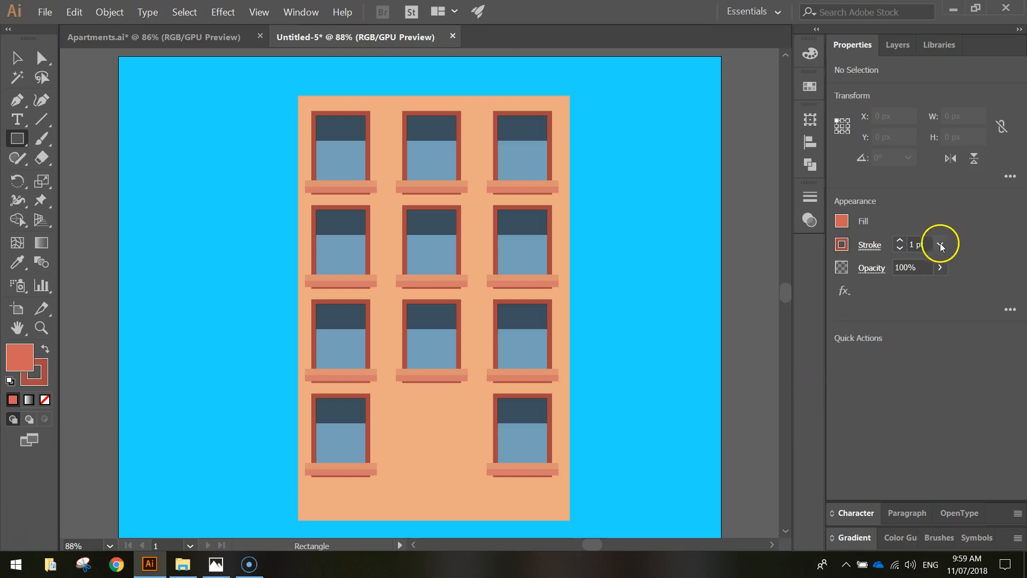
click(940, 244)
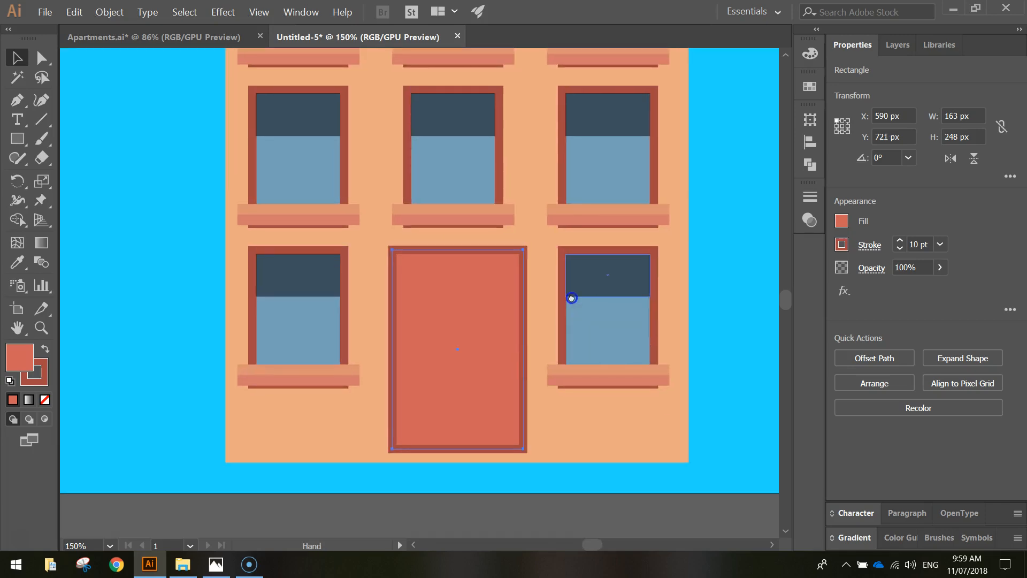
click(447, 419)
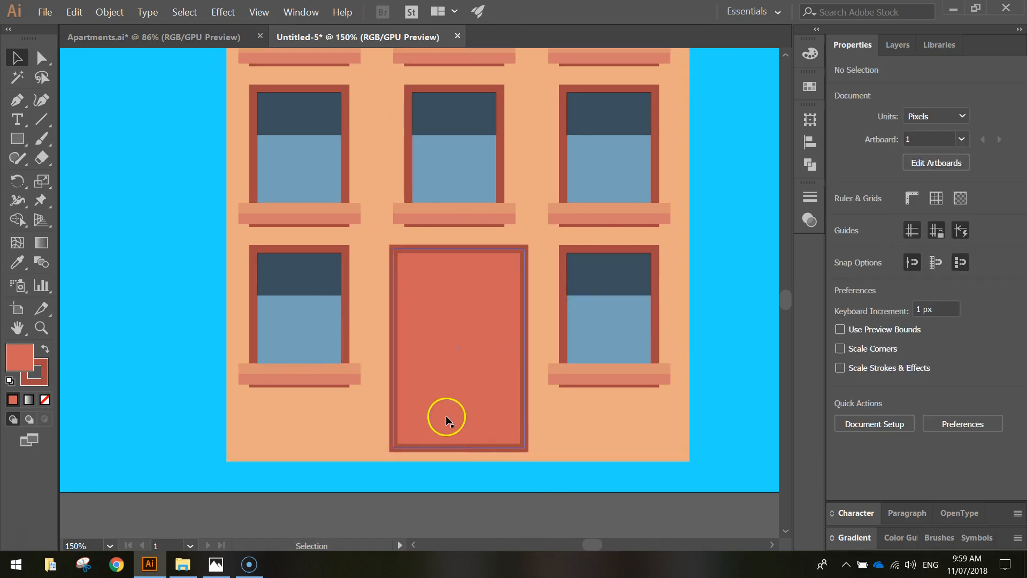
Add a small circular knob on the door's left side, sampling the window-glass colour onto it.
click(16, 138)
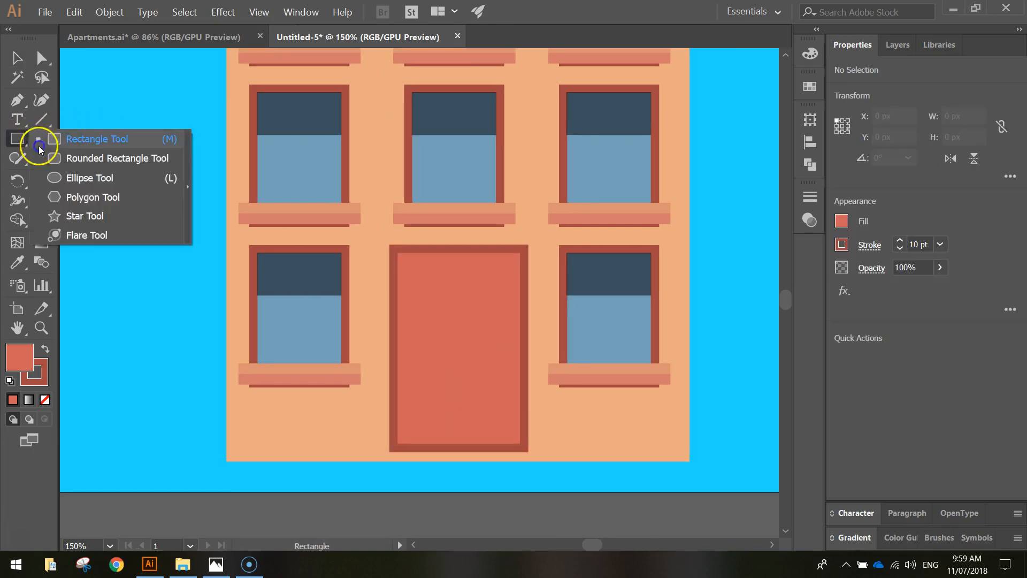
click(89, 178)
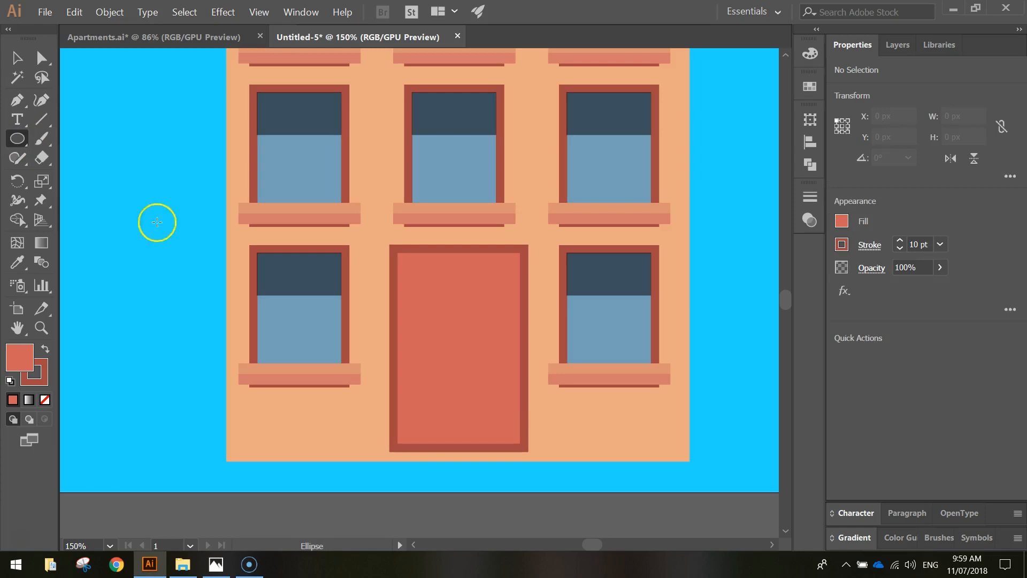
mouse_move(803, 330)
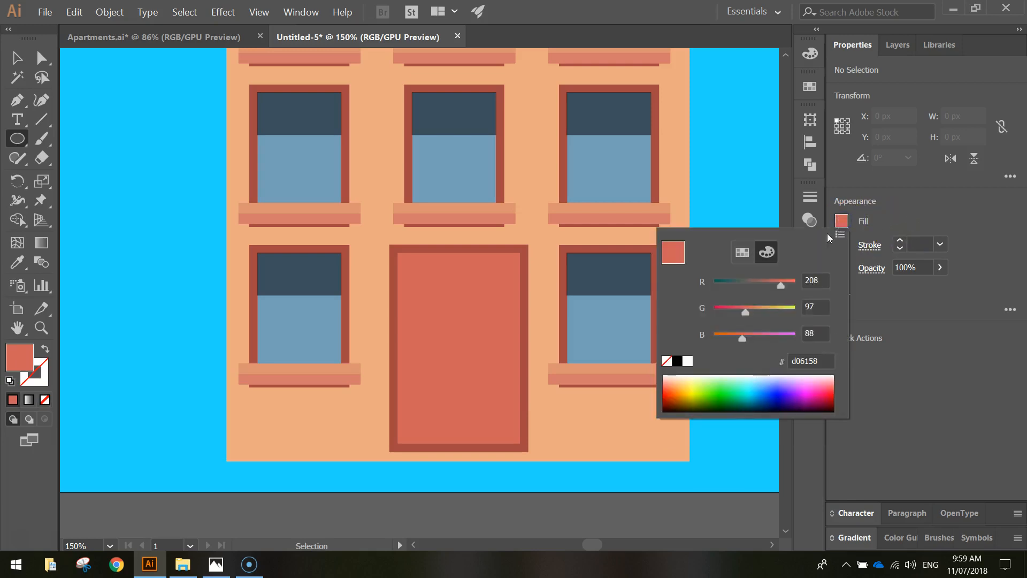
click(772, 379)
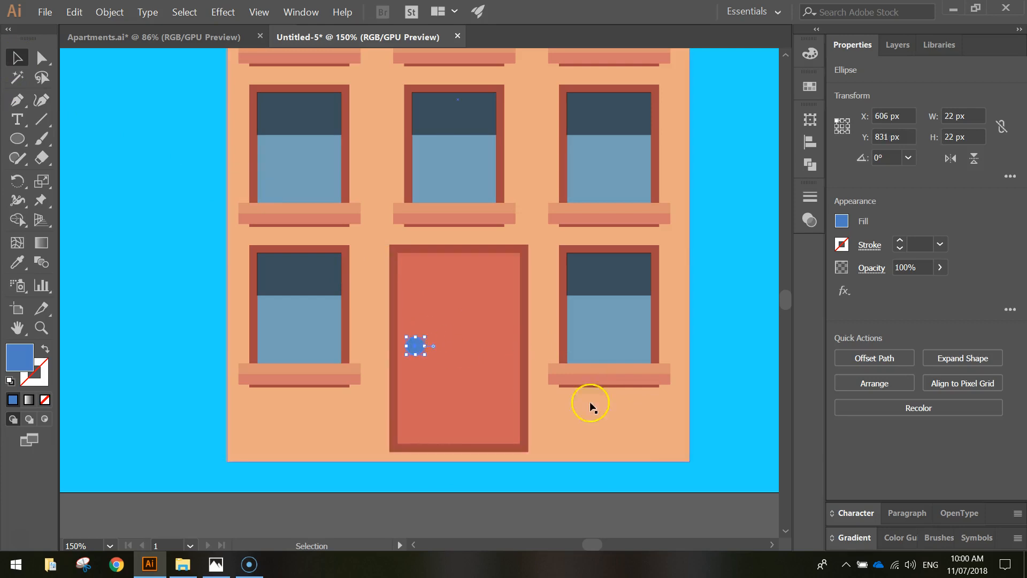
scroll(down, 3)
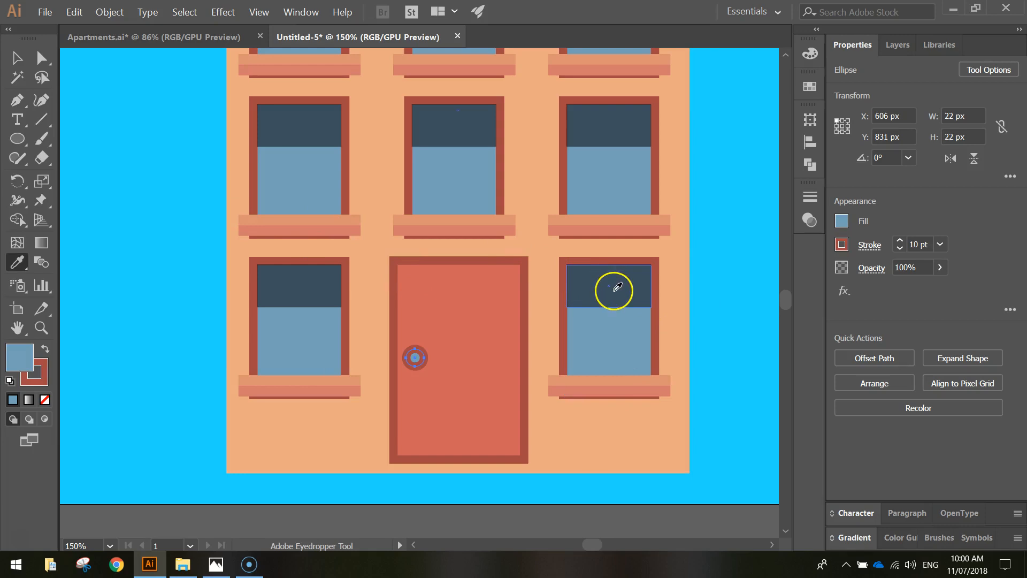
click(290, 332)
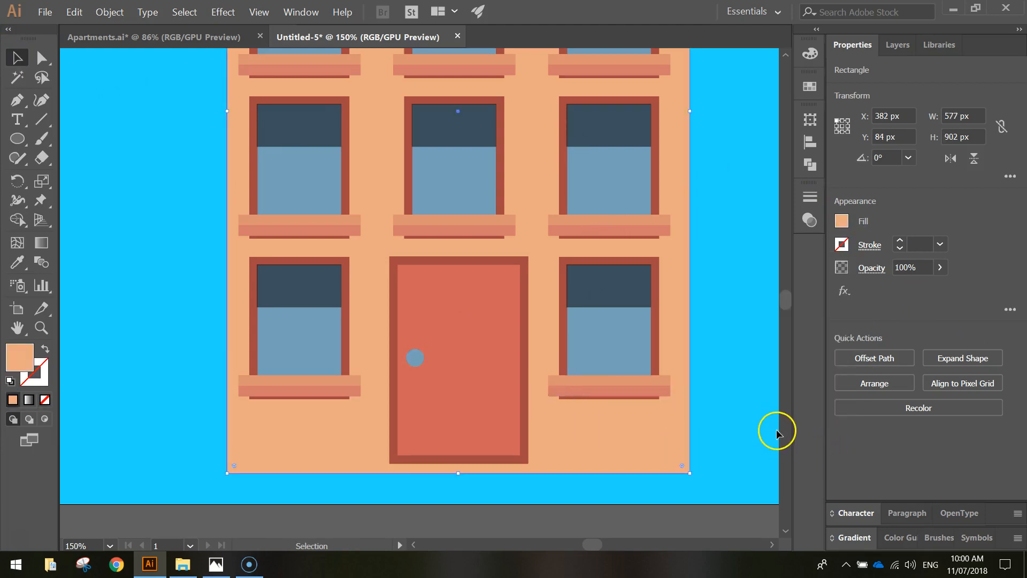
mouse_move(768, 437)
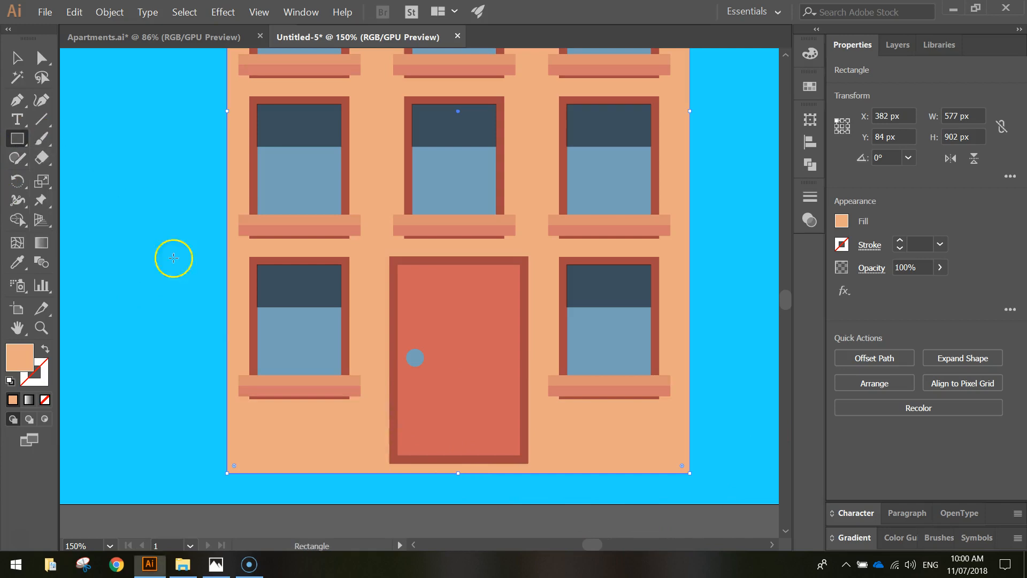
Give the upper step slab a light grey #999999 fill from the swatches.
click(173, 258)
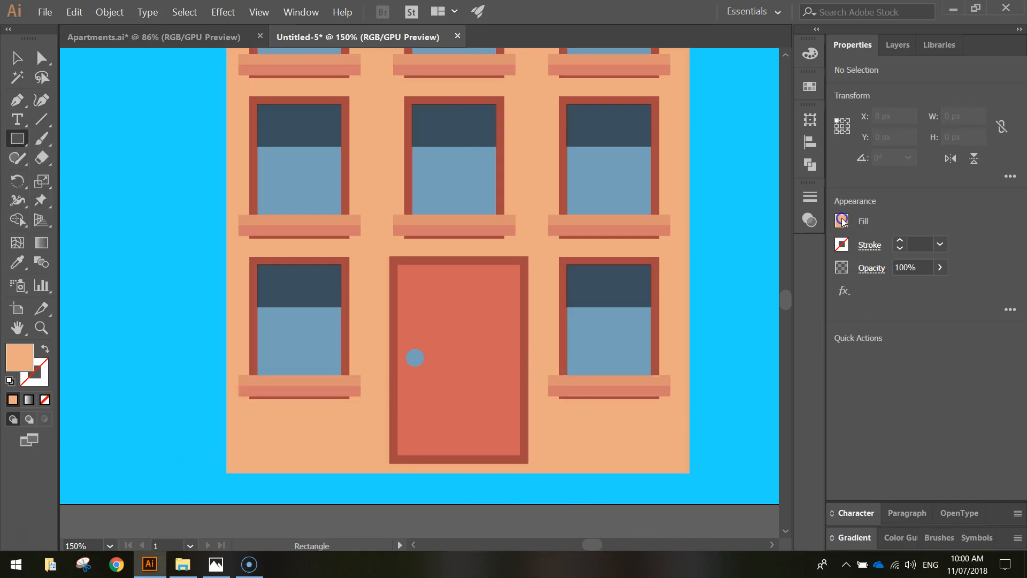
click(842, 221)
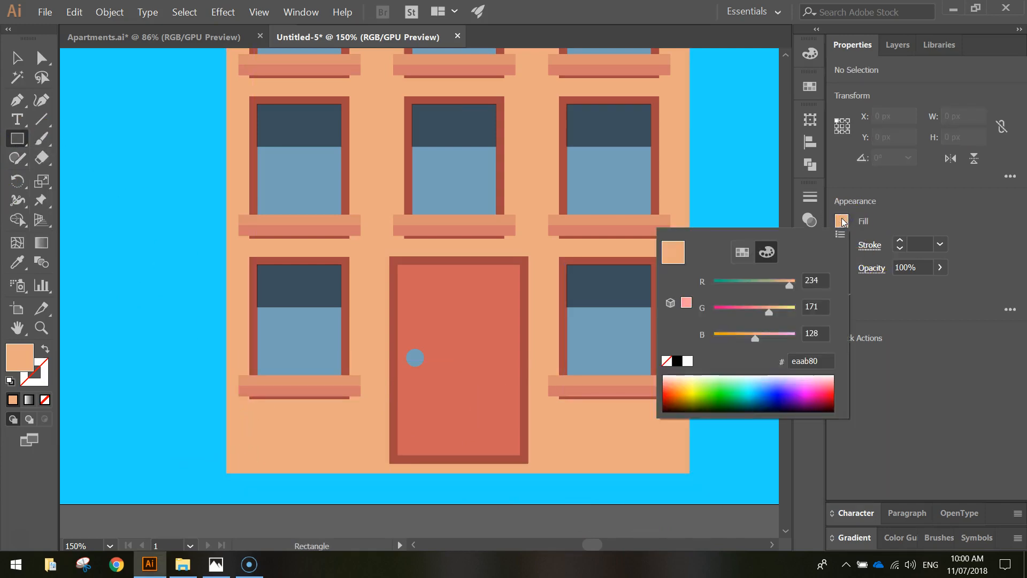
click(741, 251)
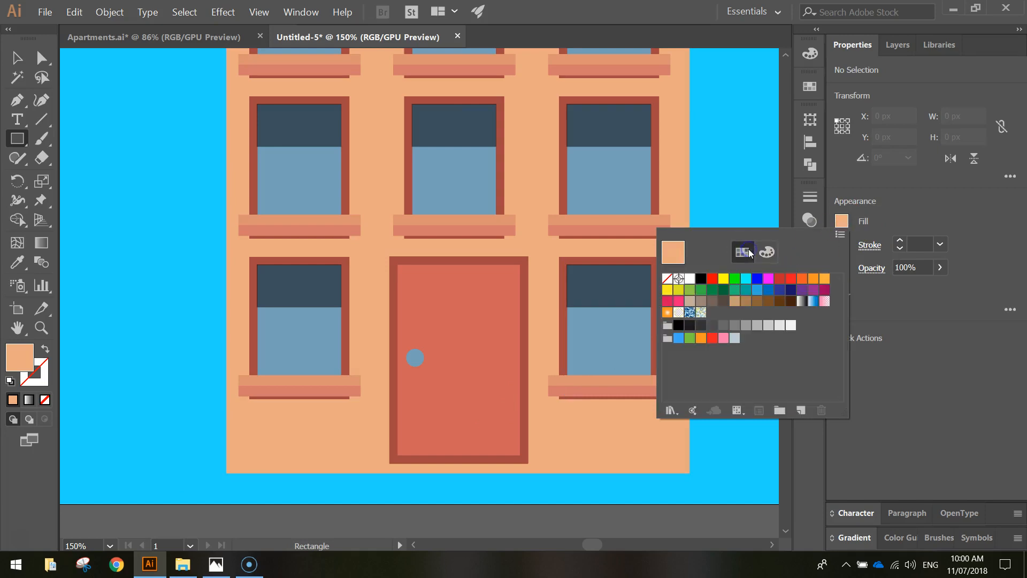
mouse_move(768, 325)
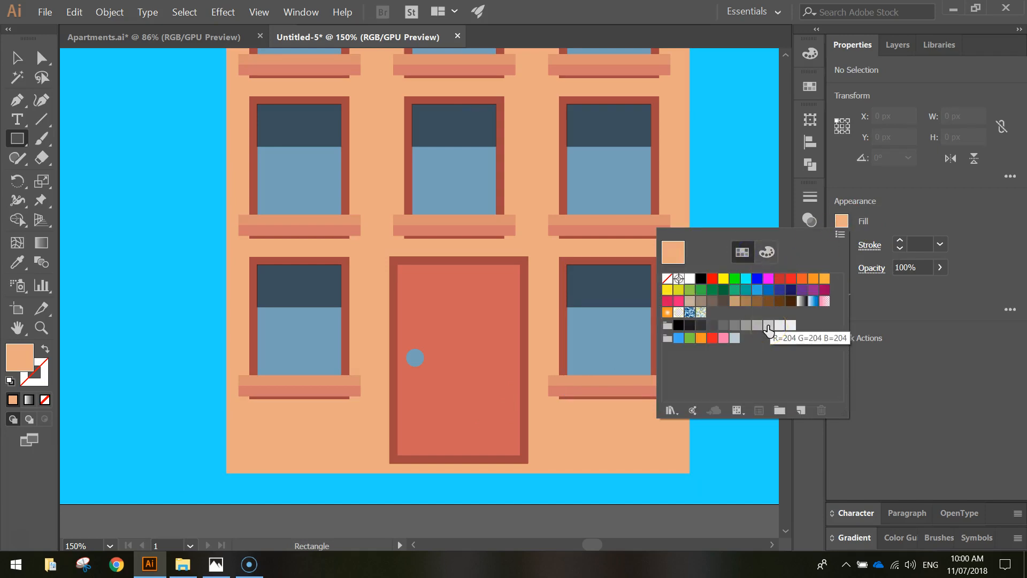
click(758, 325)
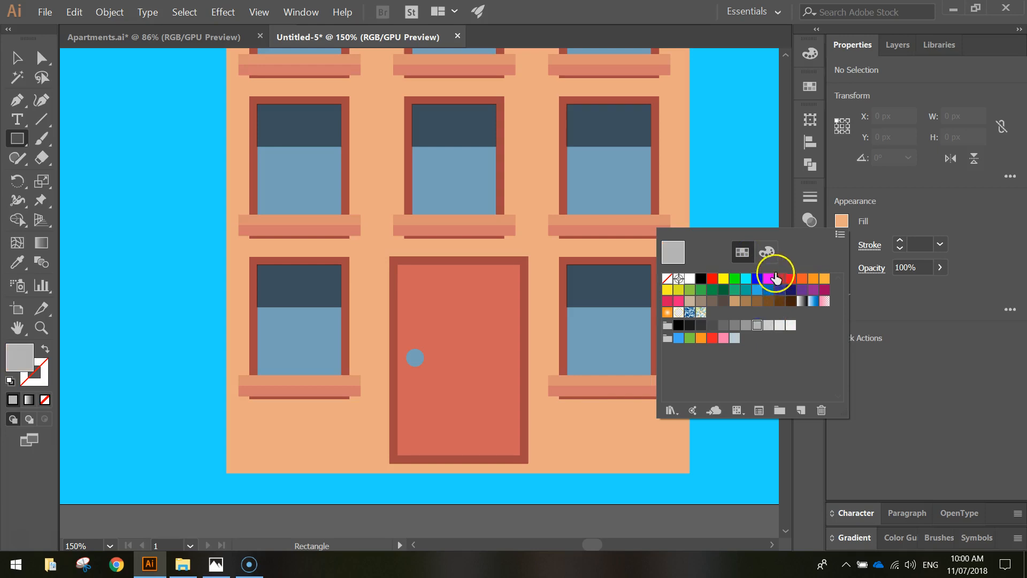
mouse_move(780, 305)
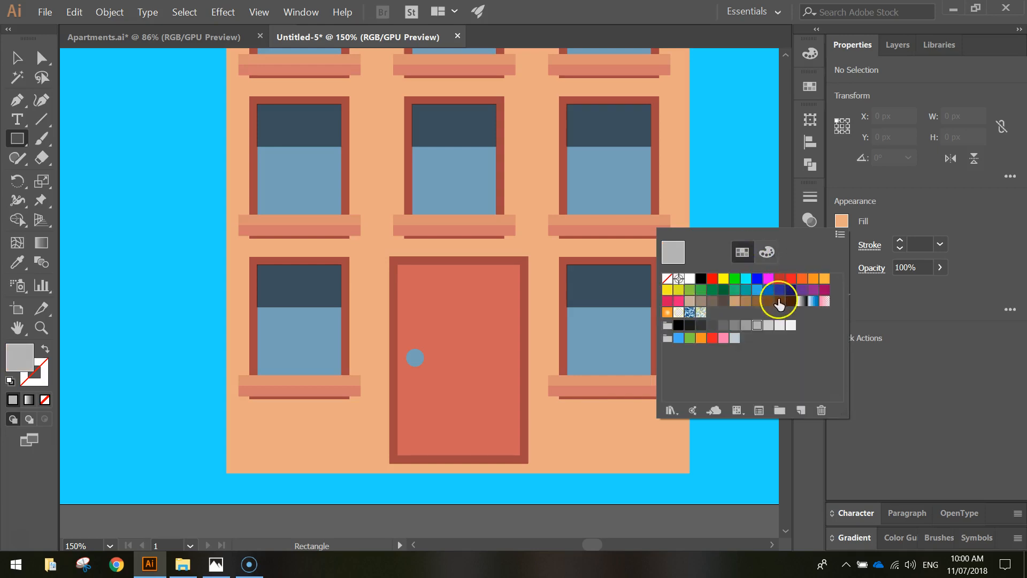
click(765, 251)
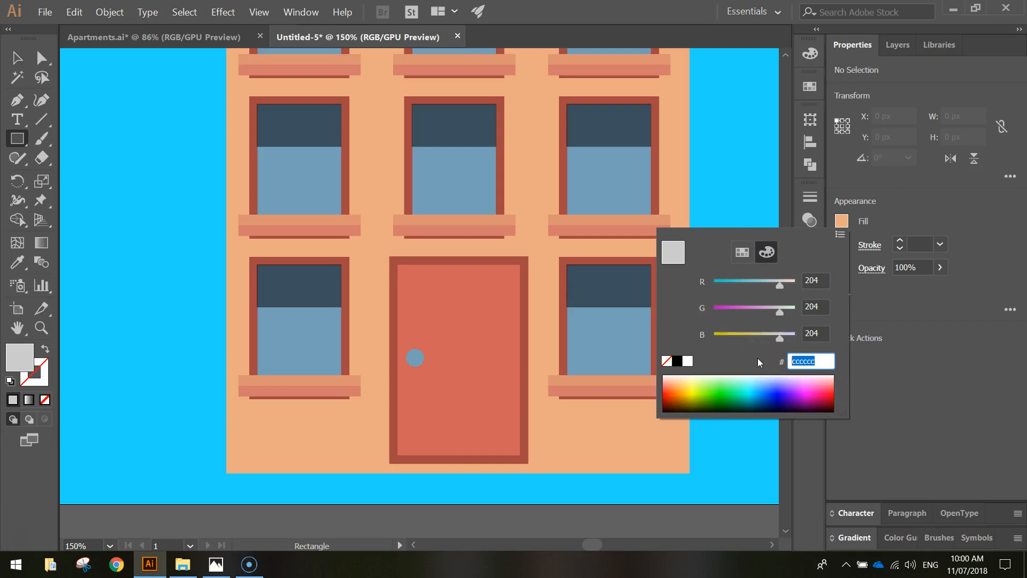
text(9999)
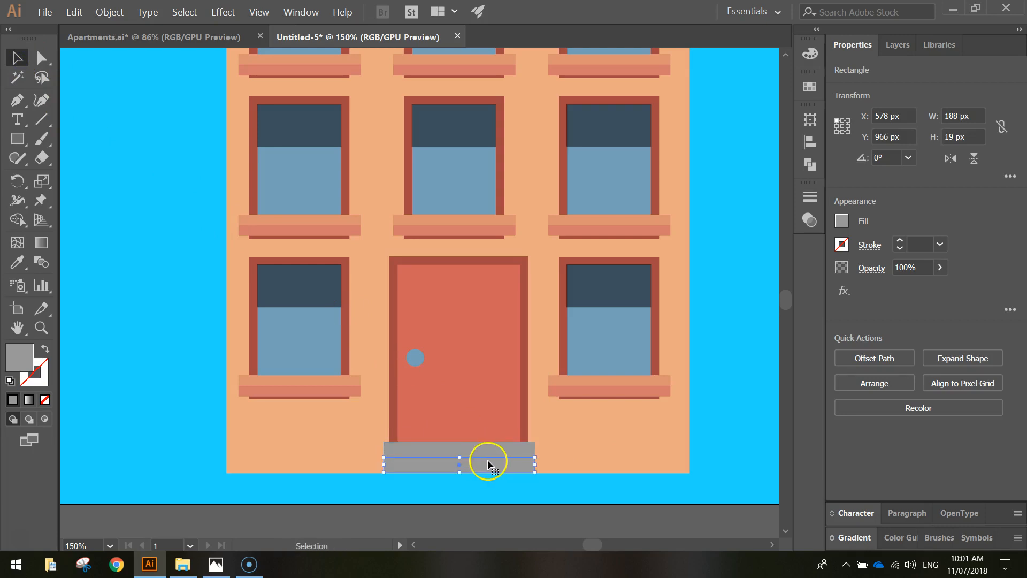
Fill the lower step slab with darker grey #666666 and deselect.
click(842, 221)
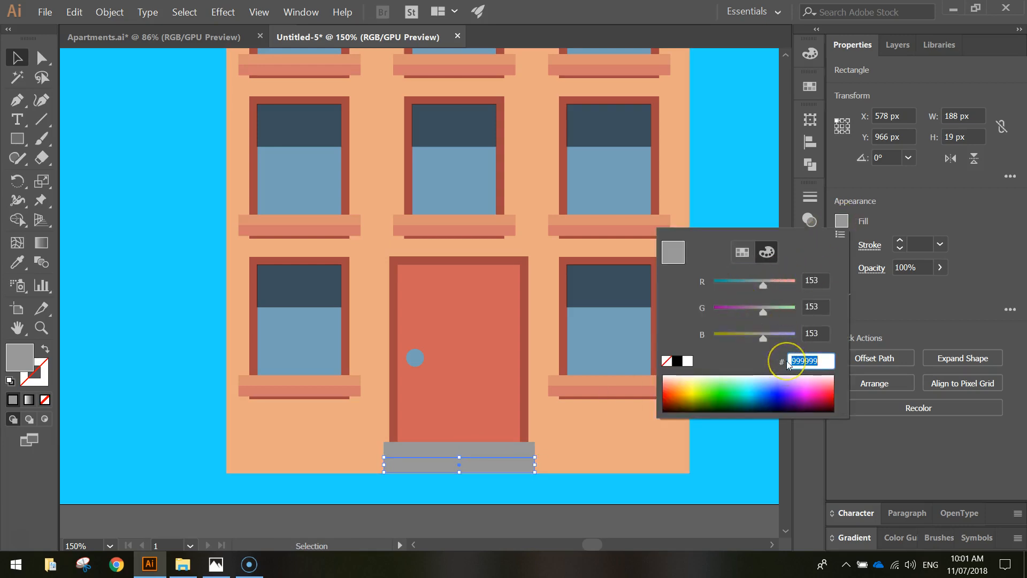
text(666)
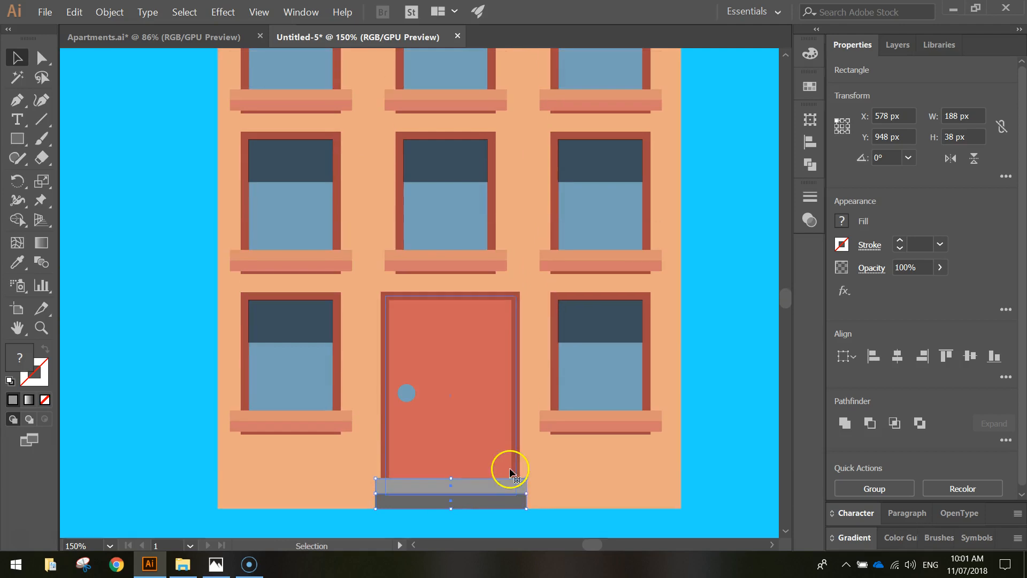
click(708, 413)
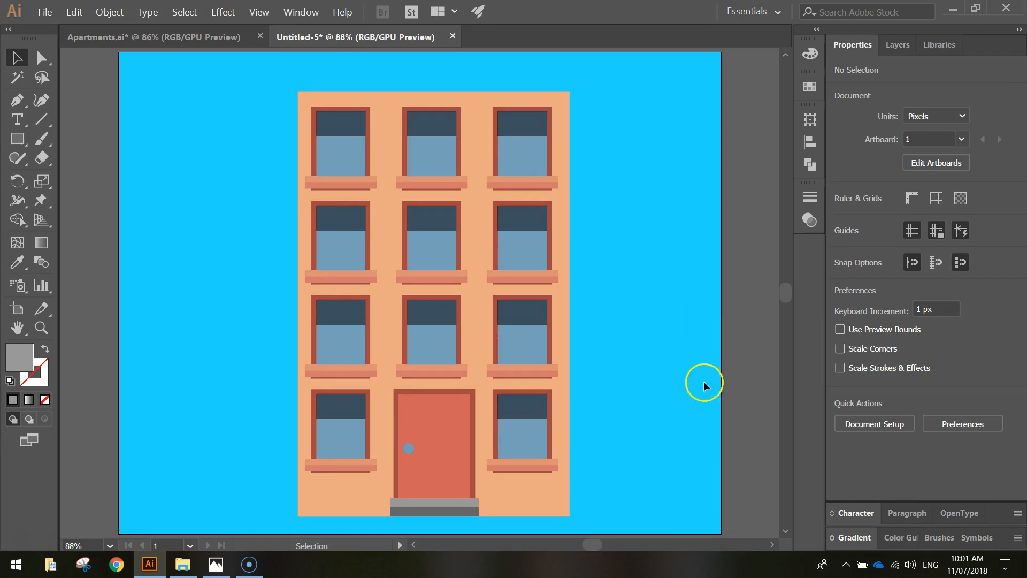
mouse_move(688, 381)
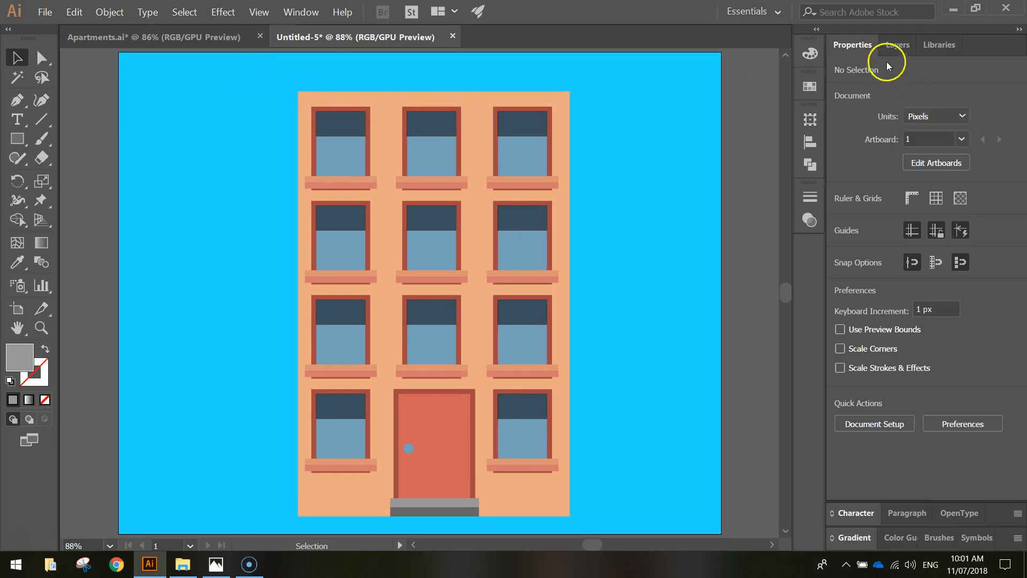
Show the Layers panel listing Layer 1's rectangles, ellipse and window groups.
click(897, 45)
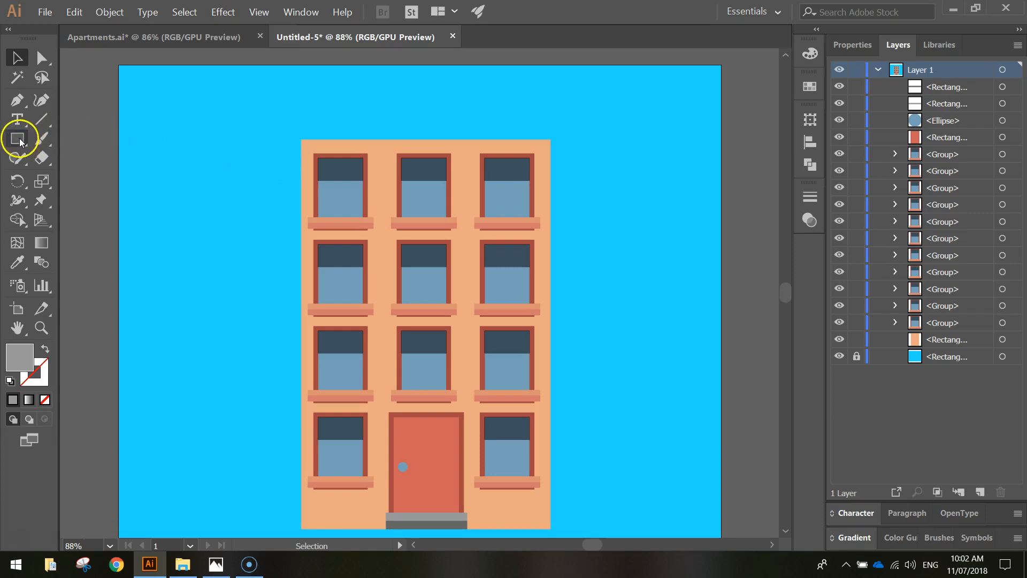
Draw a wide orange #dc8460 rounded-rectangle roof bar atop the building.
click(16, 138)
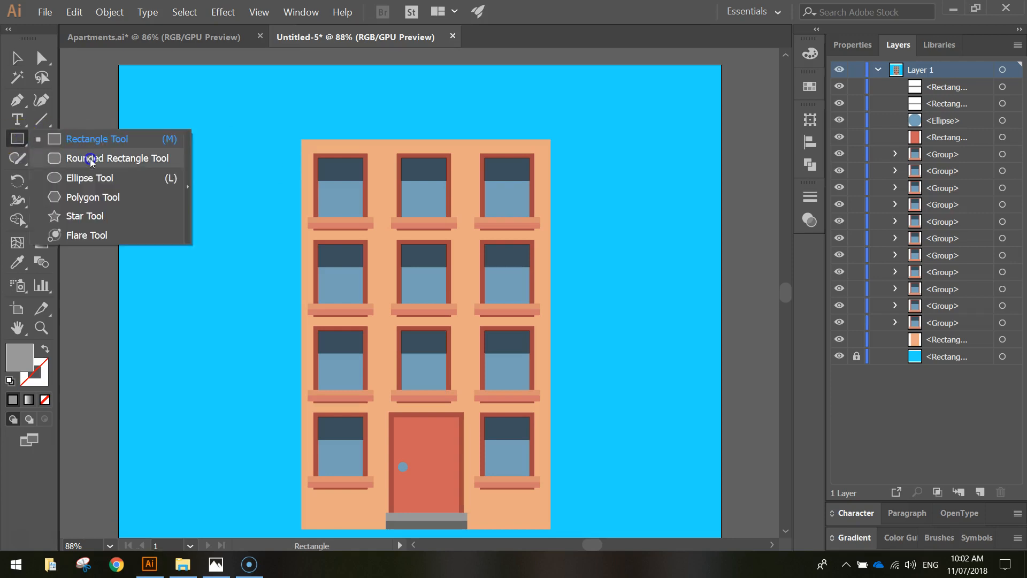
click(117, 158)
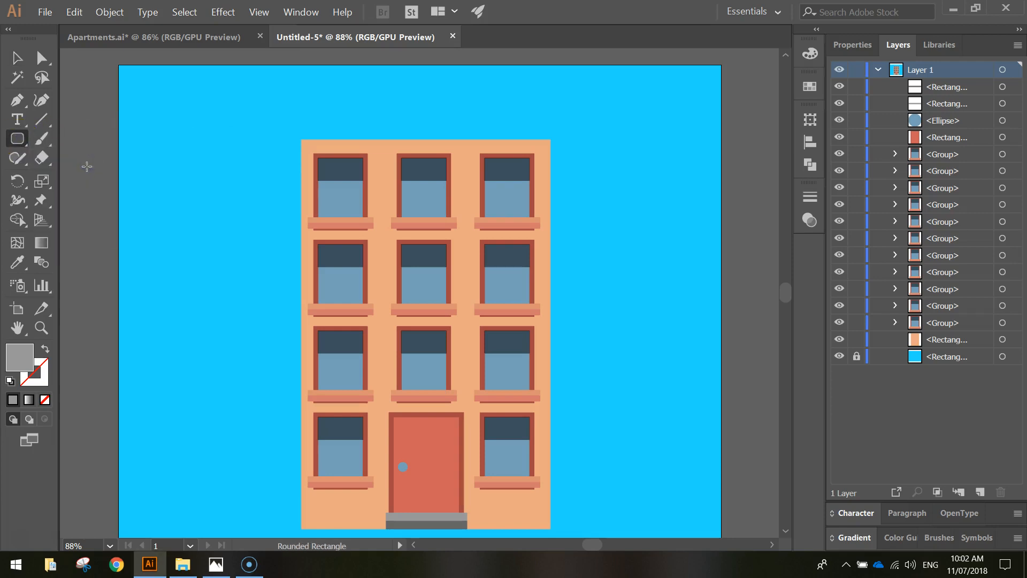
click(851, 45)
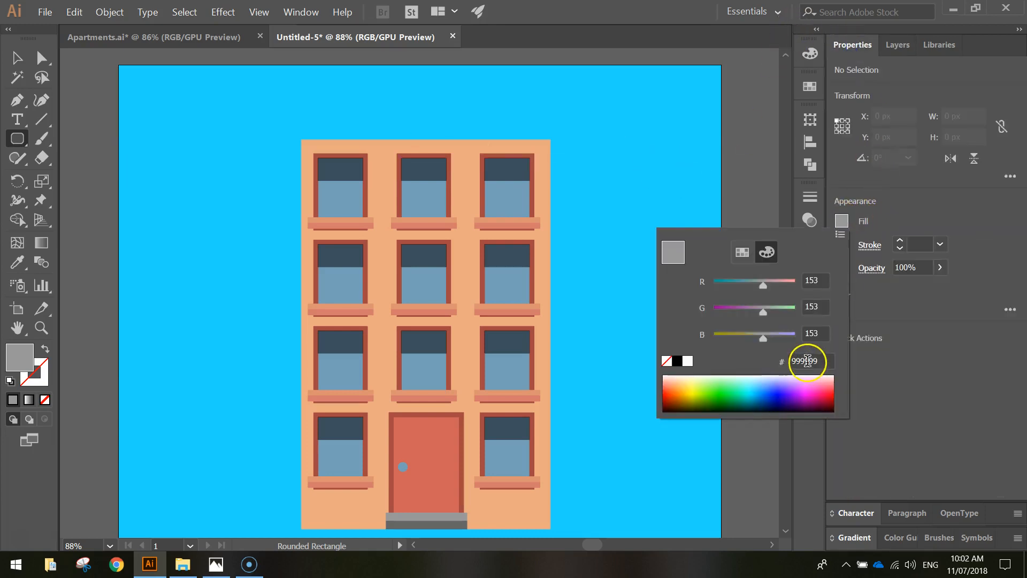
triple_click(809, 360)
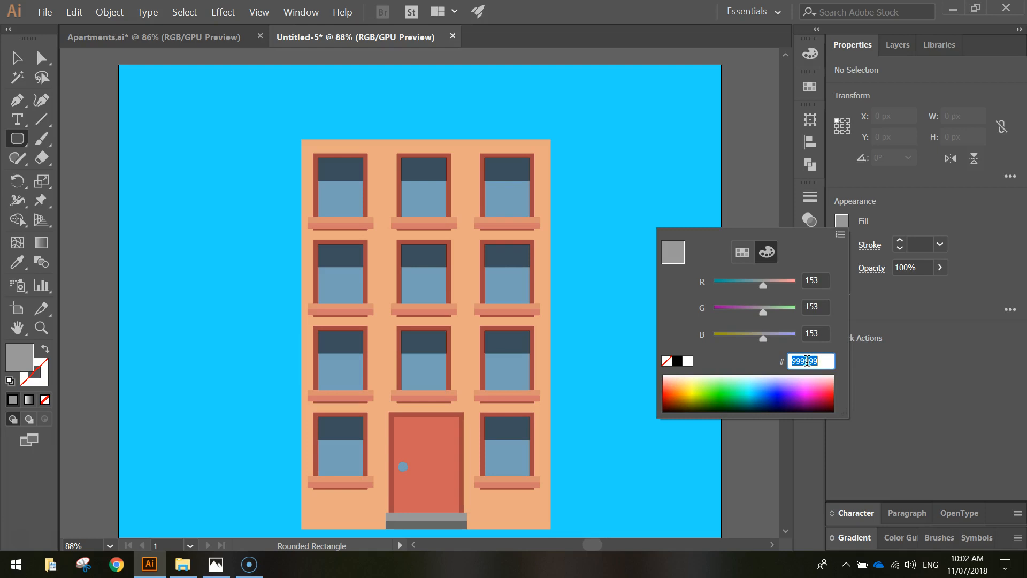
text(dc8)
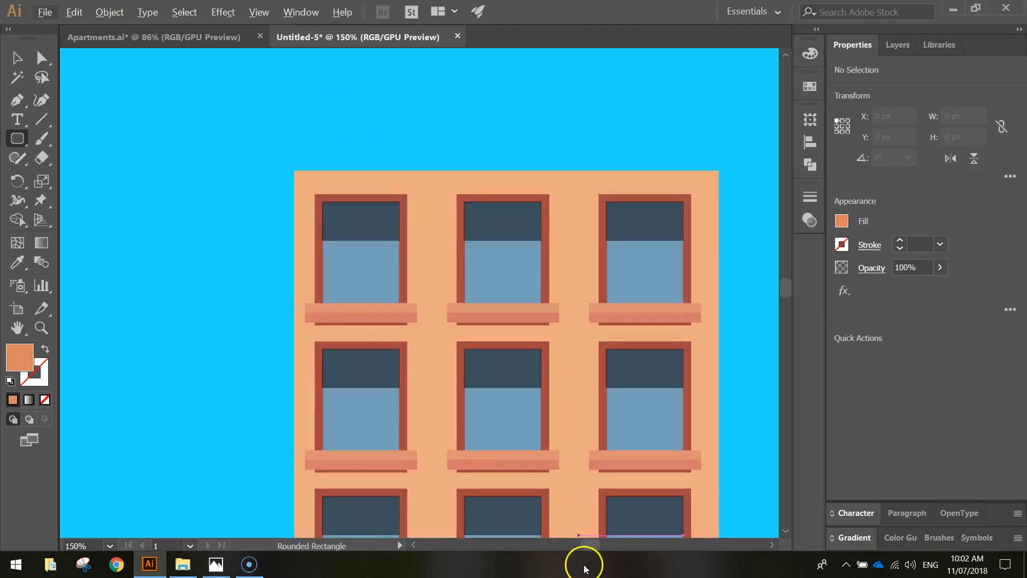
scroll(left, 3)
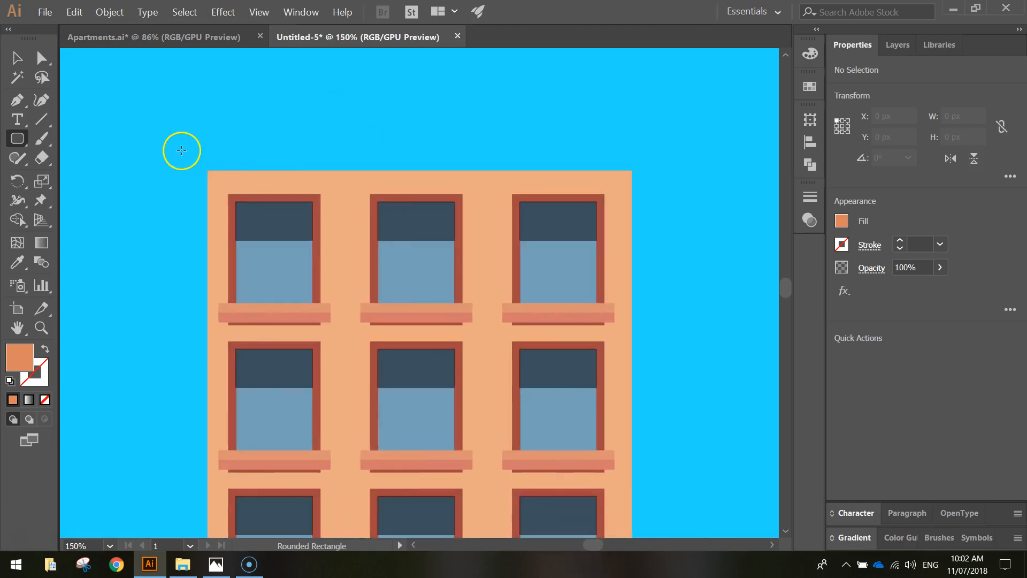
drag(182, 151, 193, 163)
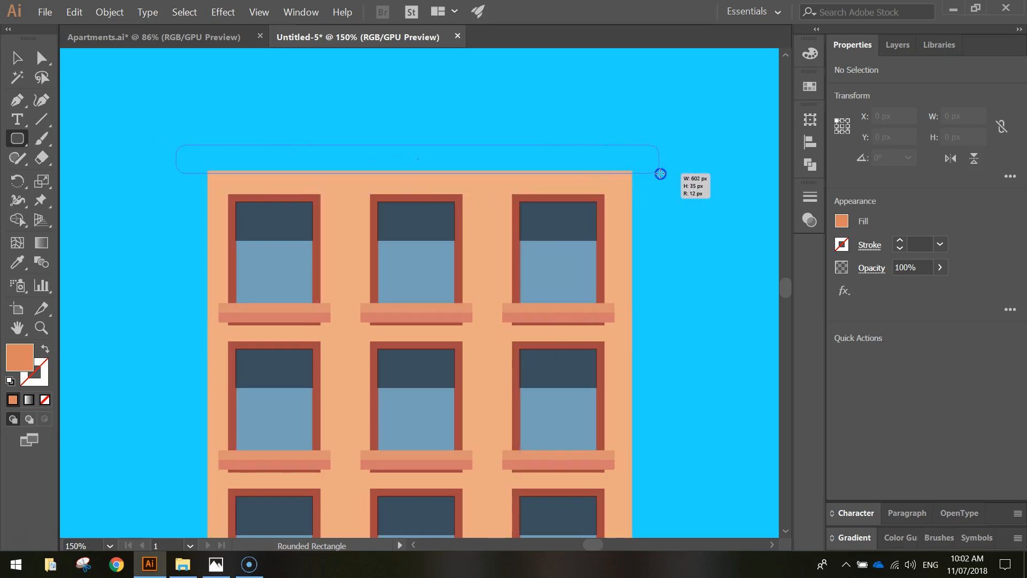
Duplicate the roof bar above itself, make it thinner and fill it red-orange #d06.
click(16, 58)
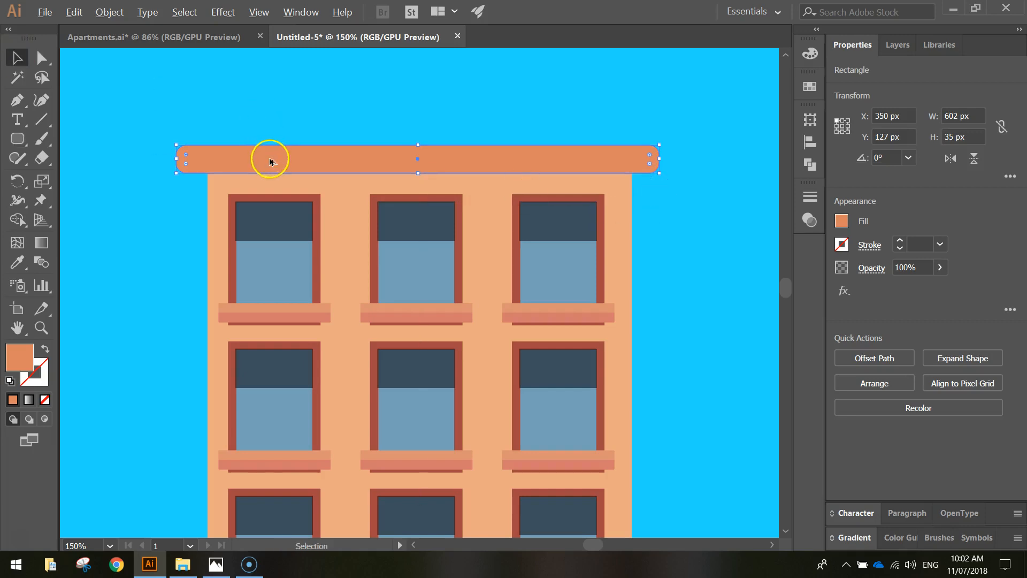
drag(269, 161, 269, 130)
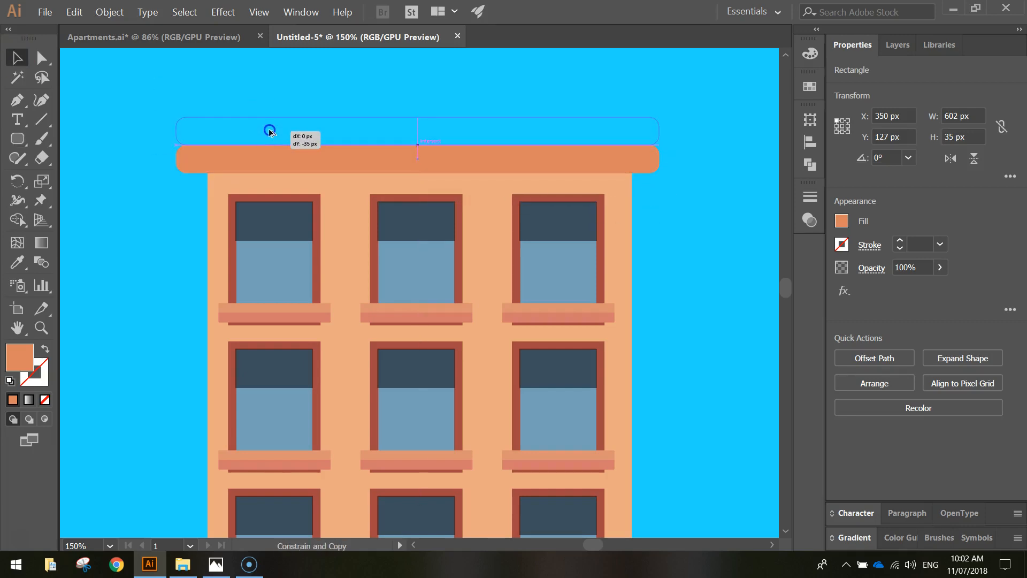
drag(268, 130, 380, 121)
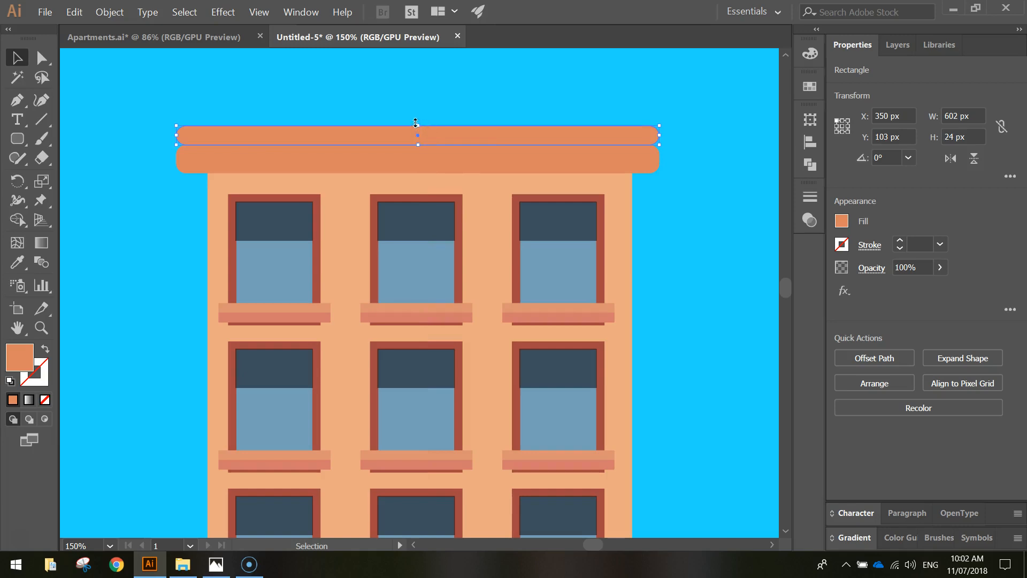
click(842, 220)
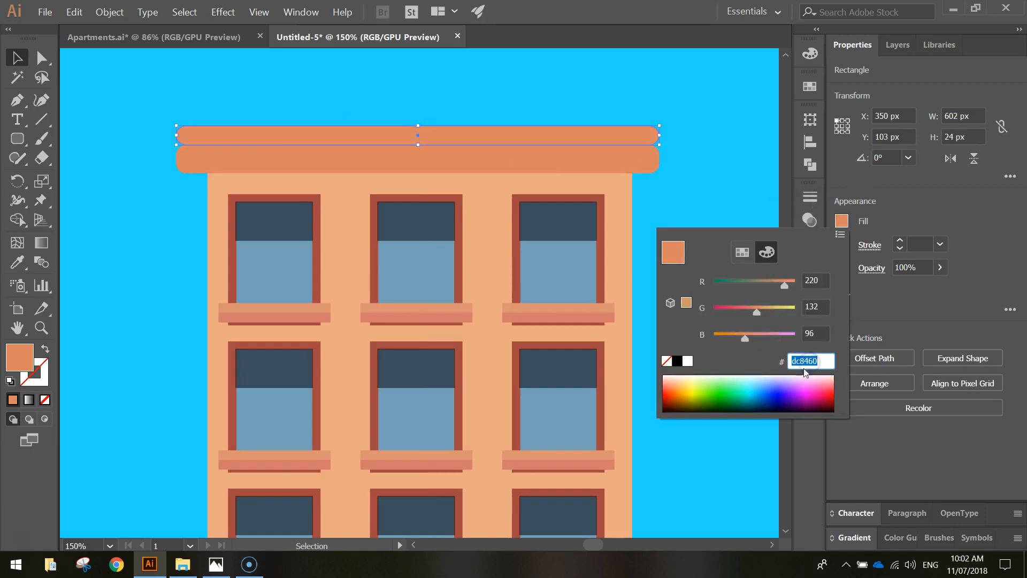
mouse_move(812, 374)
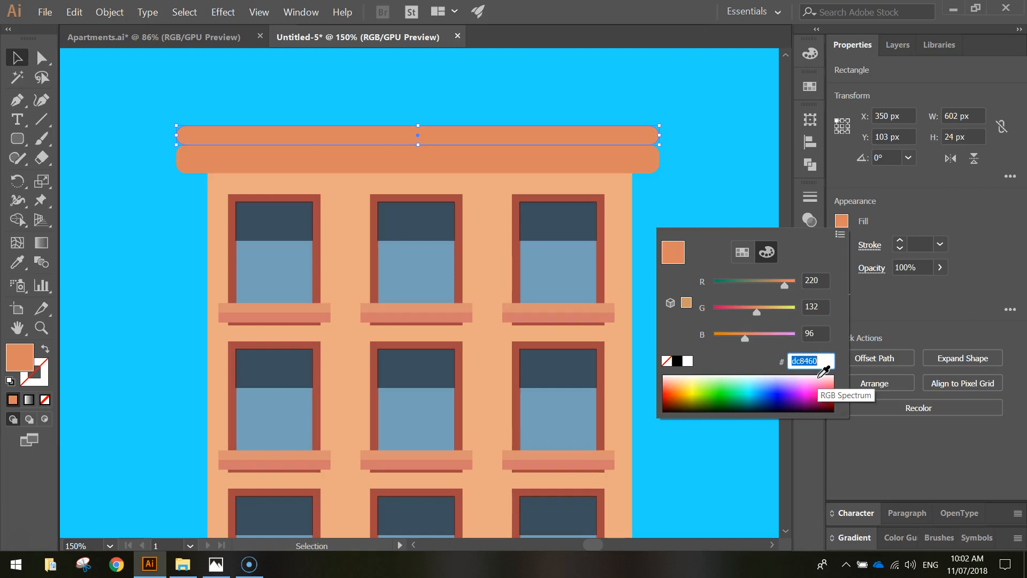
text(d0)
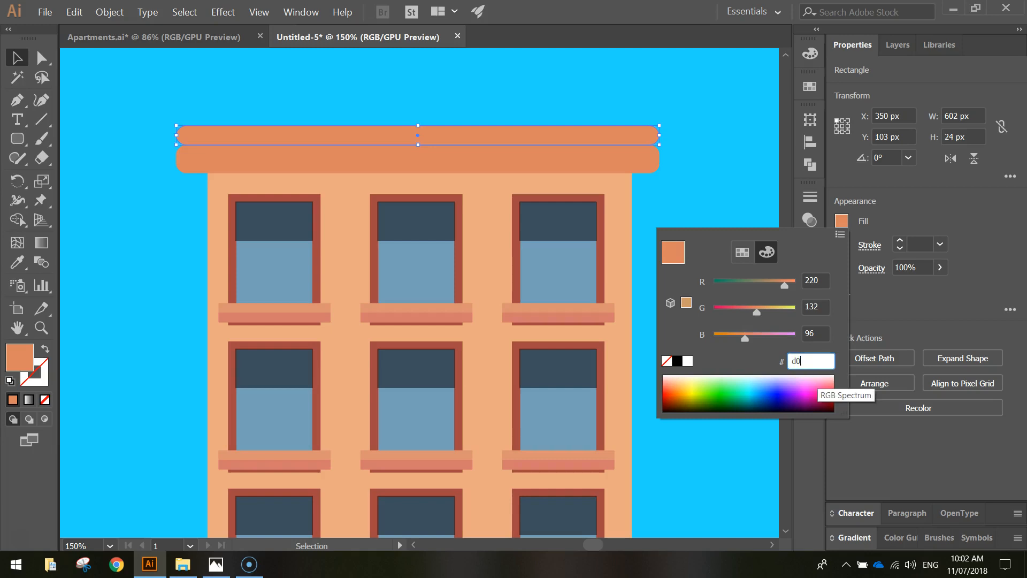
text(6)
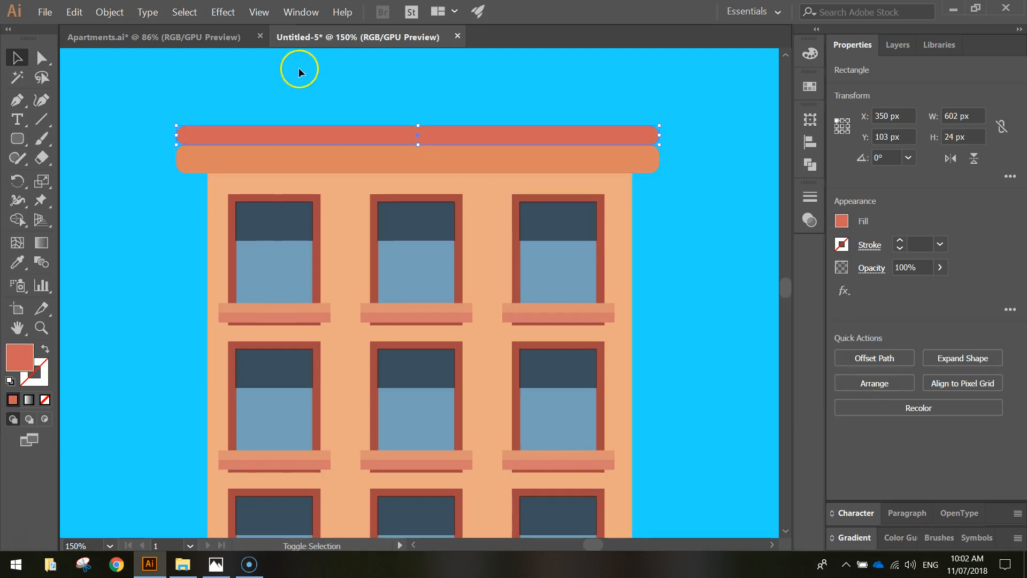
Duplicate both roof bars upward into four alternating bars and deselect.
click(368, 159)
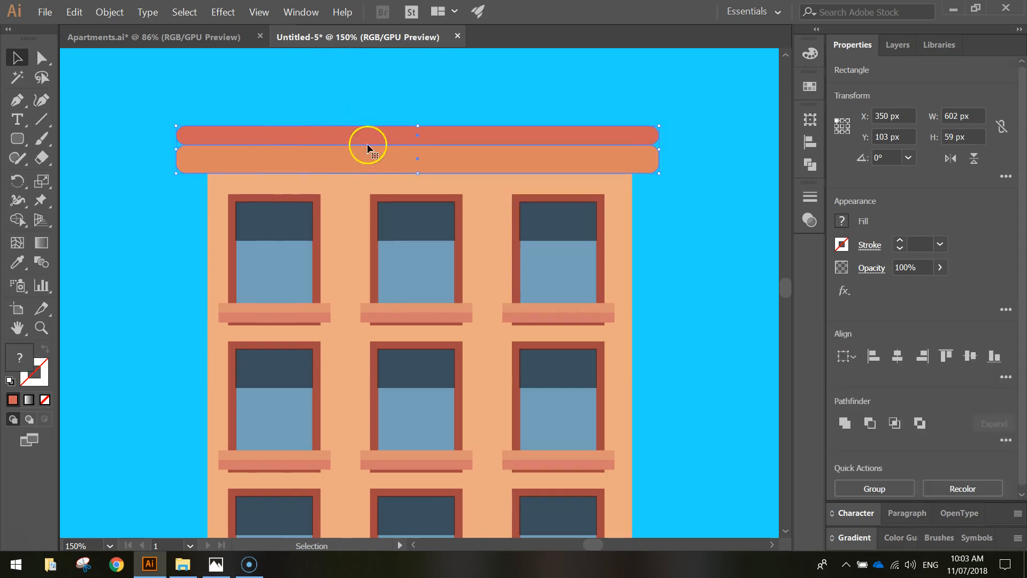
scroll(down, 3)
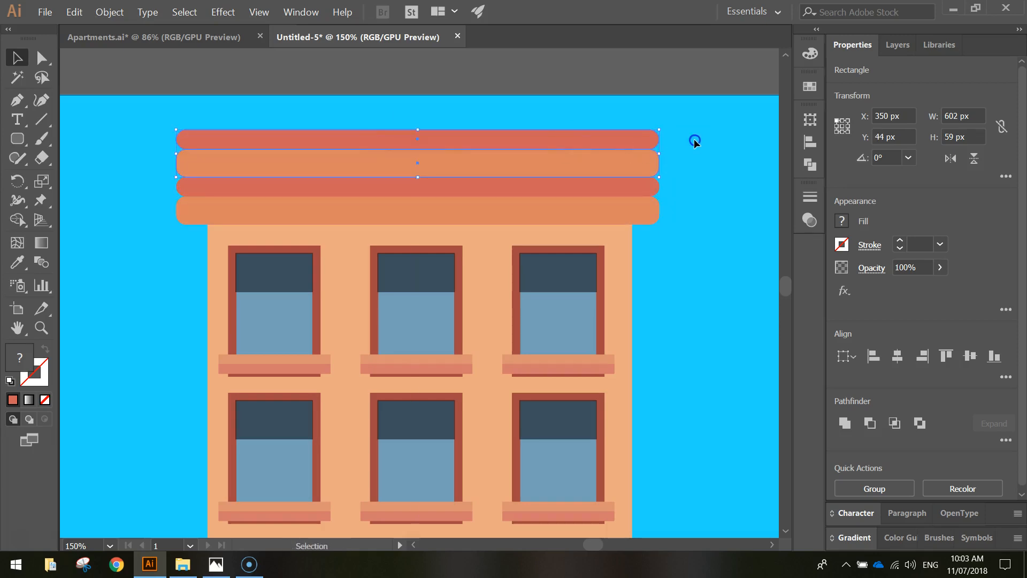
click(495, 161)
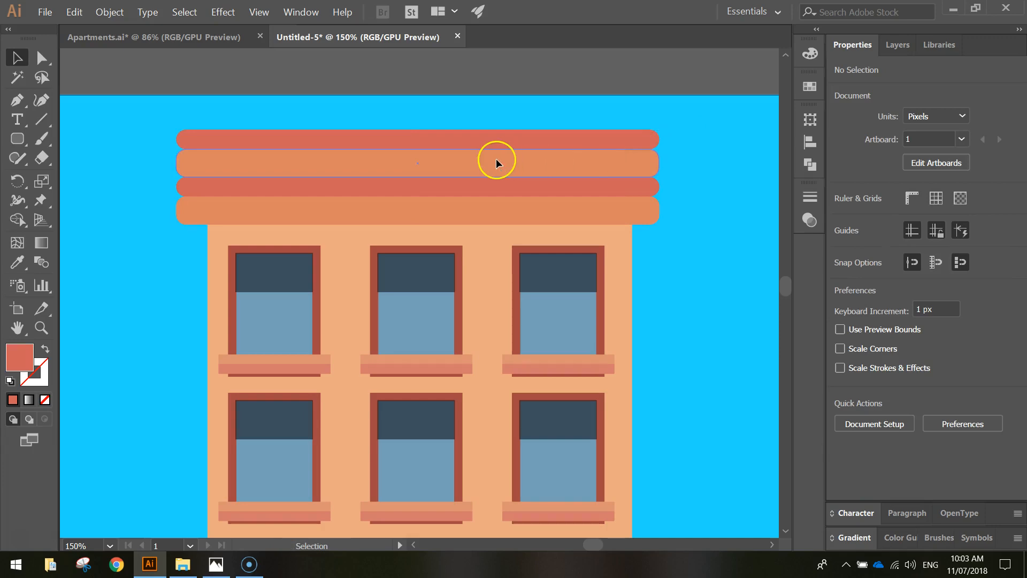
click(417, 159)
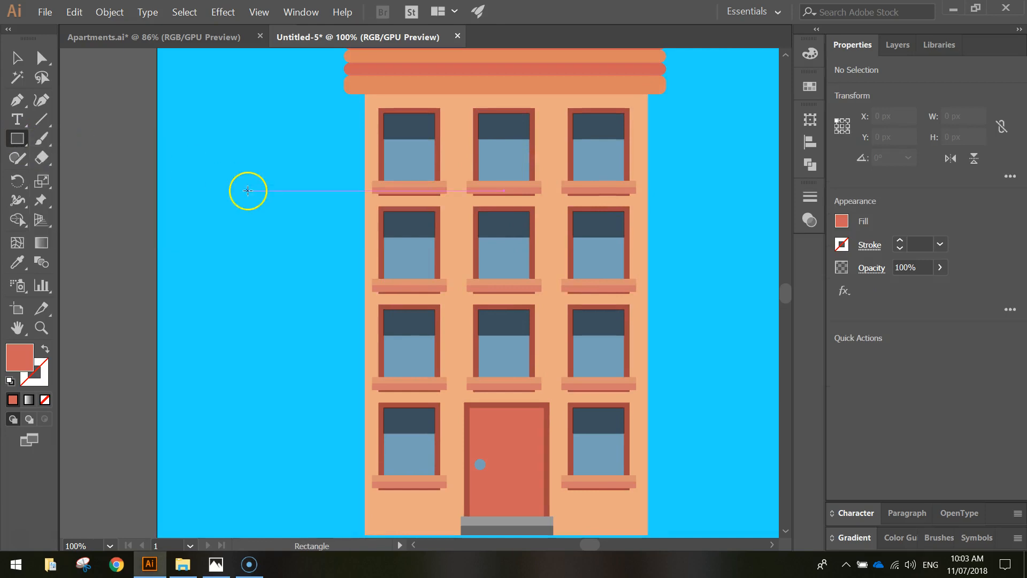
mouse_move(889, 110)
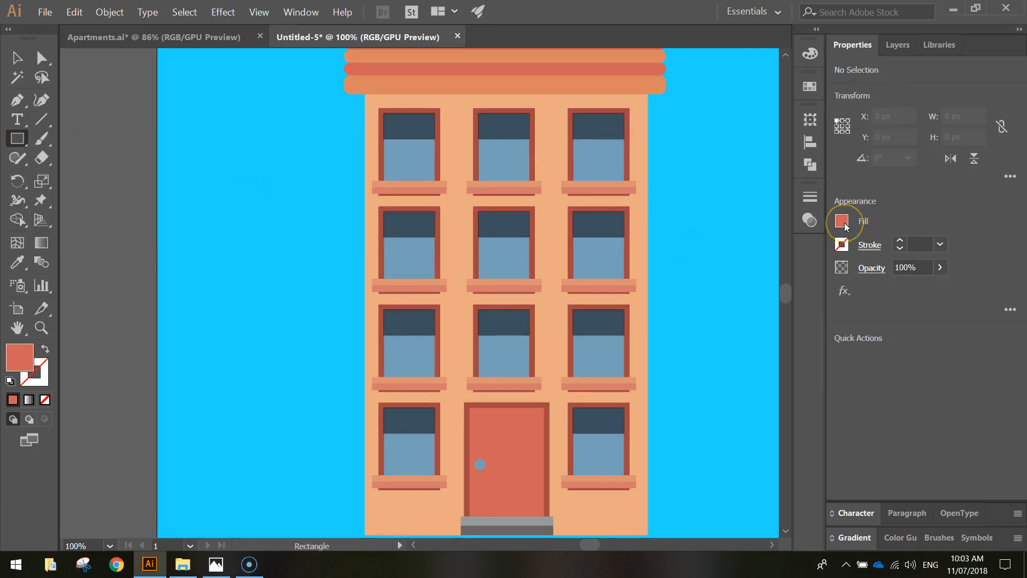
Set the fill for the next shapes to light orange #e18 35.
click(843, 221)
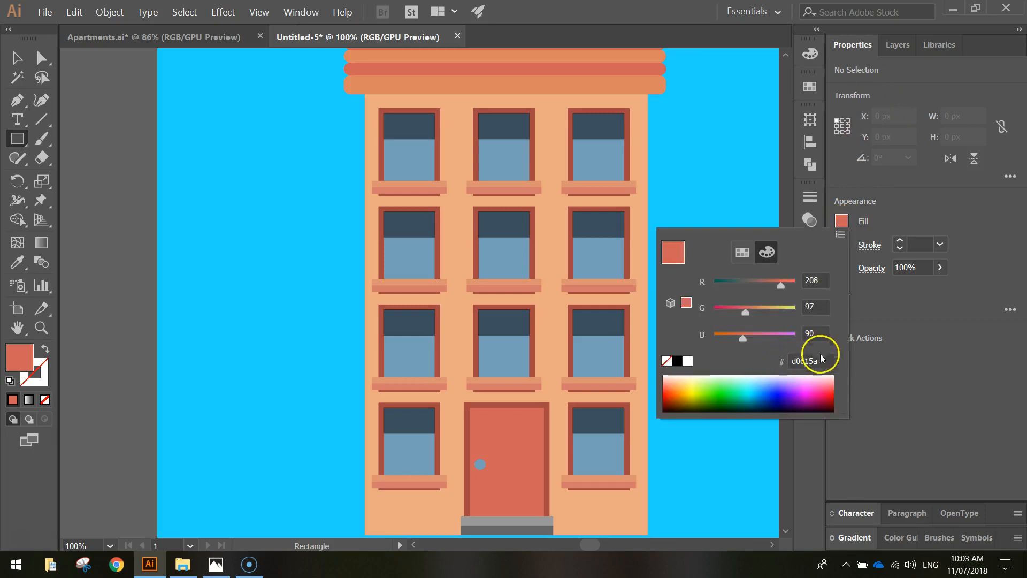
triple_click(809, 360)
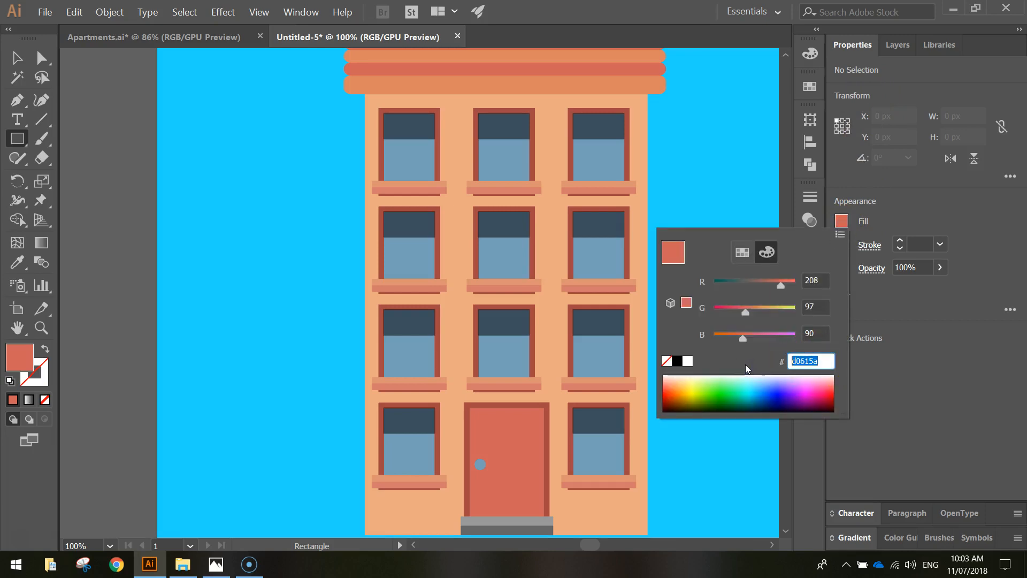
text(e18)
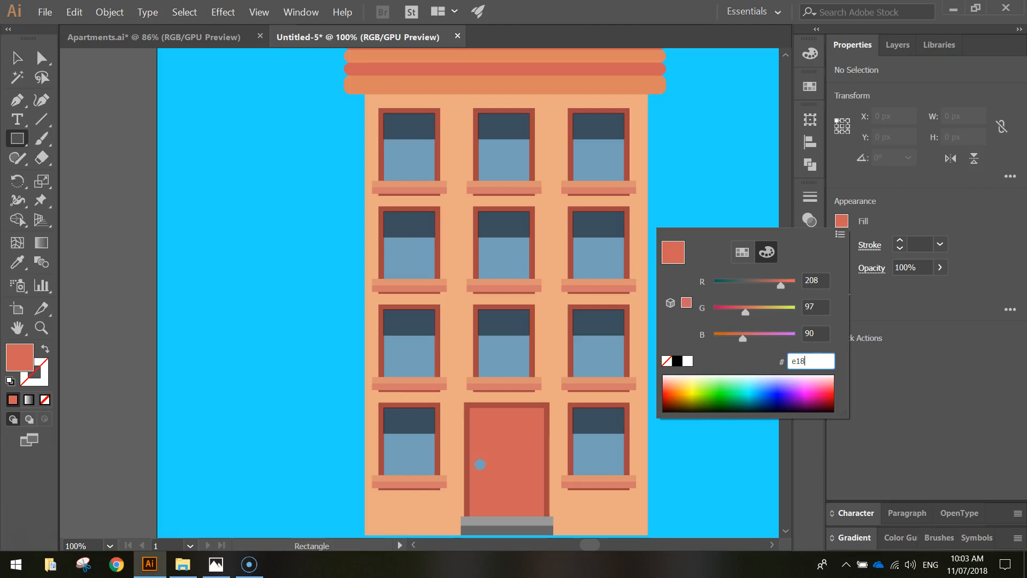
text(35)
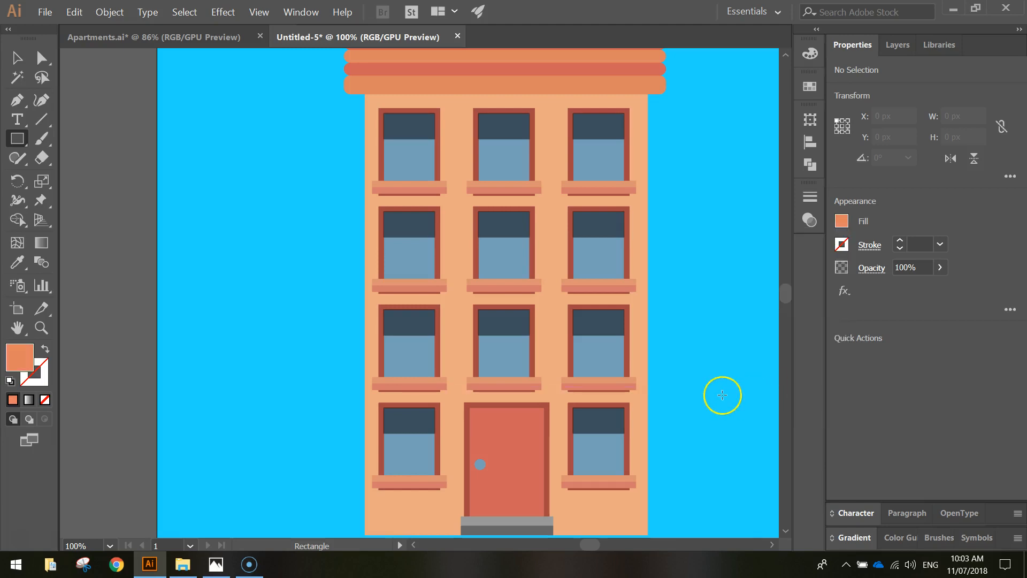
mouse_move(605, 123)
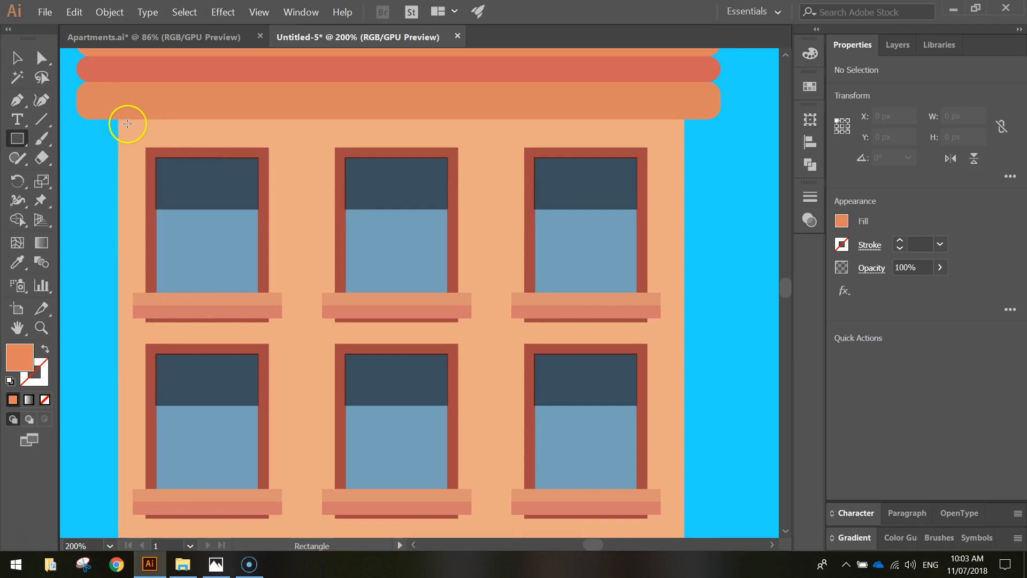
Draw small brick rectangles along the top of the facade below the roof.
drag(124, 123, 158, 136)
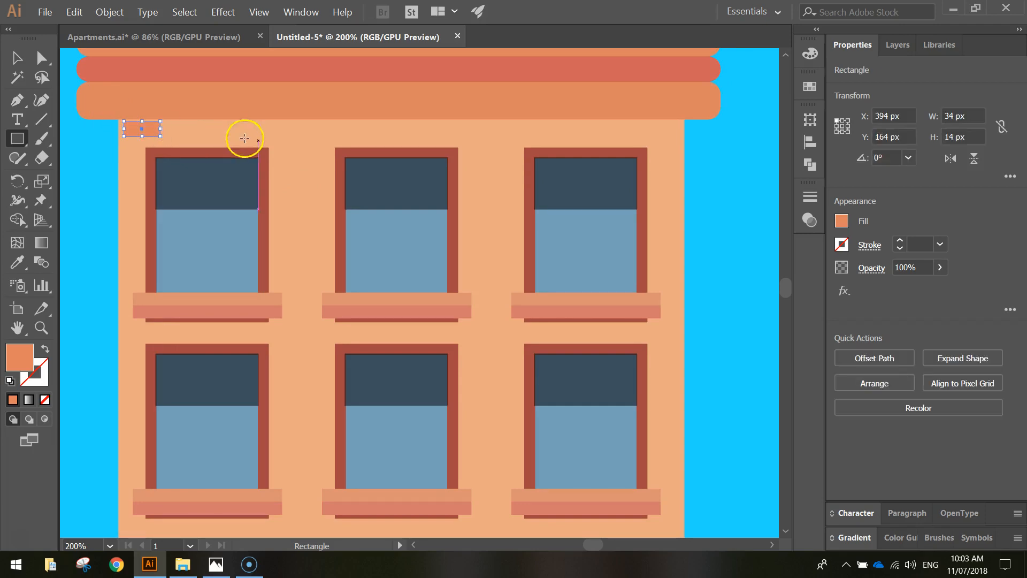
drag(238, 131, 272, 143)
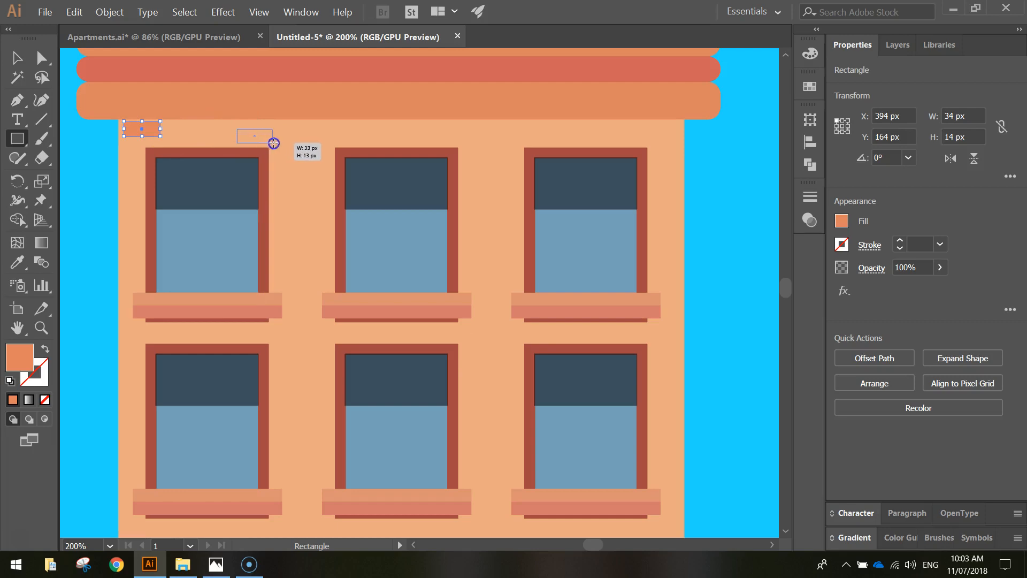
drag(255, 136, 451, 158)
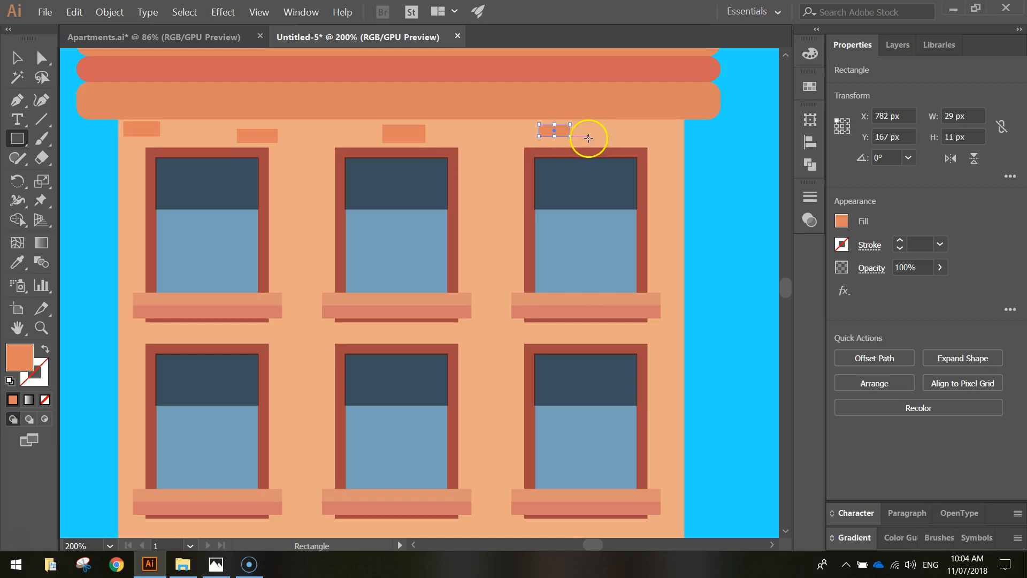
drag(553, 129, 553, 128)
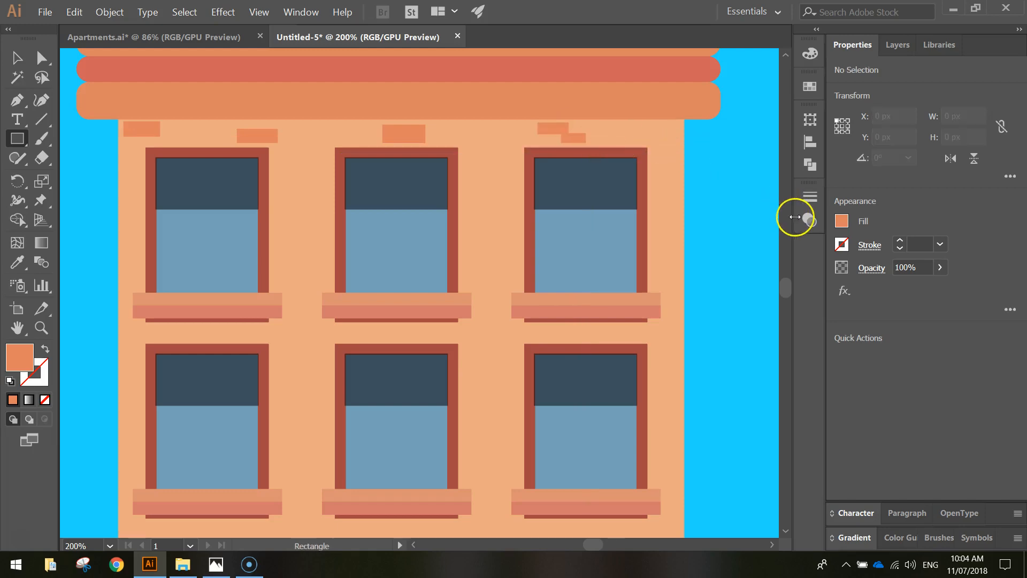
mouse_move(661, 258)
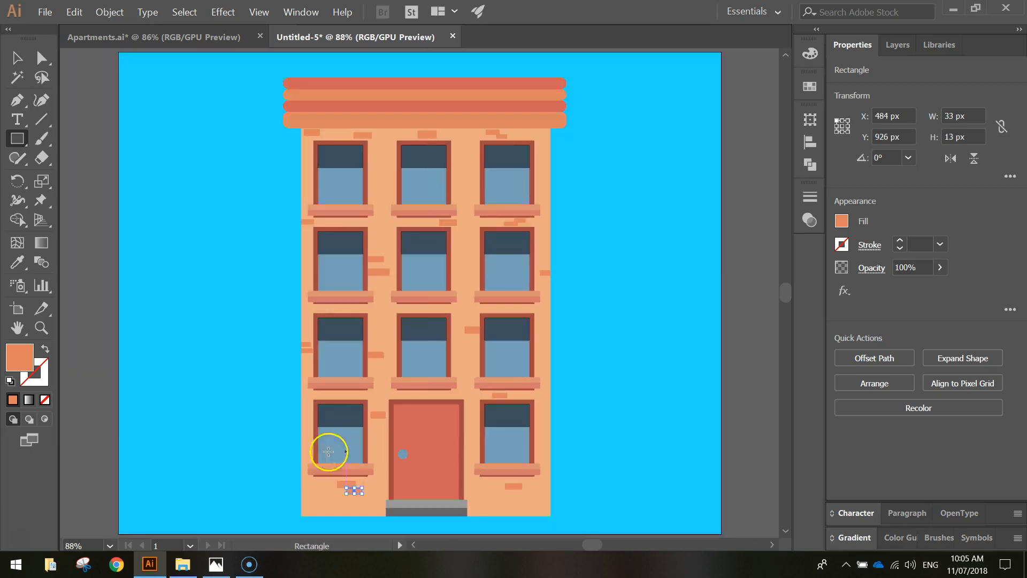
click(162, 118)
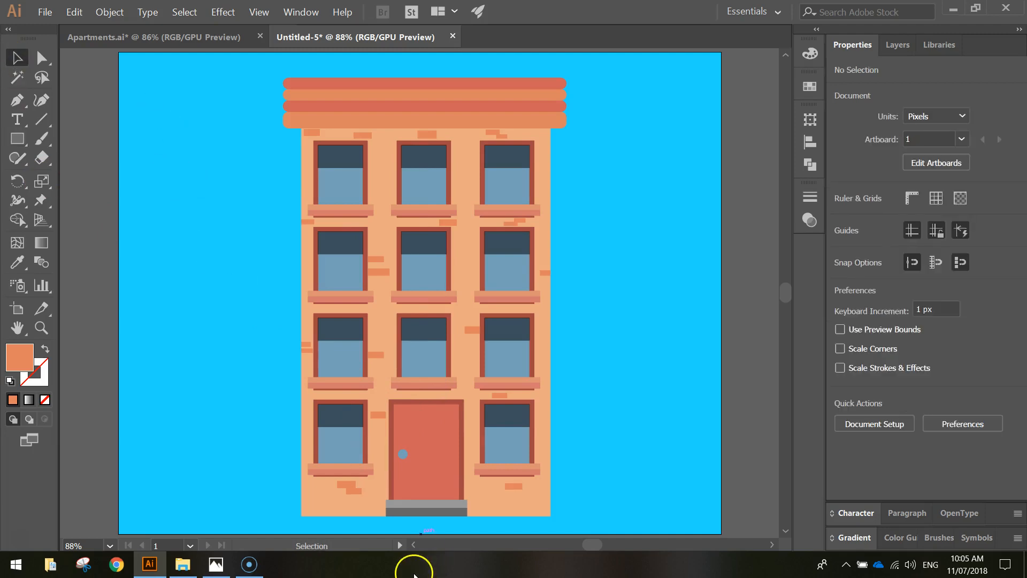
mouse_move(672, 402)
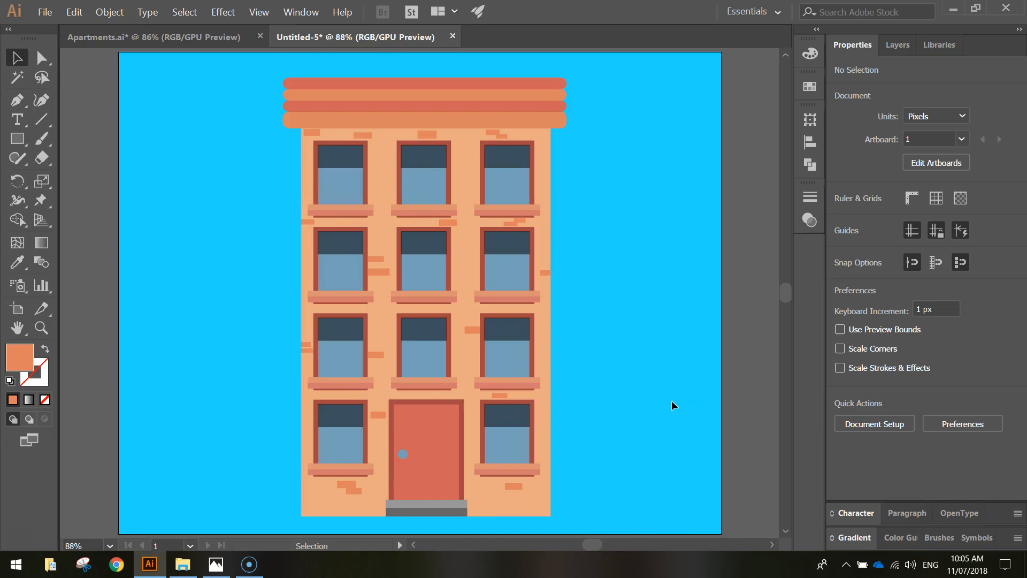
mouse_move(619, 395)
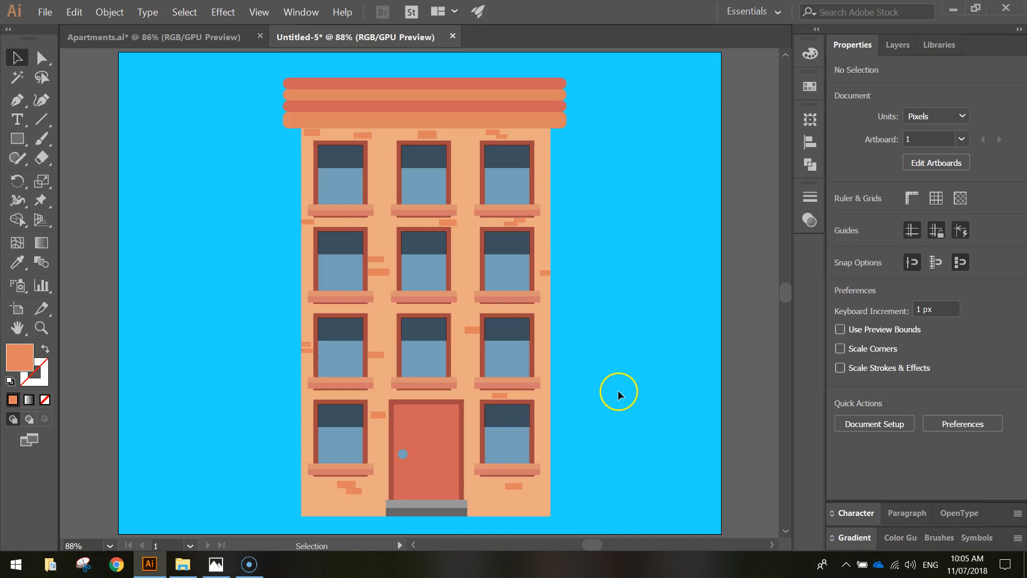
mouse_move(727, 354)
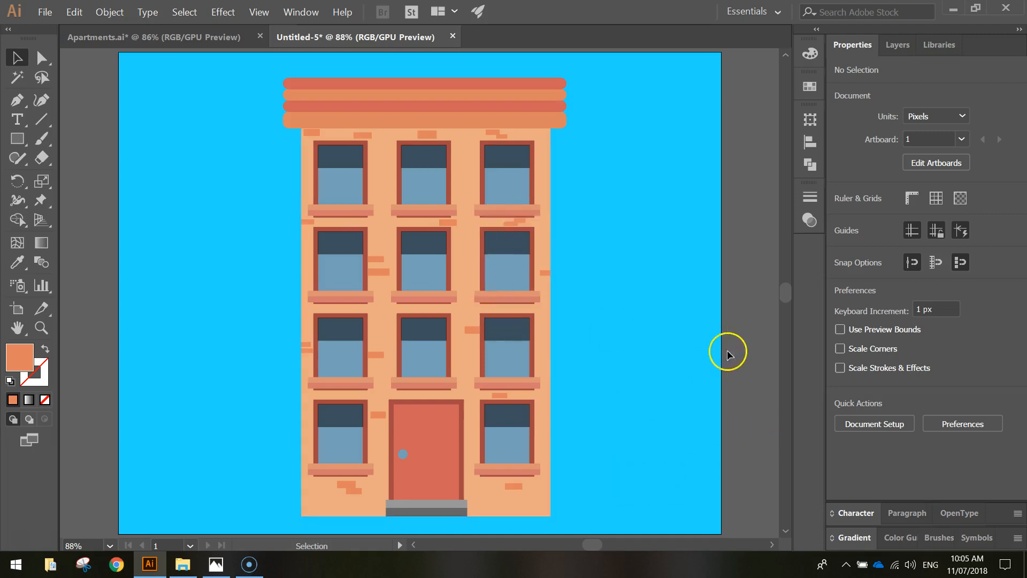
click(16, 138)
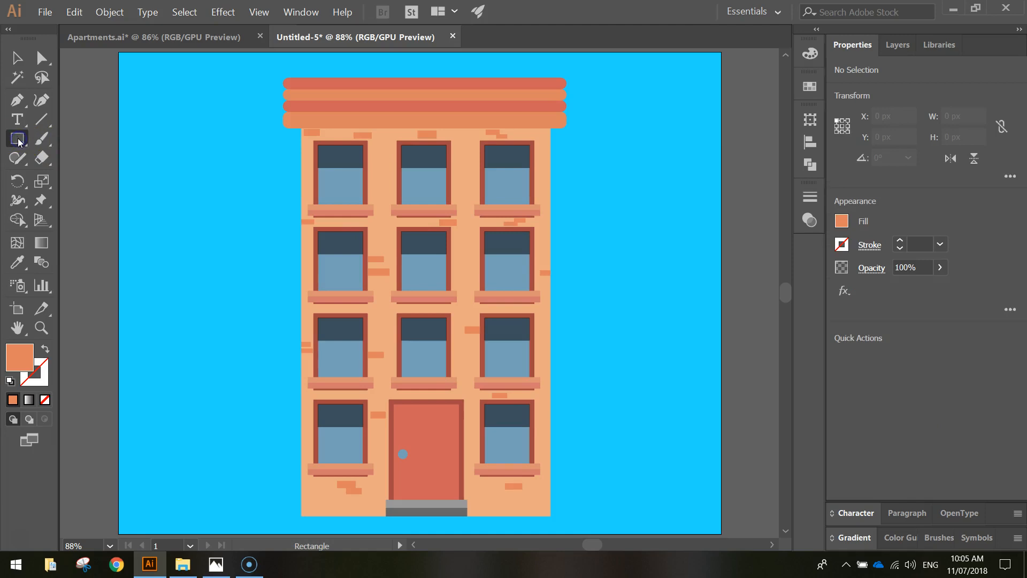
Start the black shadow rectangle covering the right half of the building.
click(842, 220)
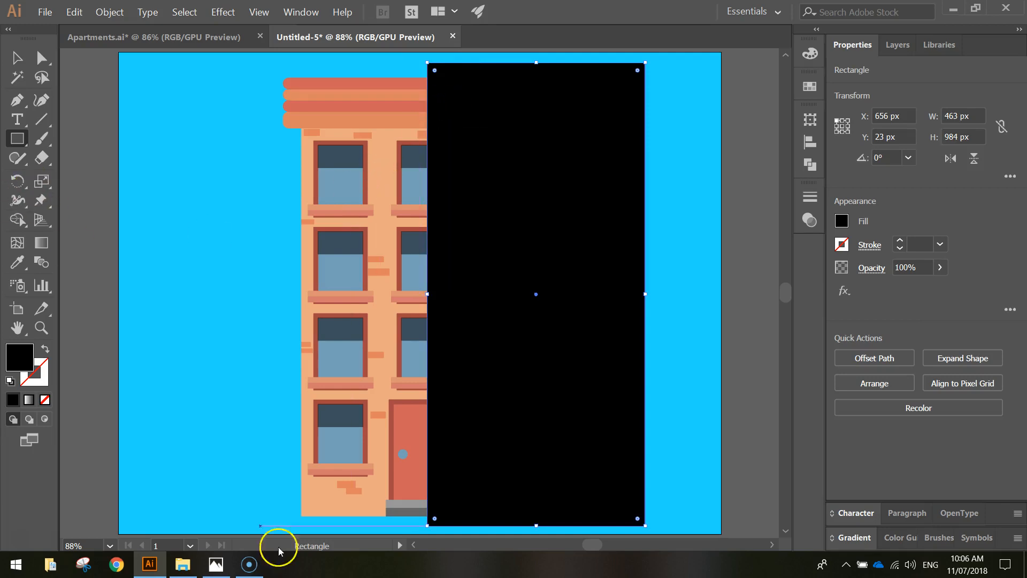
mouse_move(431, 565)
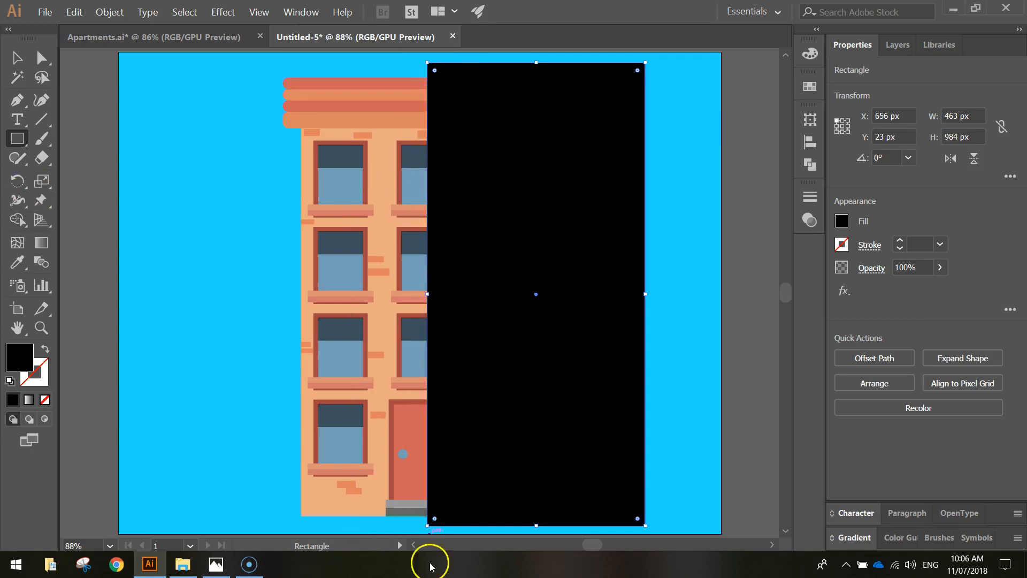
mouse_move(460, 448)
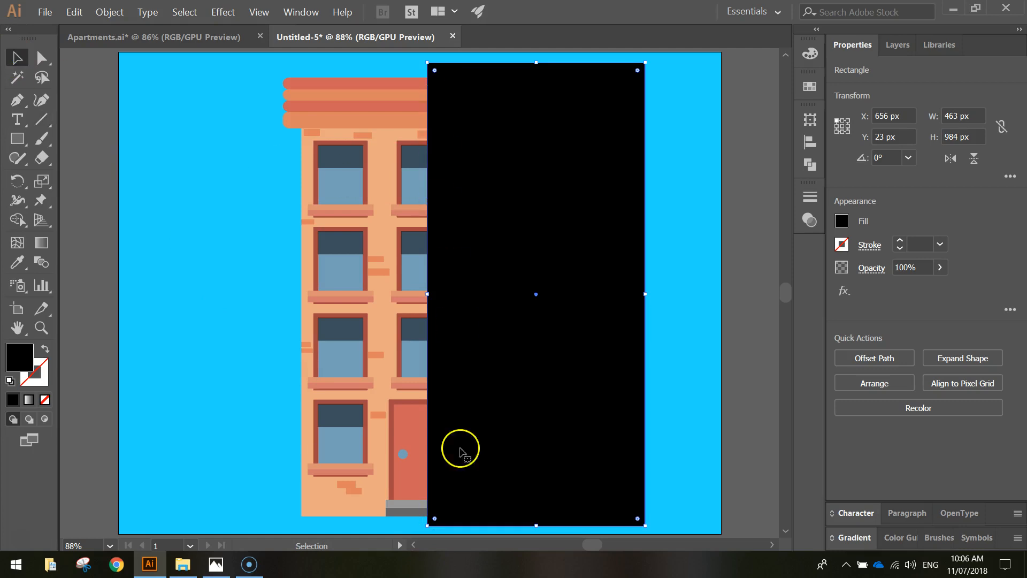
mouse_move(554, 200)
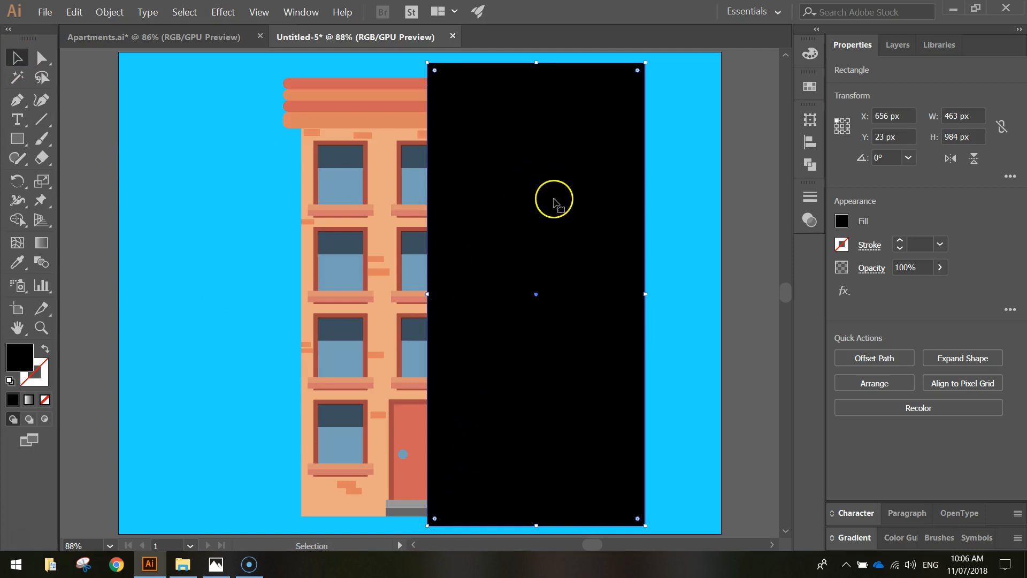
mouse_move(853, 268)
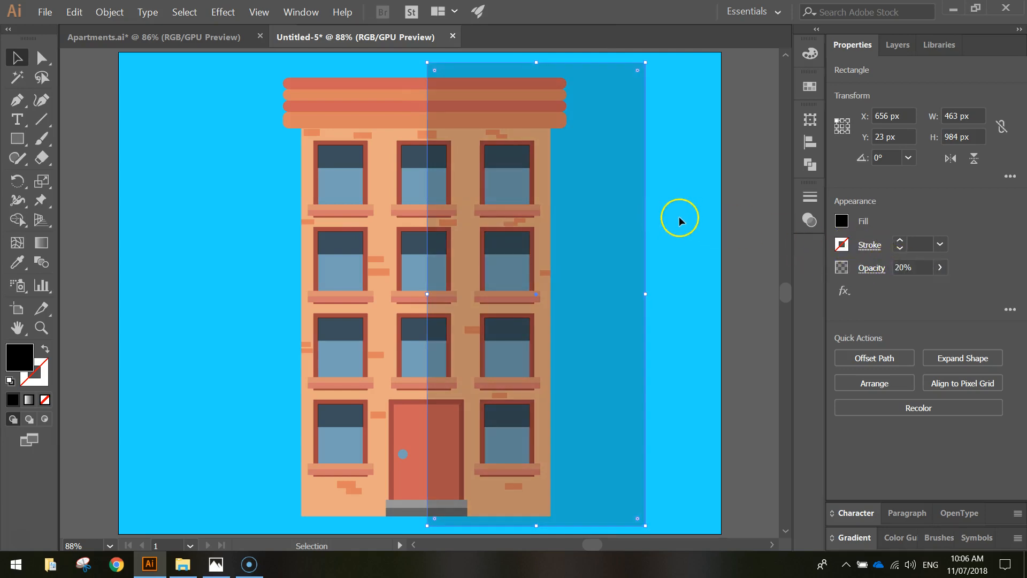
mouse_move(290, 215)
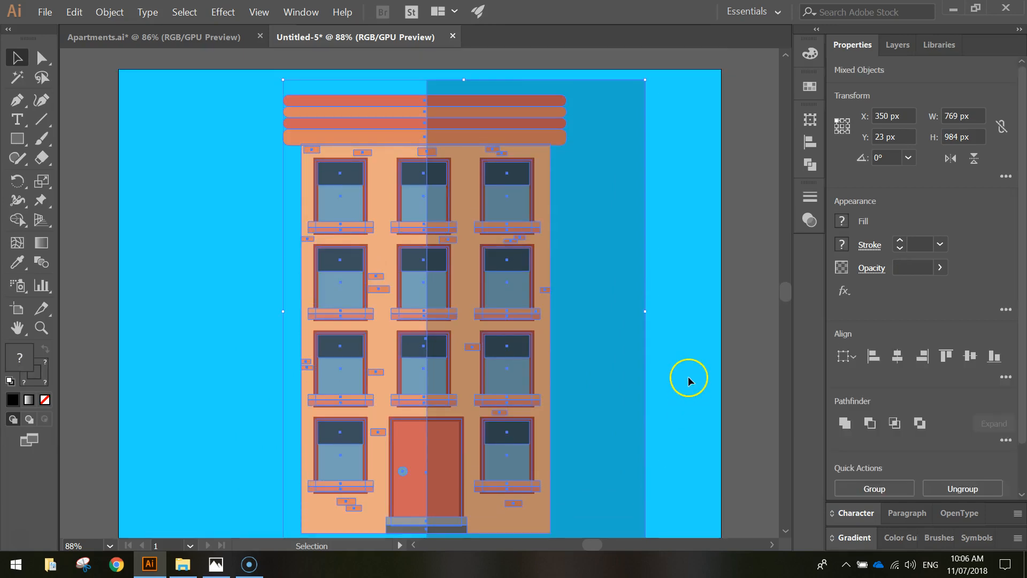
Trim the shadow to the building outline with Shape Builder and deselect.
click(16, 218)
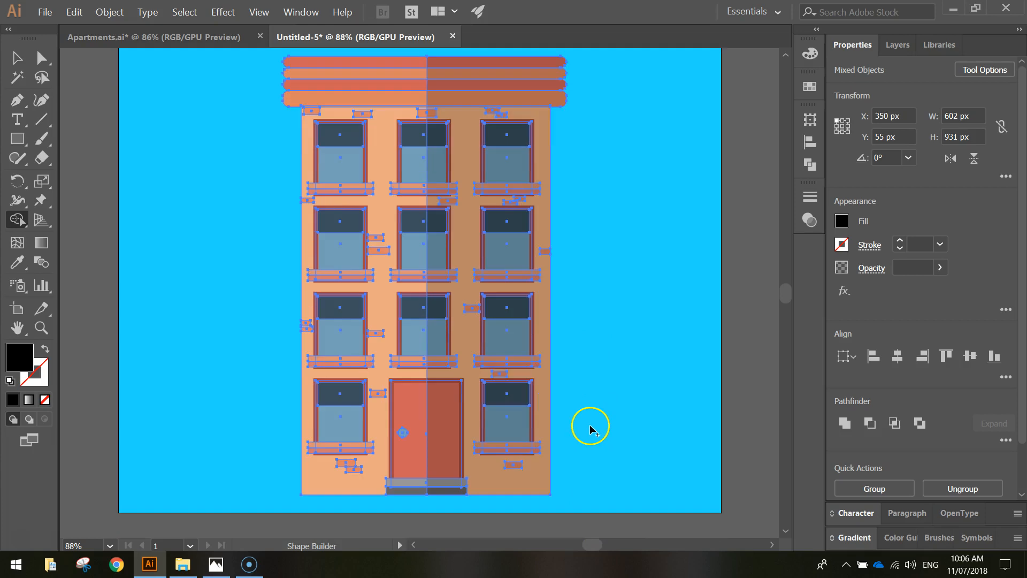
click(16, 58)
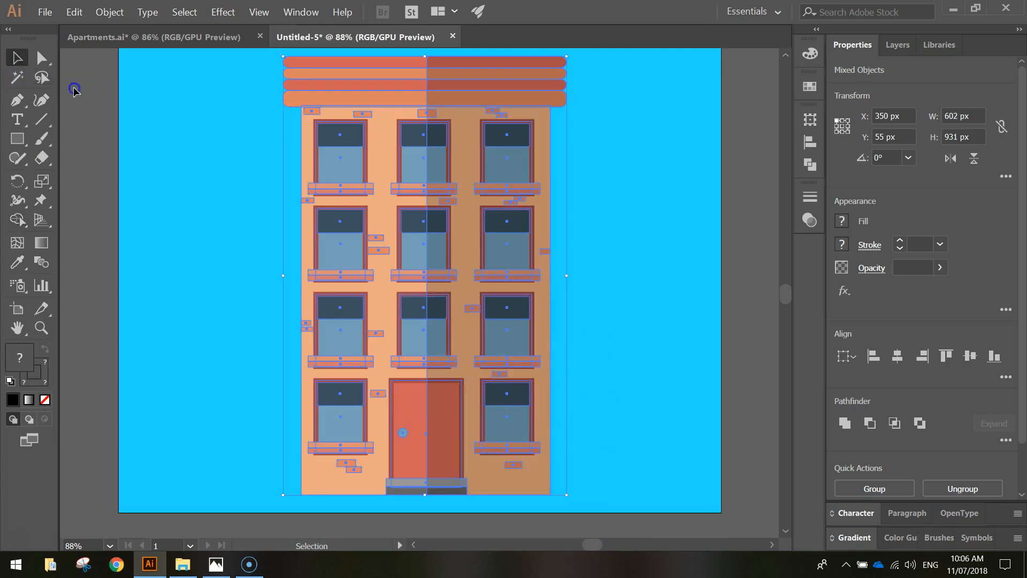
click(170, 162)
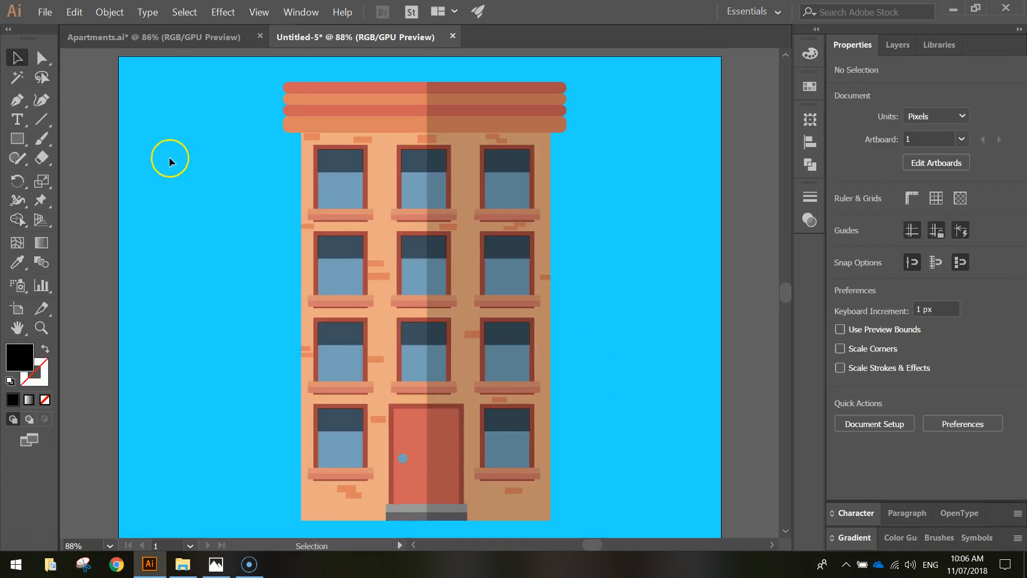
mouse_move(744, 422)
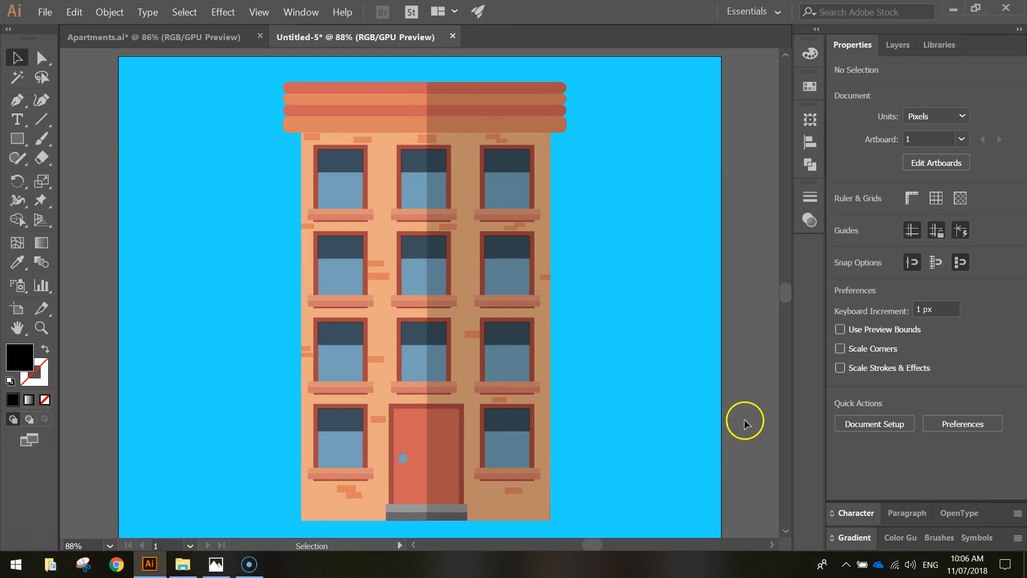
mouse_move(725, 413)
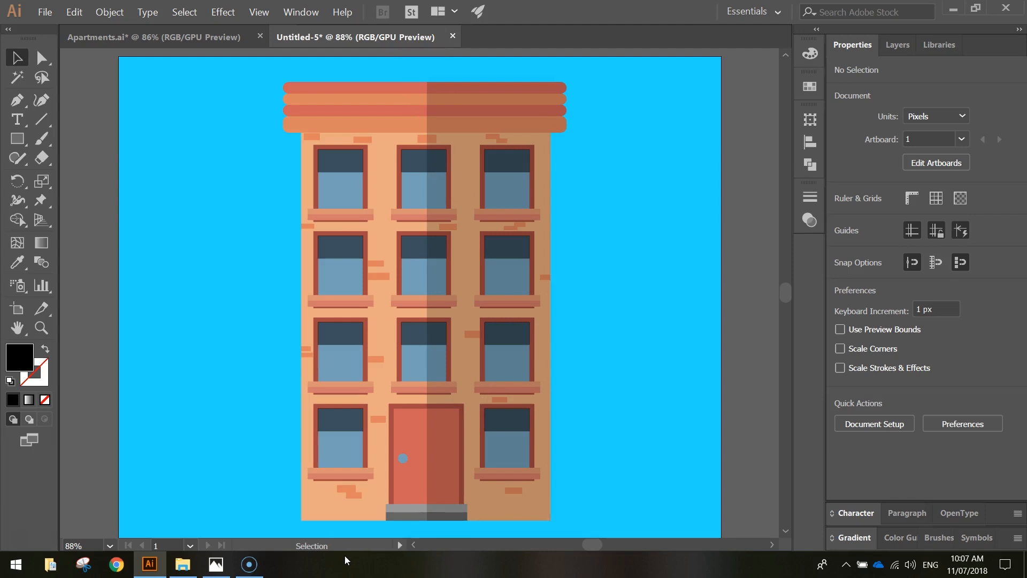
Show the original Apartments.ai document to compare it with the recreated building.
click(154, 36)
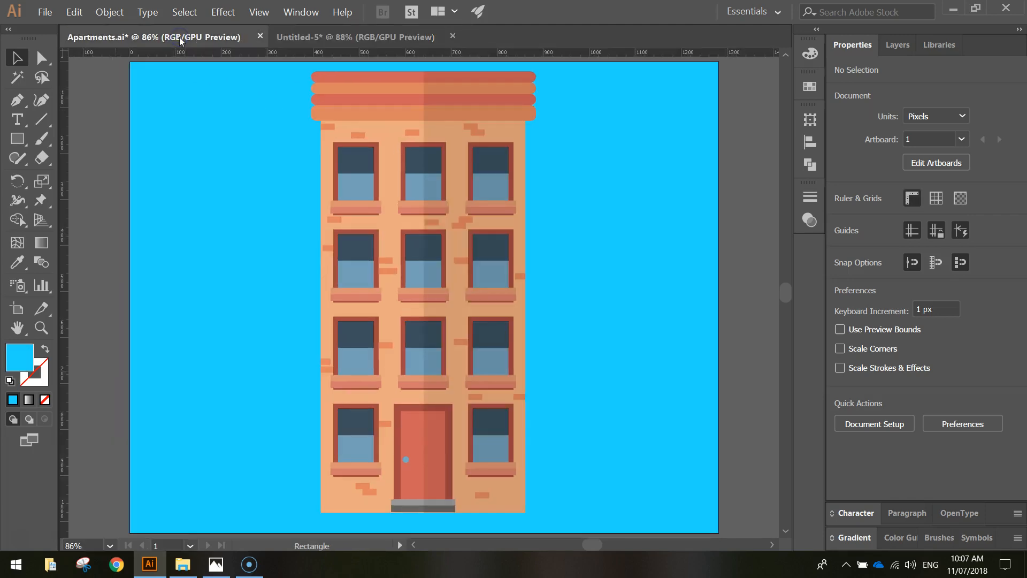
mouse_move(289, 30)
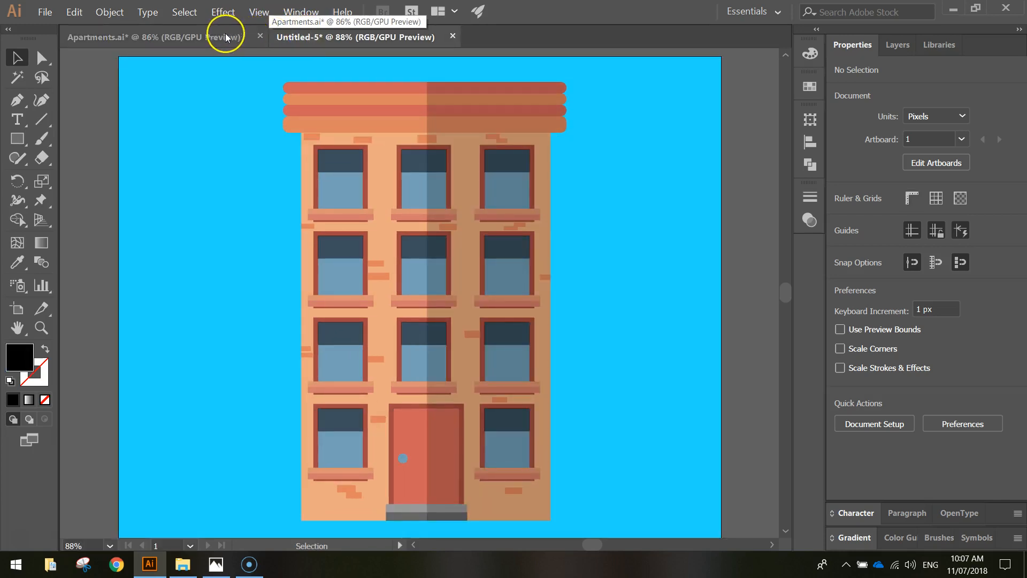
click(154, 36)
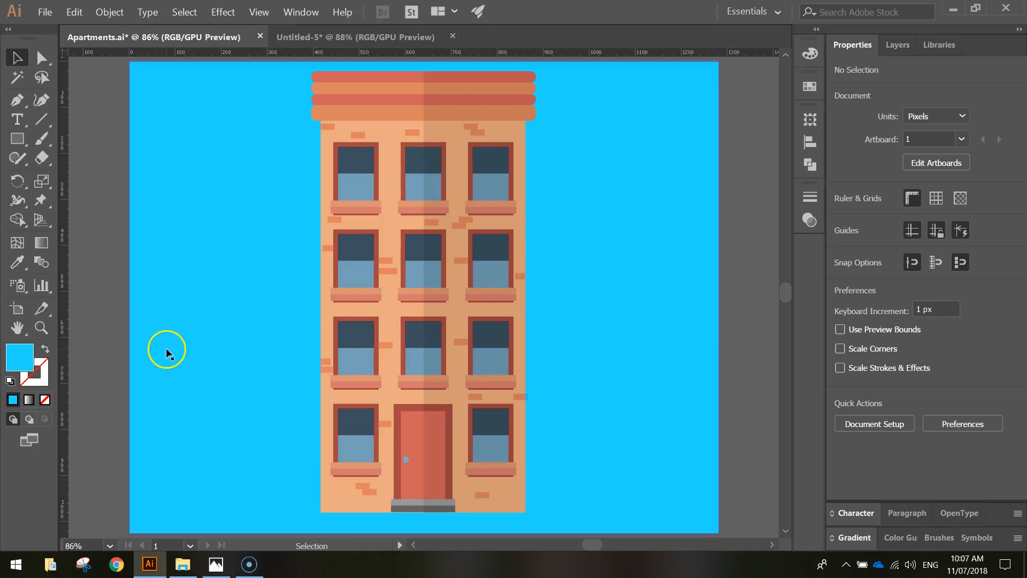
mouse_move(126, 392)
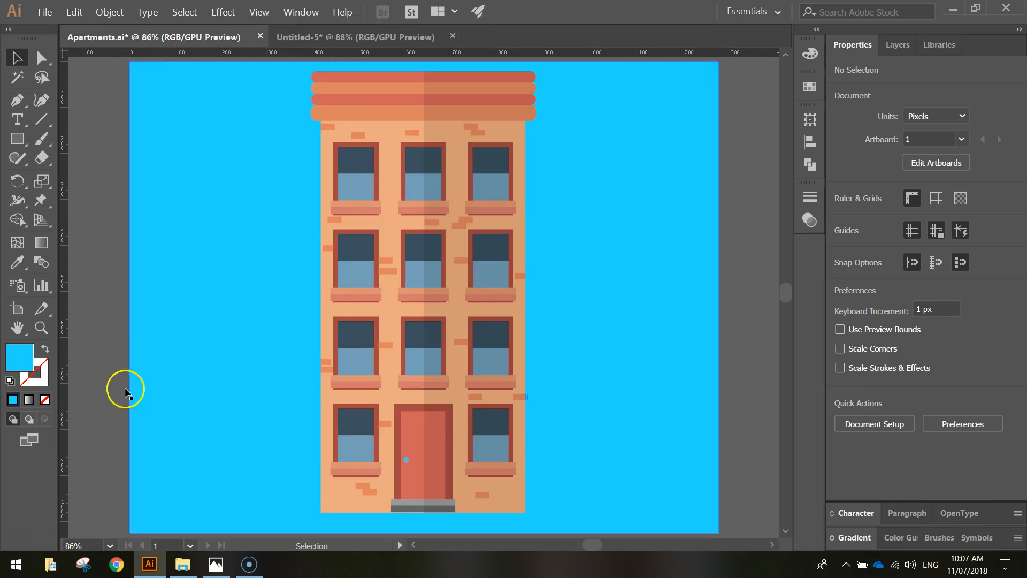